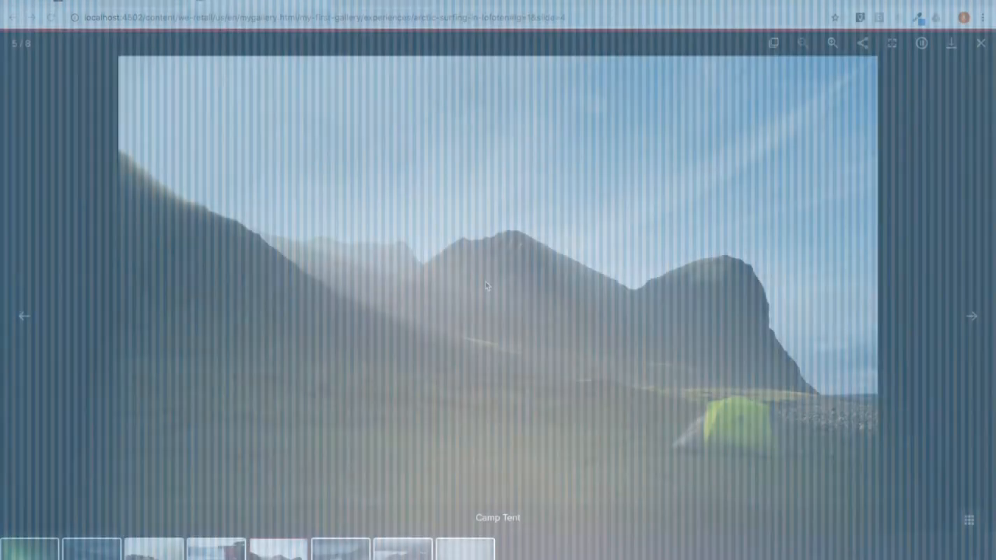
Advance the lightbox slider from Camp Tent past Surfer Wave 02 and Fjord Waves to Northern Lights.
left_click(971, 317)
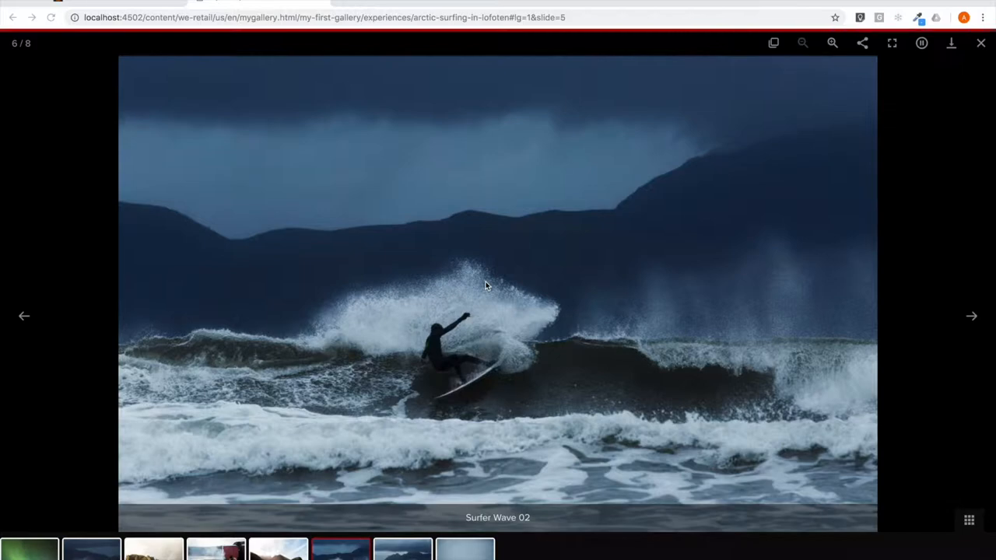
left_click(968, 317)
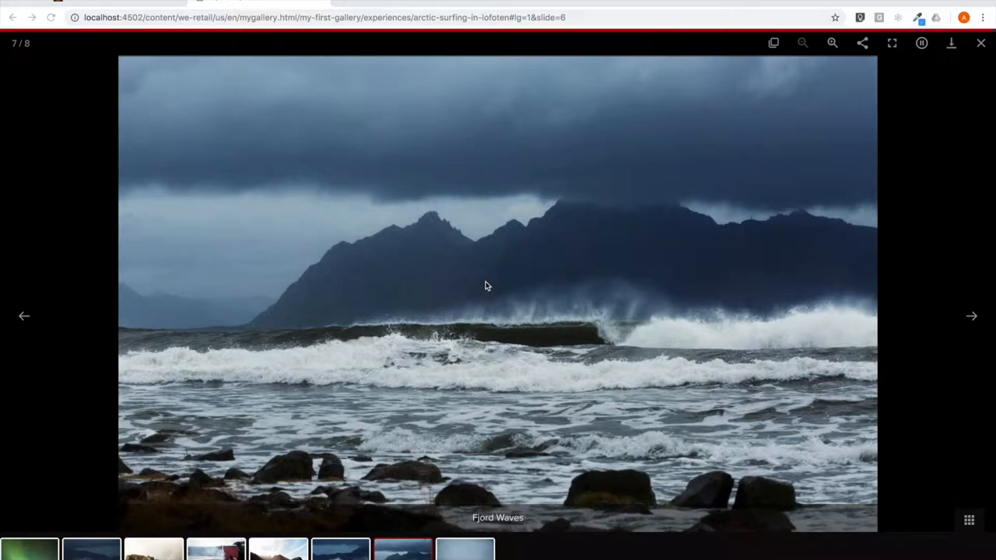
left_click(968, 317)
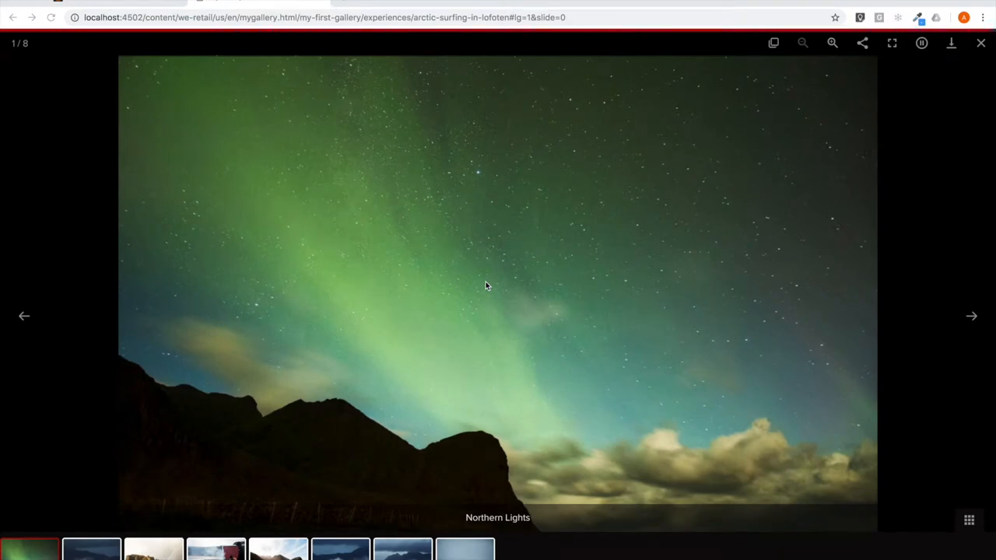
left_click(969, 316)
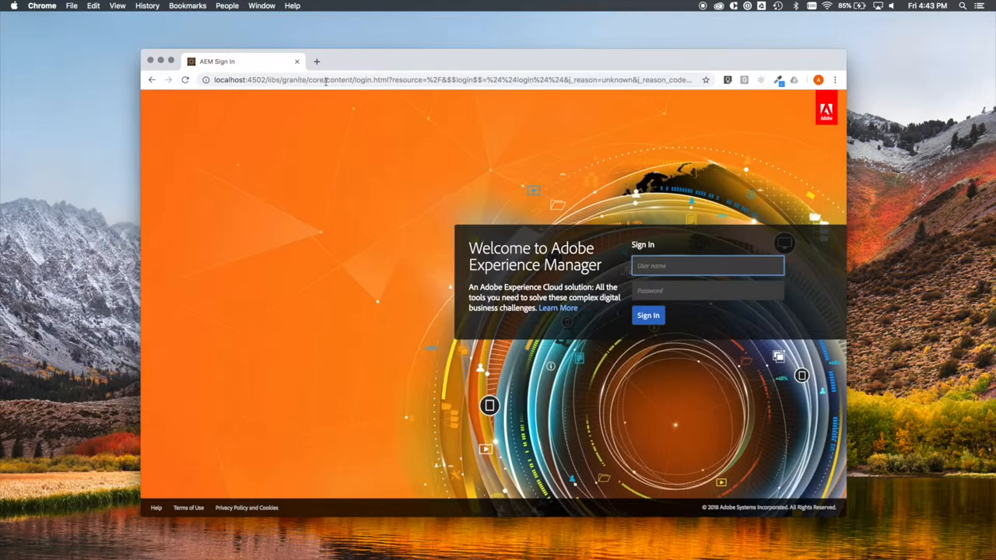
Sign in as admin and launch CRXDE Lite from the Tools area.
type("admin")
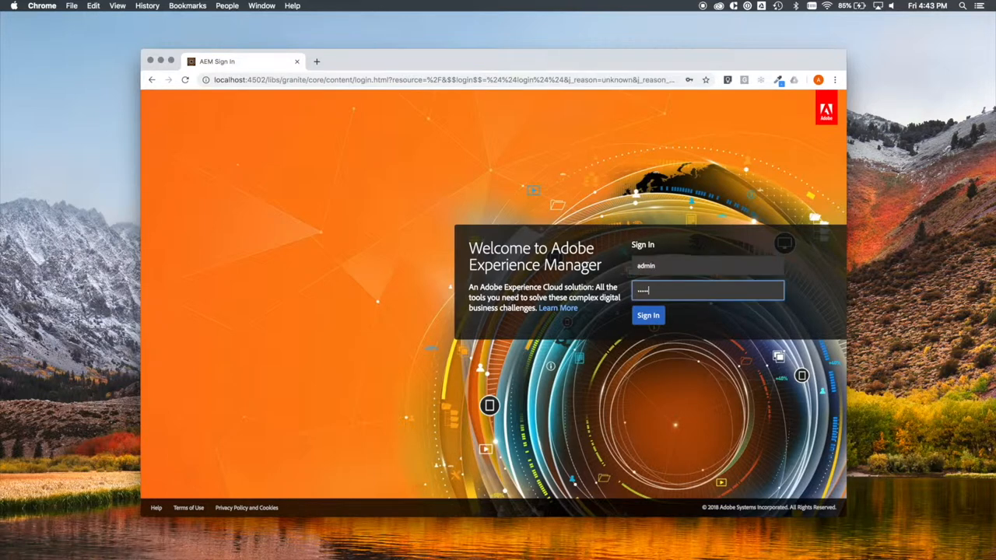
left_click(648, 314)
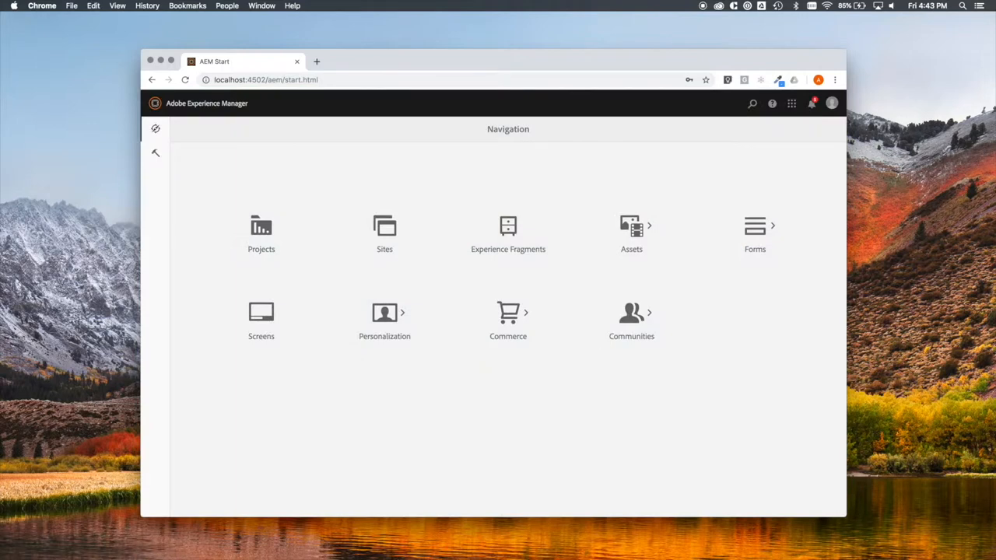
left_click(155, 153)
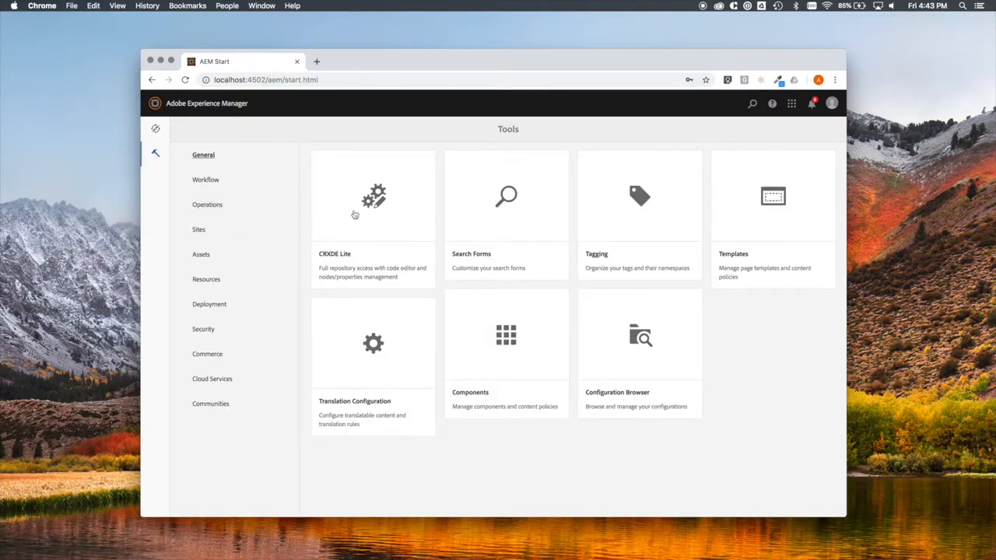
left_click(372, 196)
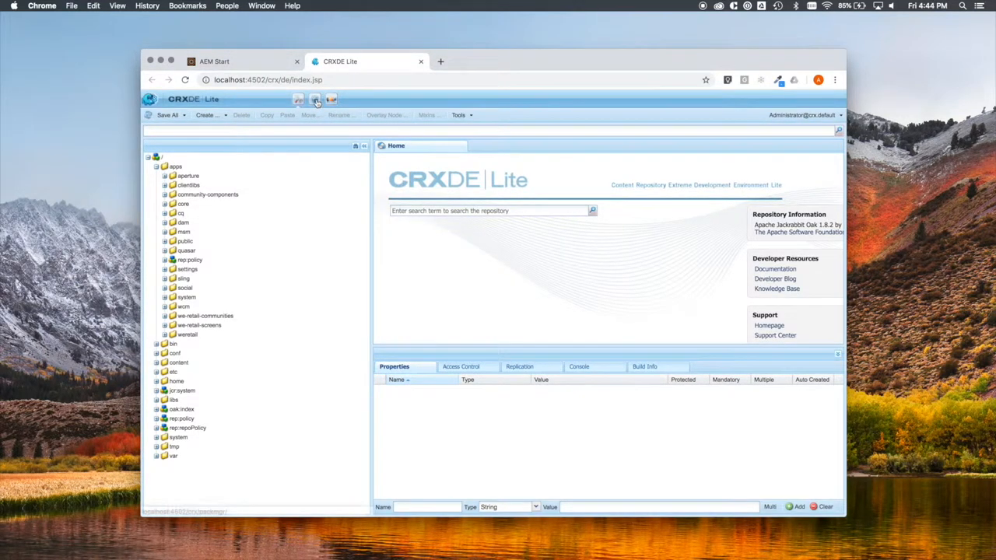
Upload quasar.ui.apps-1.0.0-SNAPSHOT.zip in CRX Package Manager and confirm its installation.
left_click(312, 98)
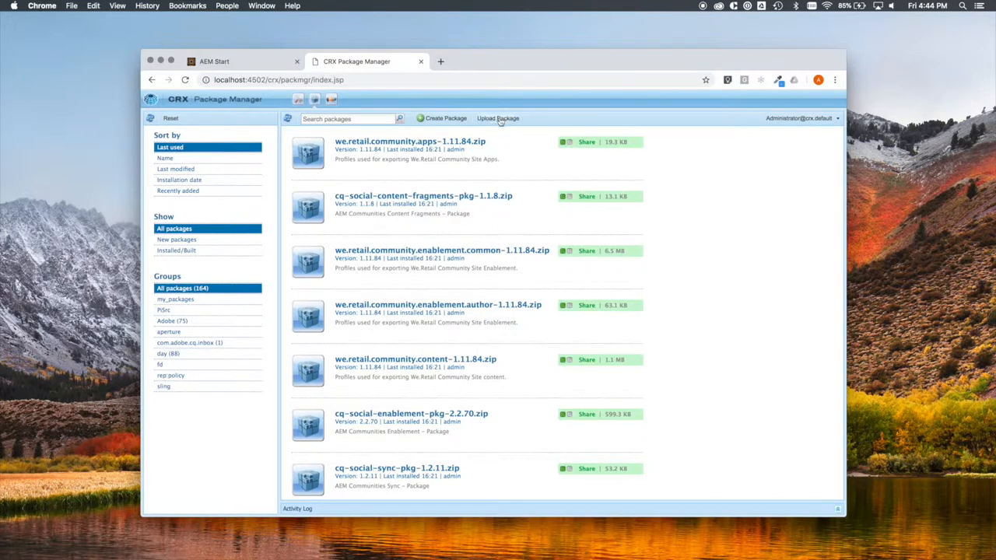
left_click(497, 118)
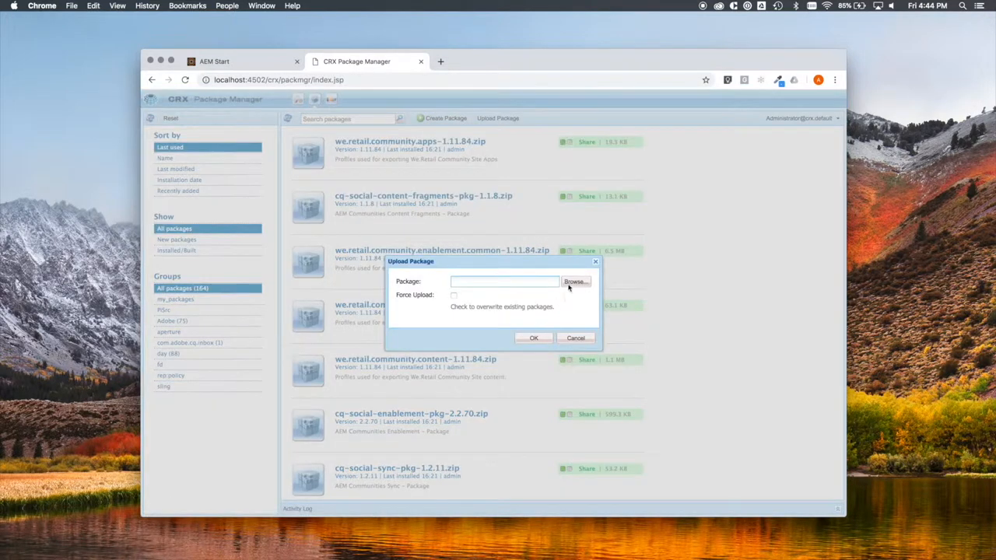
left_click(576, 282)
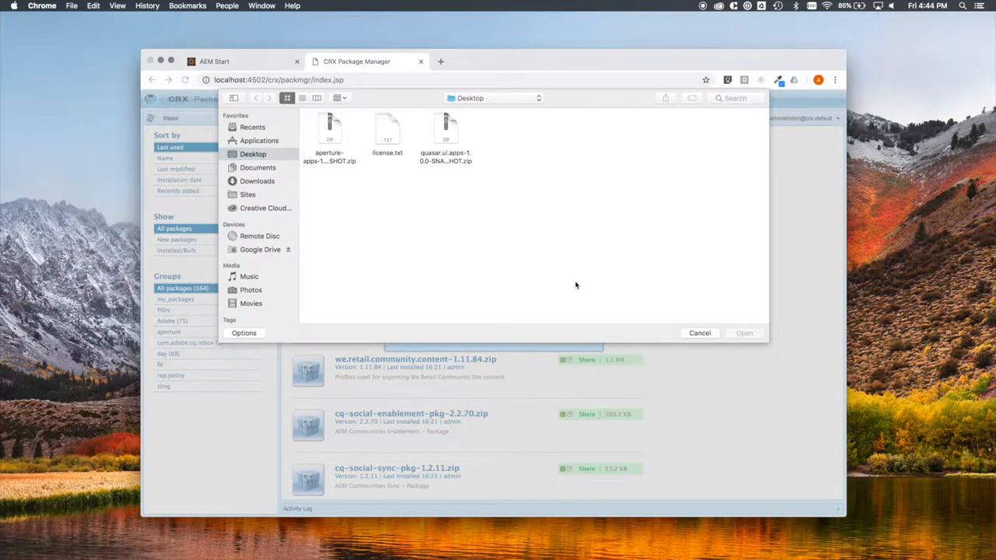
mouse_move(382, 183)
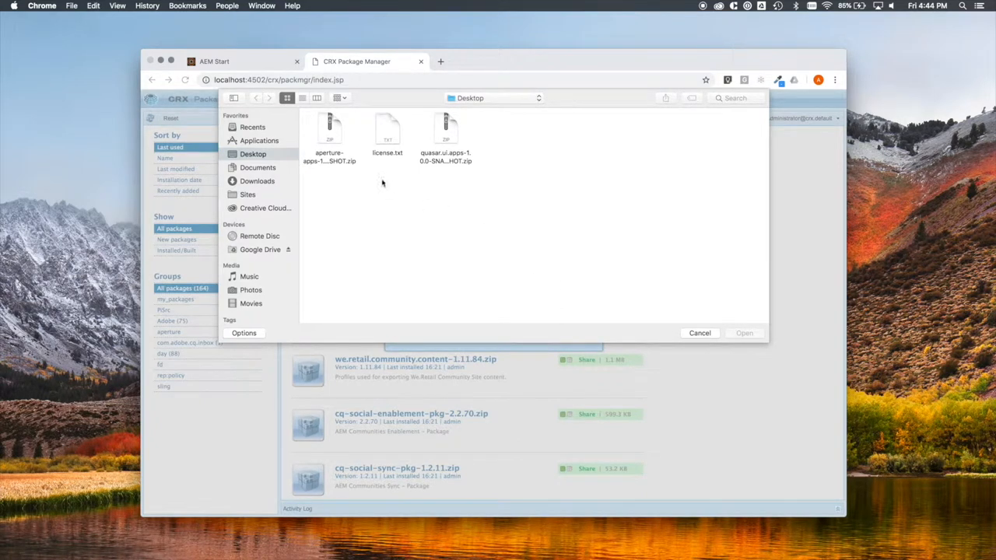
mouse_move(330, 170)
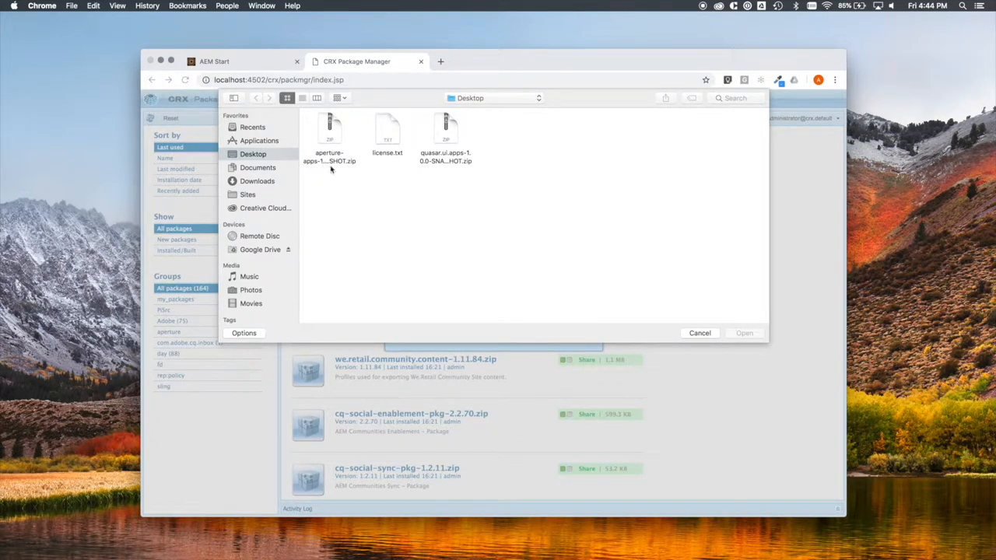
mouse_move(442, 189)
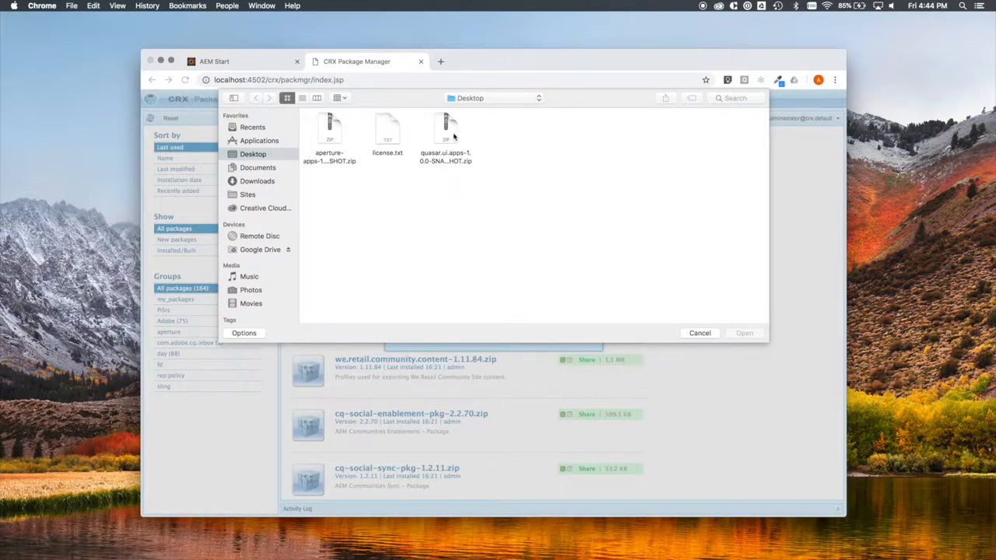
left_click(444, 129)
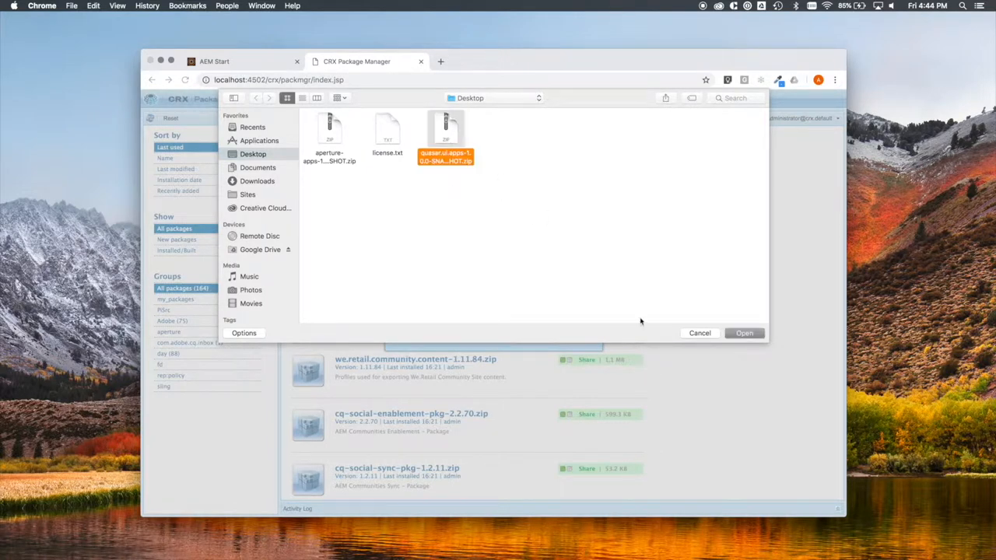
left_click(744, 333)
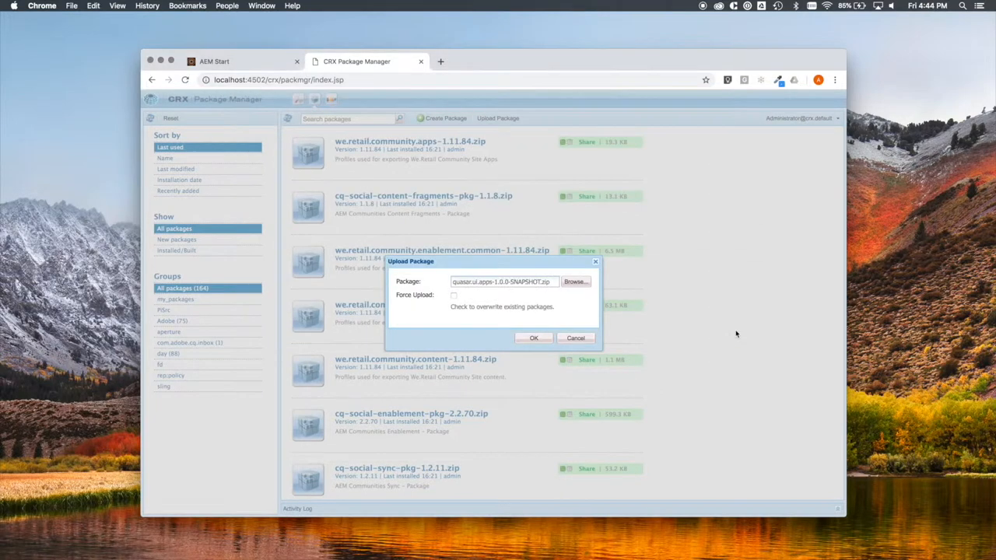
left_click(534, 338)
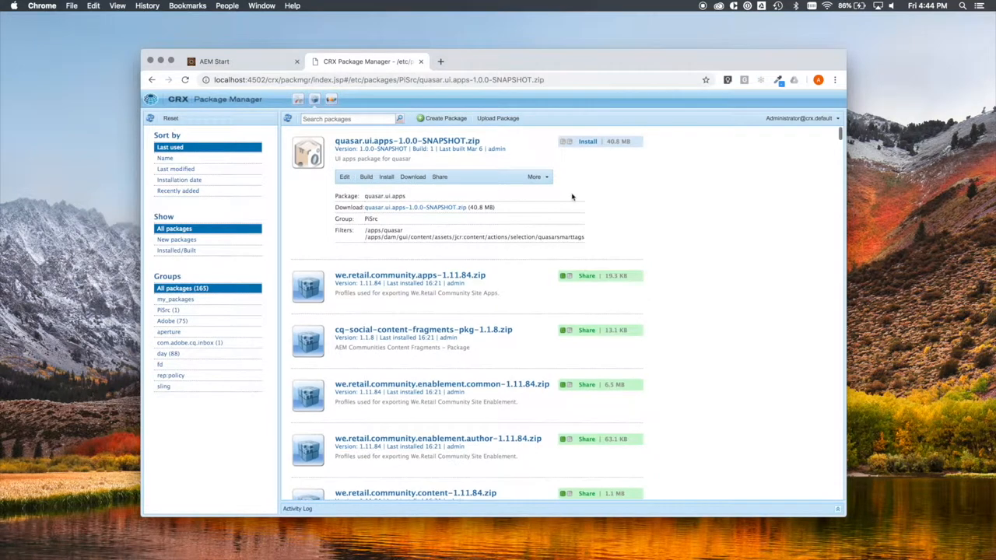
left_click(586, 141)
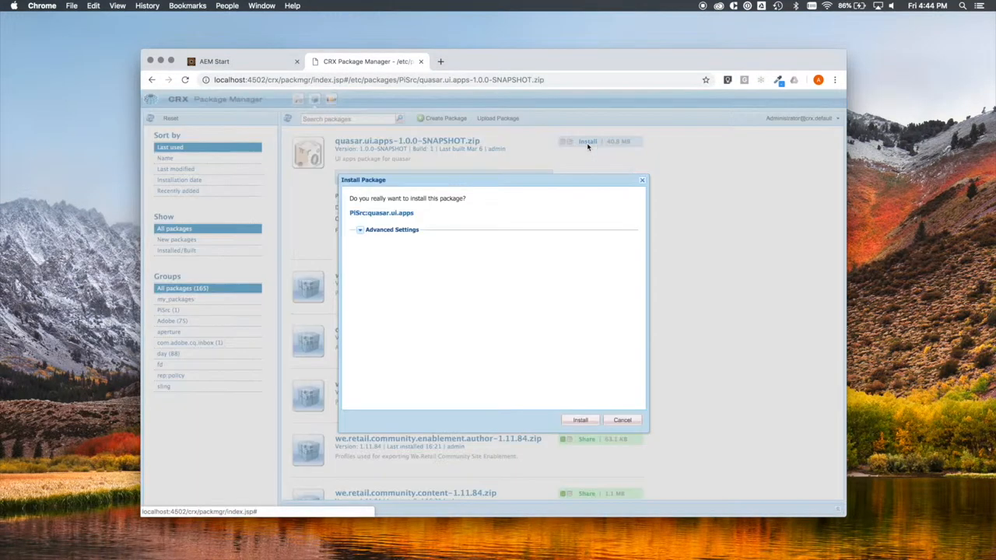
left_click(578, 420)
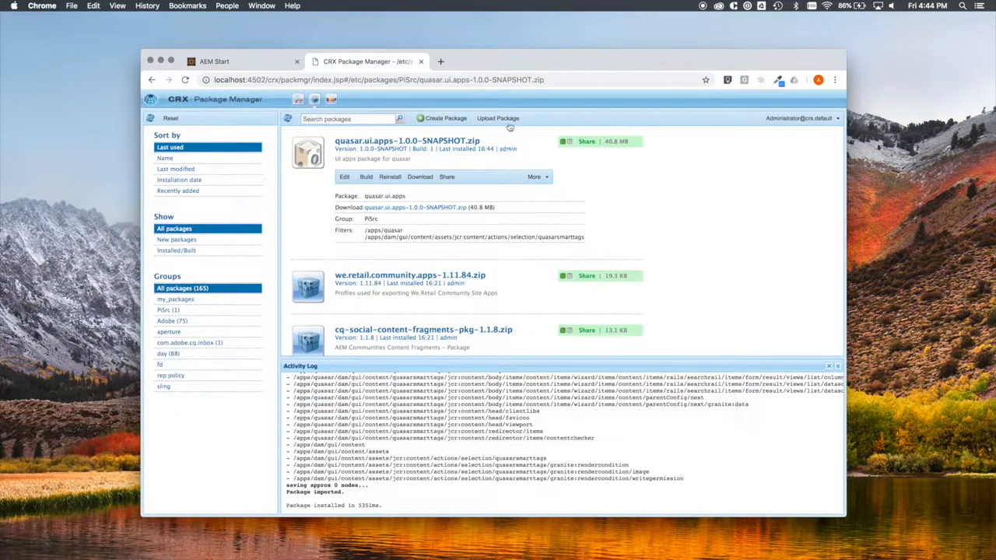
Upload the aperture-apps-1.0-SNAPSHOT.zip package to Package Manager.
left_click(497, 119)
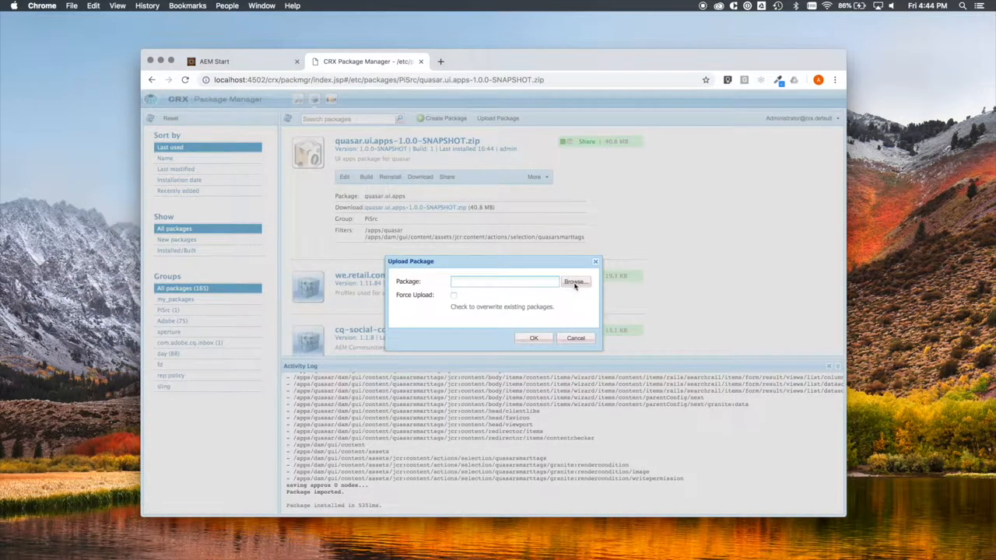
left_click(574, 281)
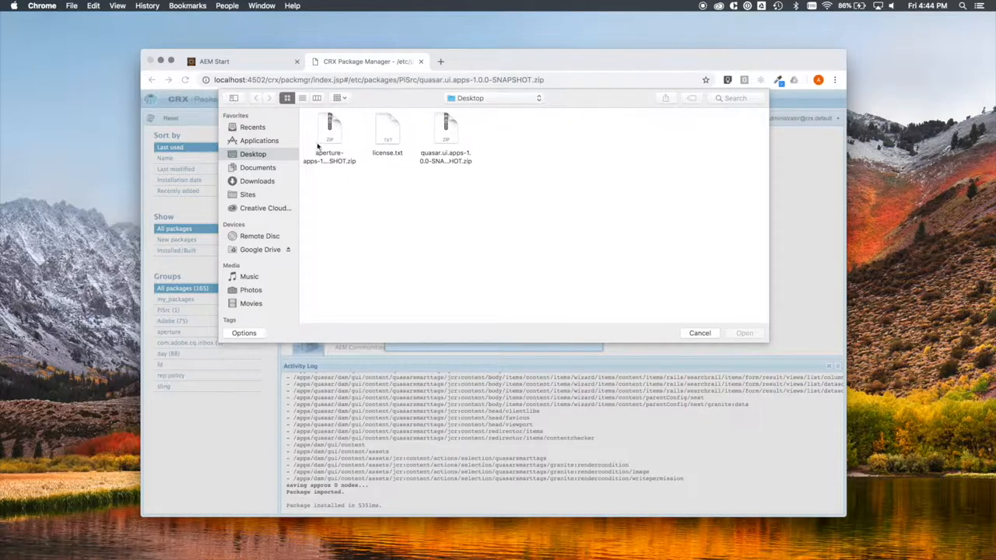
left_click(330, 132)
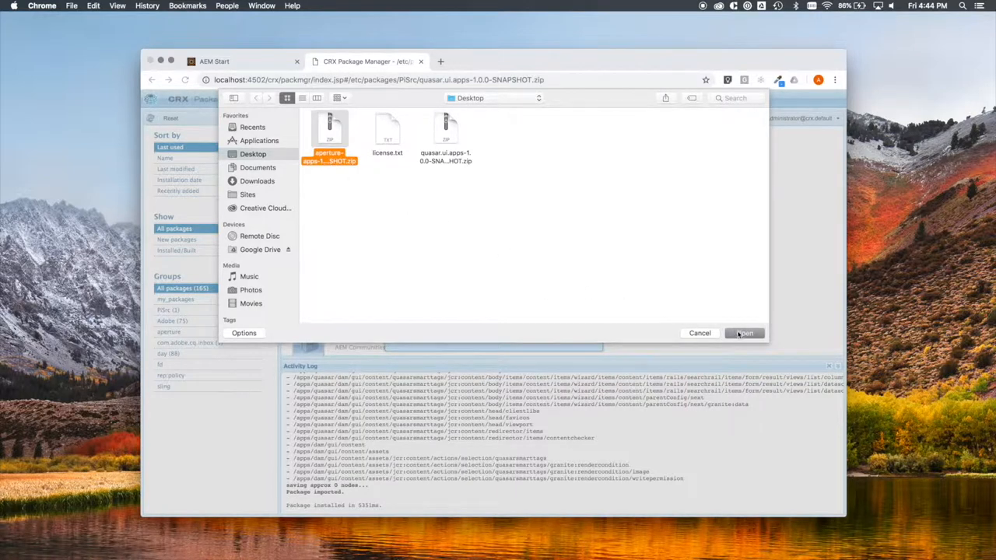
left_click(744, 333)
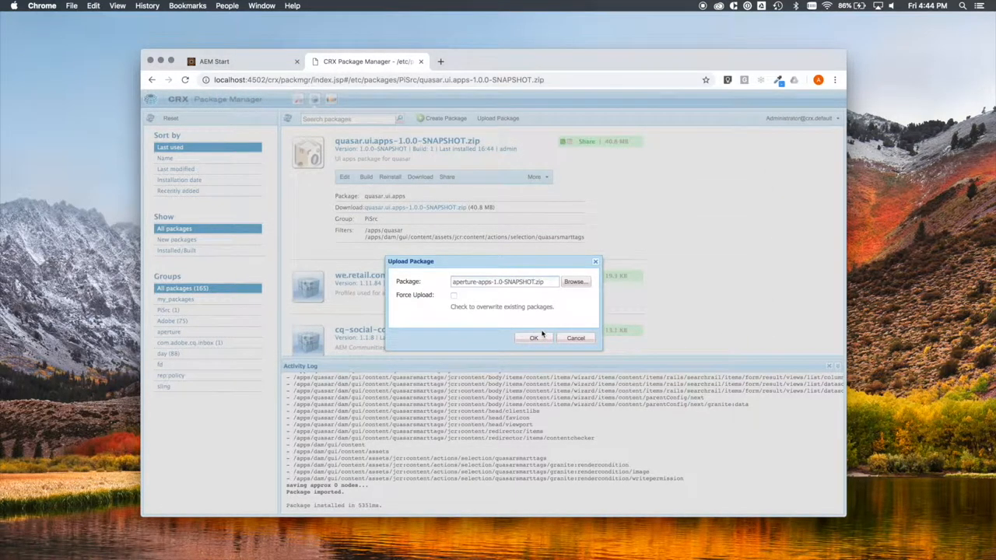
left_click(532, 338)
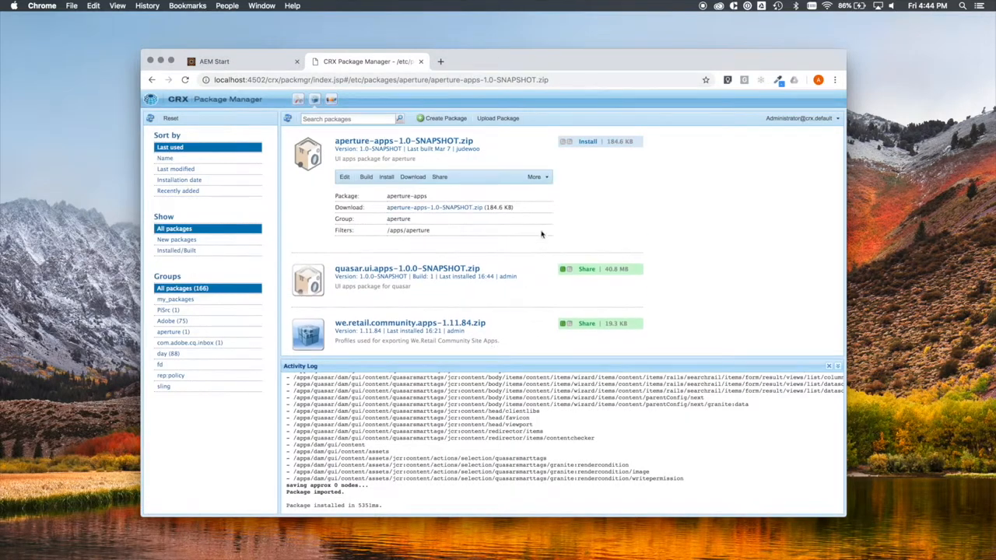
Install the aperture-apps package and return to the AEM Start tools page.
left_click(587, 141)
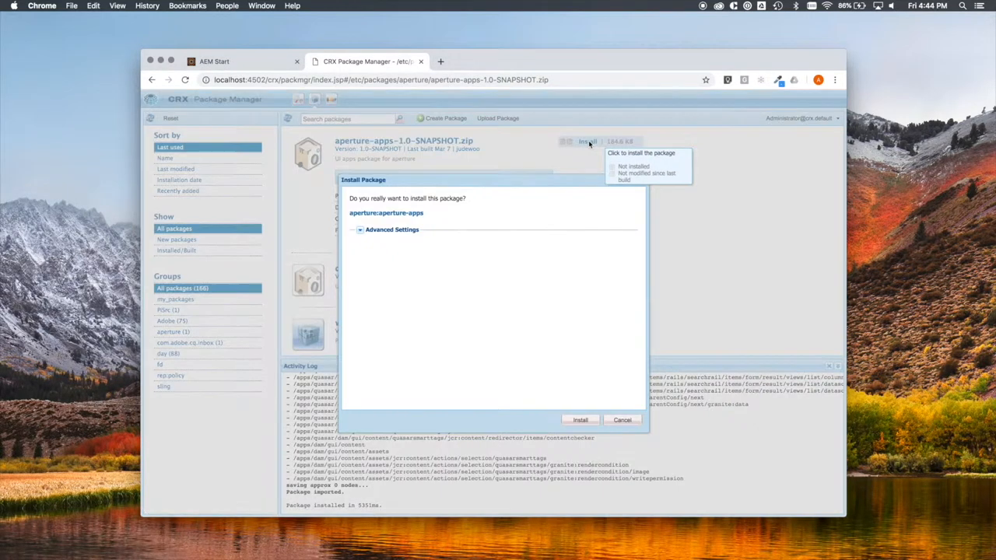
left_click(579, 419)
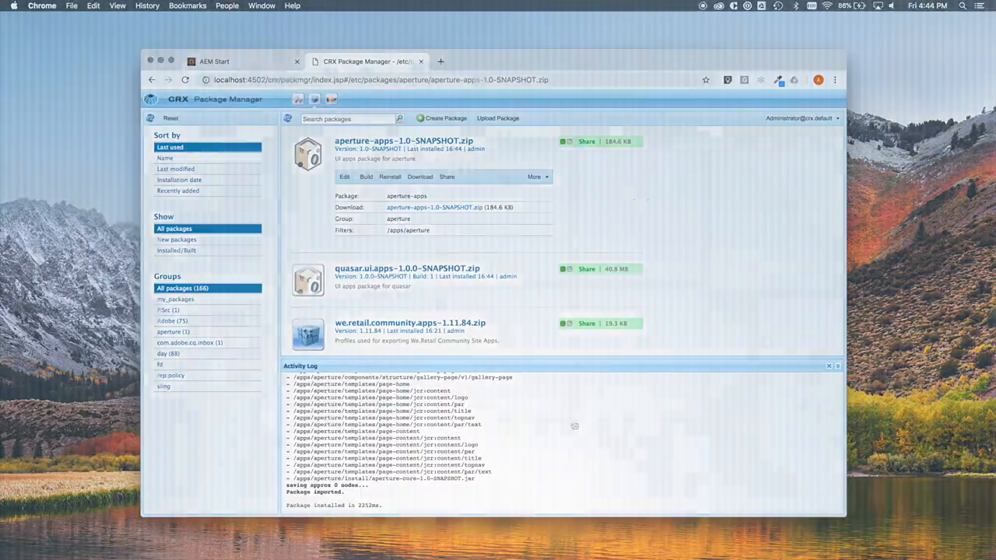
left_click(222, 60)
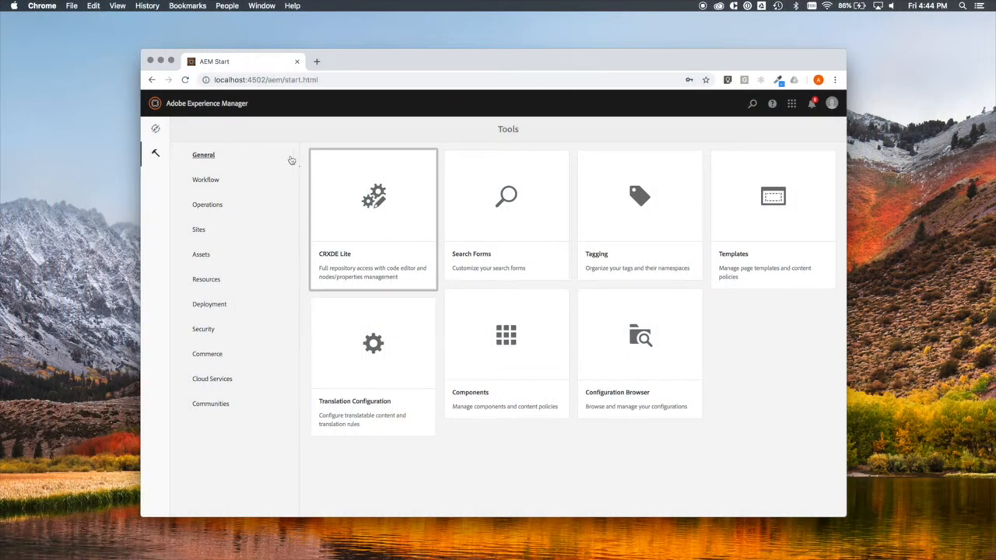
mouse_move(201, 184)
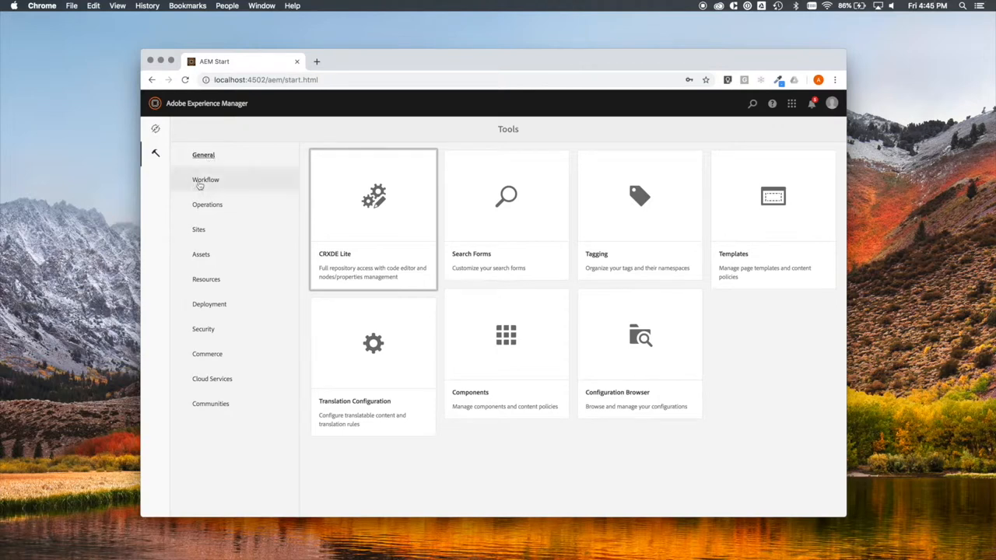
Open the Web Console configuration manager from Tools > Operations.
left_click(208, 204)
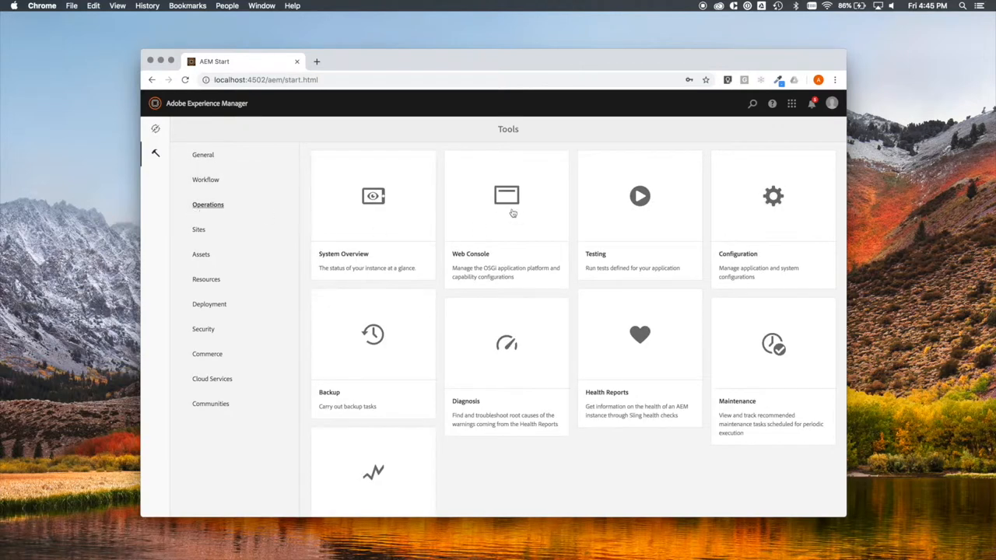
left_click(507, 195)
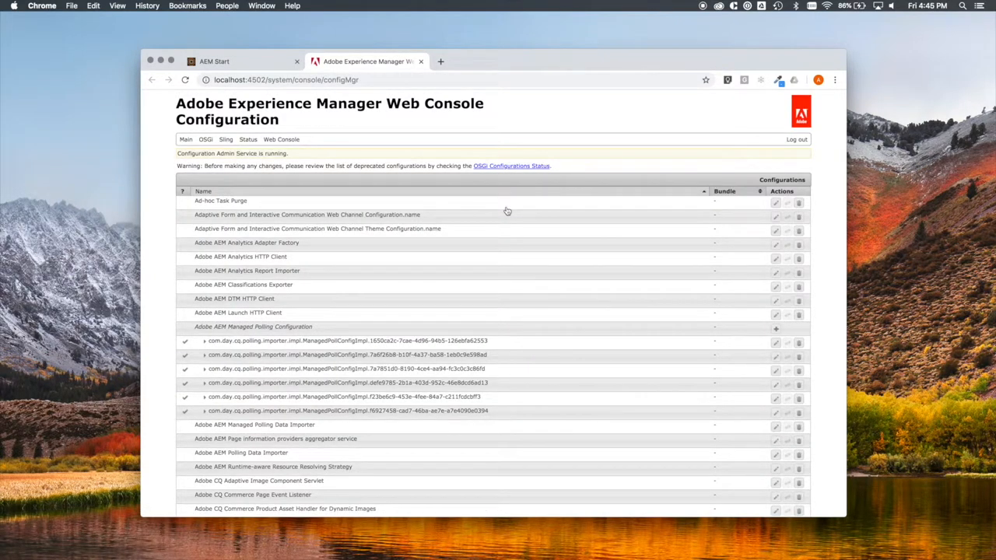
Search the configuration list for 'qua' and open Quasar - PiSrc Configuration.
type("quasar")
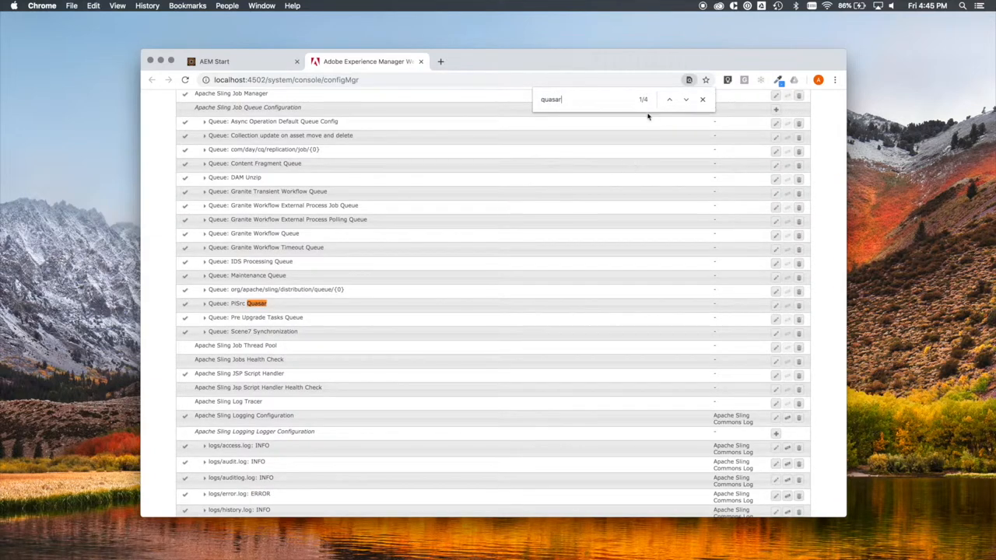
left_click(685, 99)
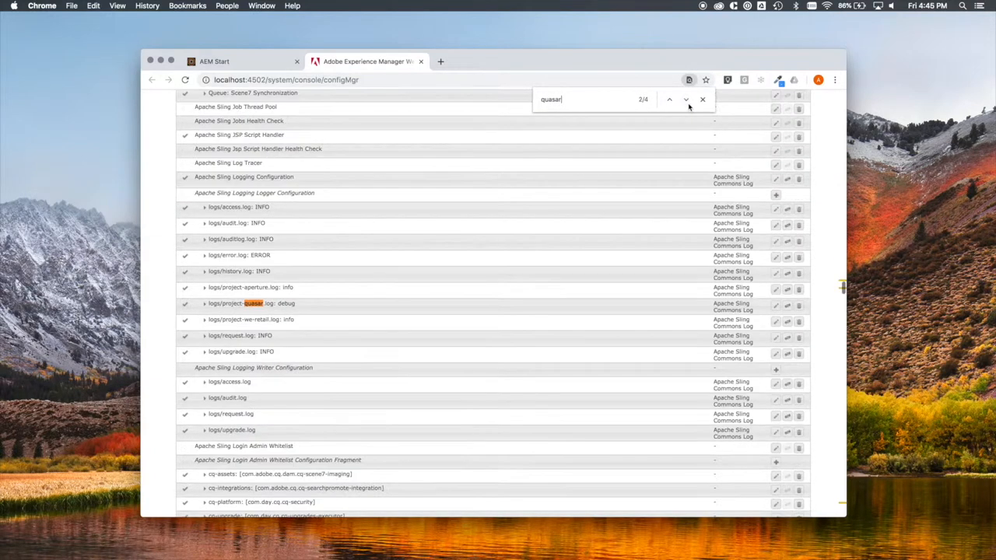
left_click(685, 99)
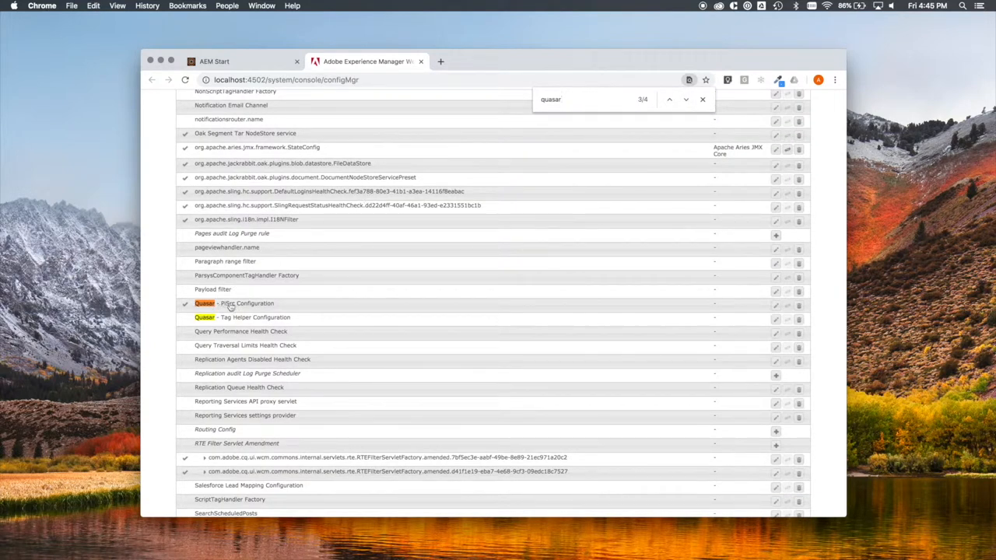
left_click(233, 303)
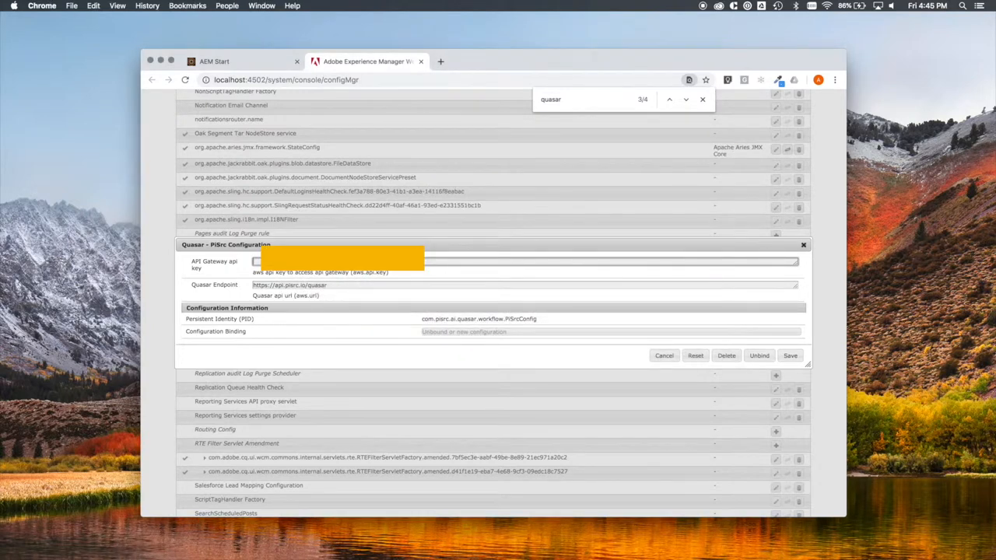
Save the API Gateway key in Quasar - PiSrc Configuration and close the Web Console.
type("XN")
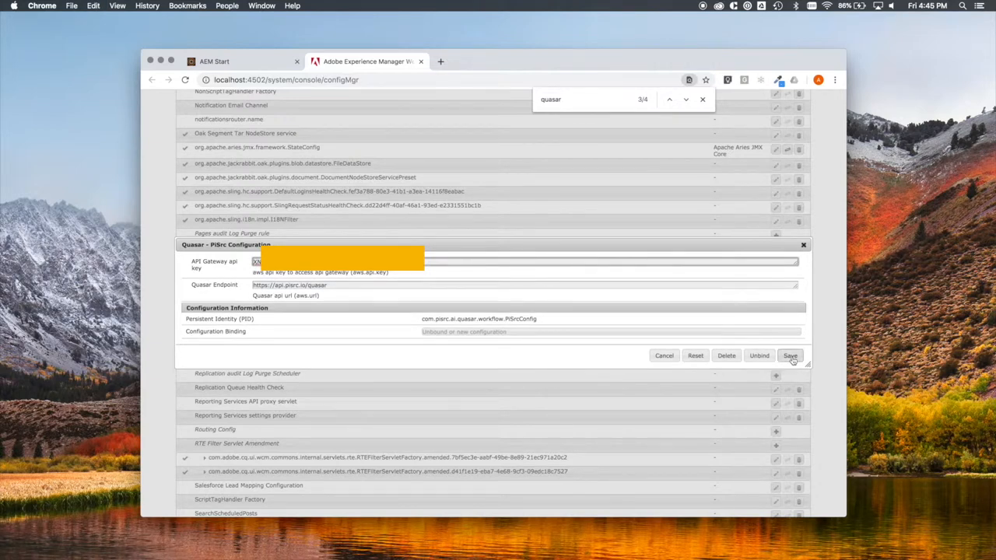
left_click(790, 355)
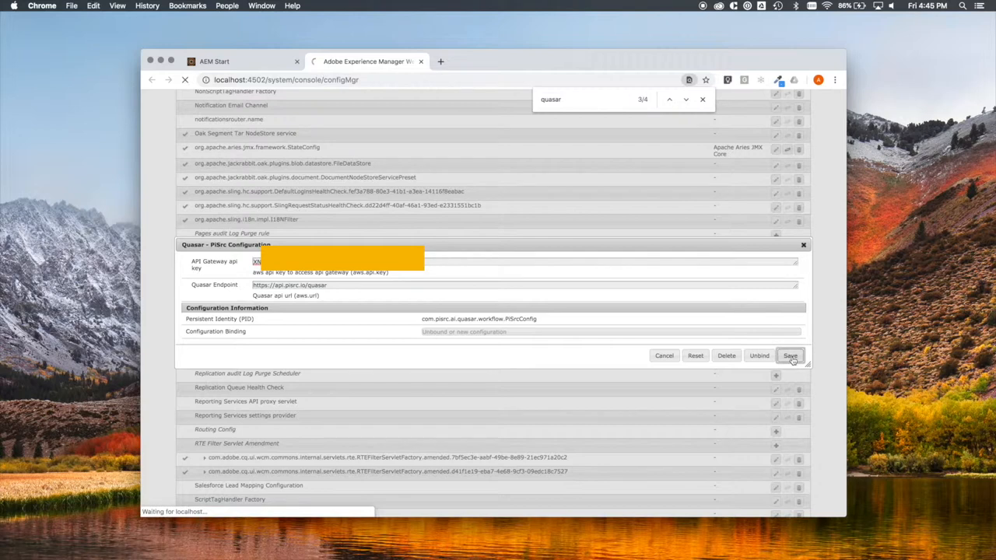
left_click(790, 356)
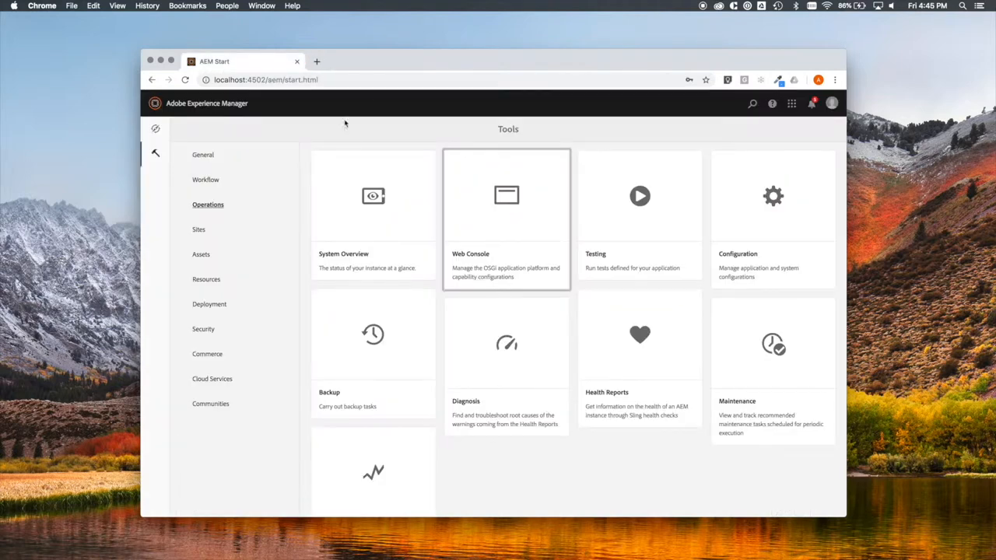
mouse_move(359, 135)
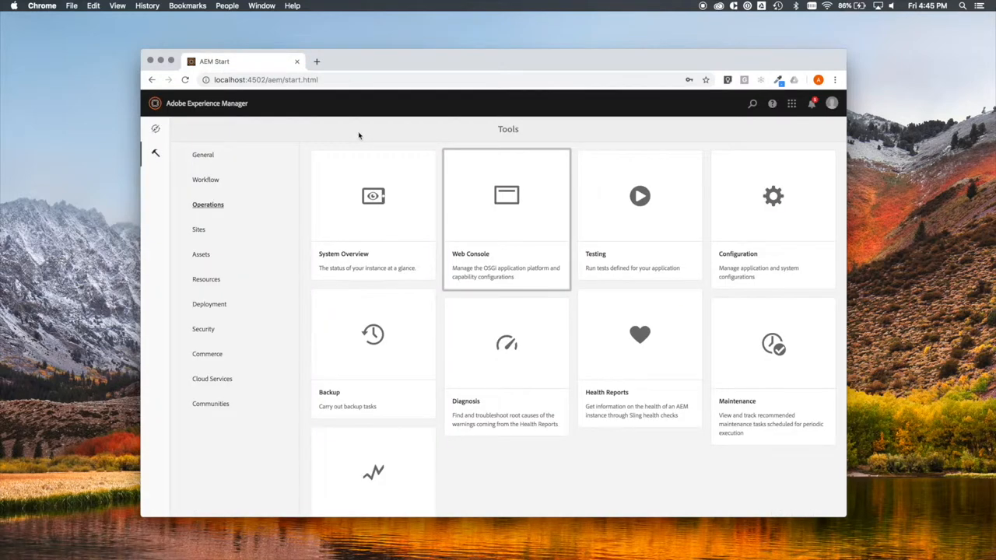
mouse_move(335, 159)
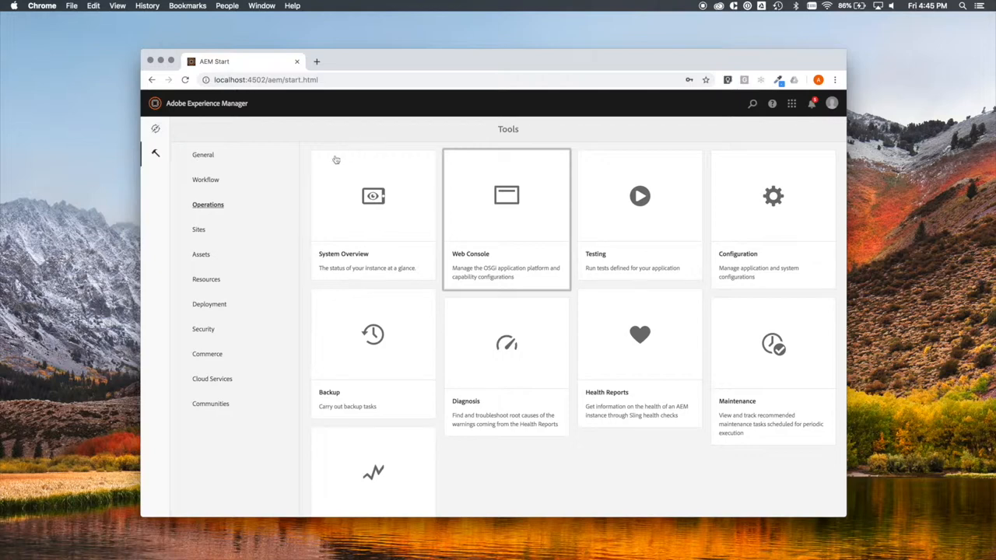
Open the Models card under Tools > Workflow.
left_click(207, 179)
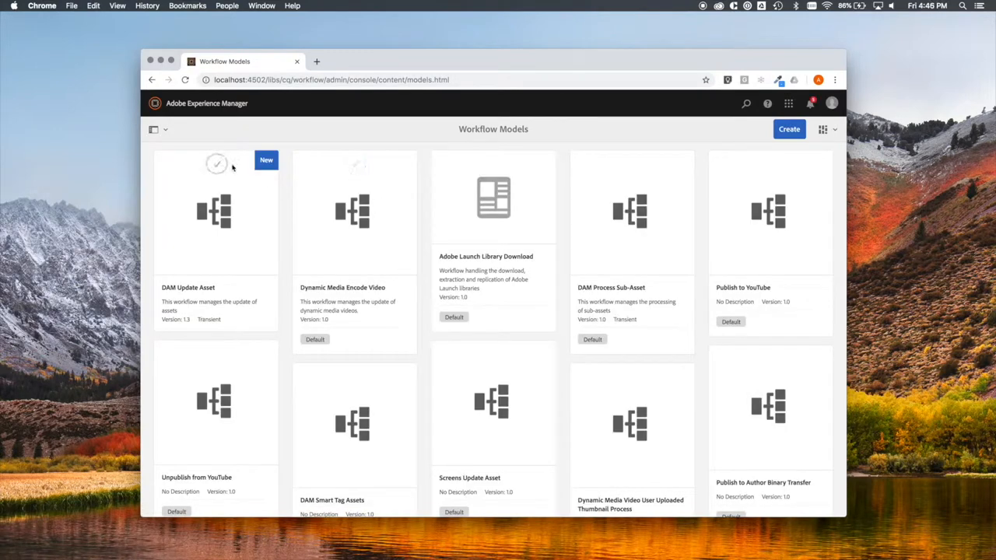
Open the DAM Update Asset model and filter the Steps panel for 'quasar'.
left_click(215, 164)
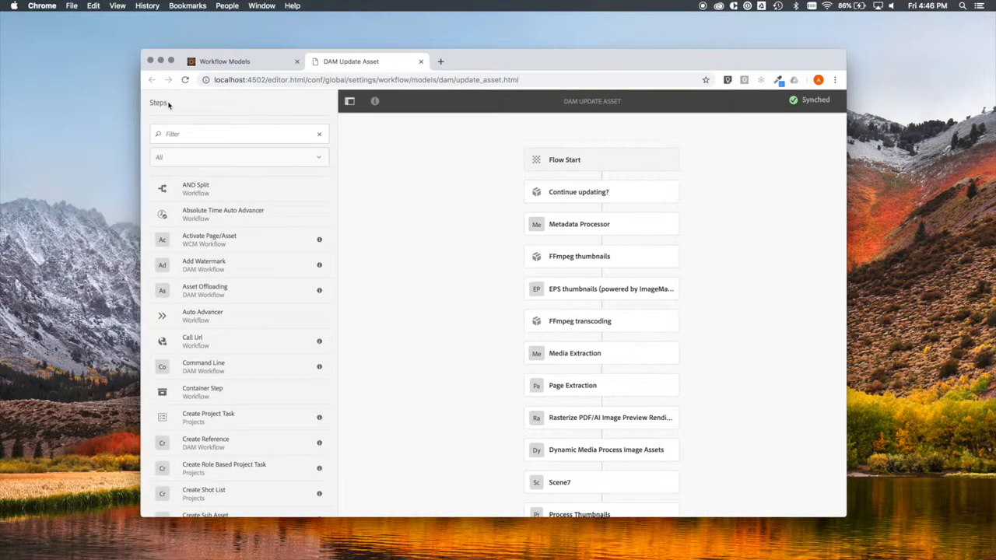
mouse_move(216, 118)
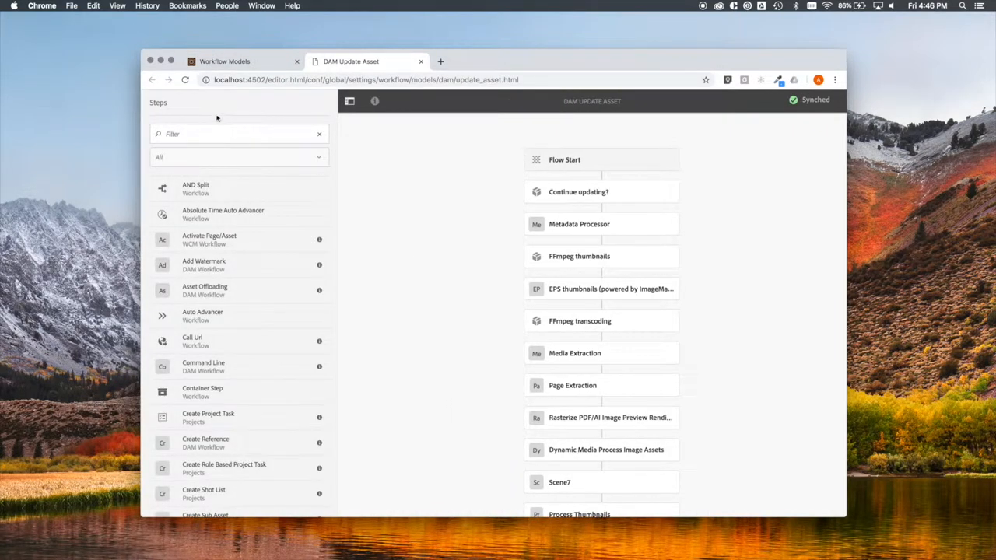
left_click(233, 133)
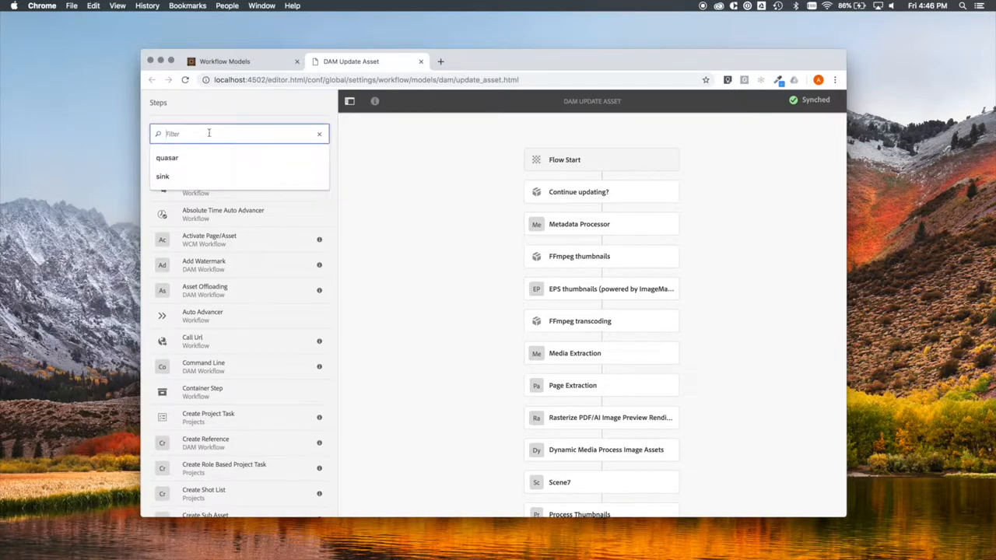
type("qua")
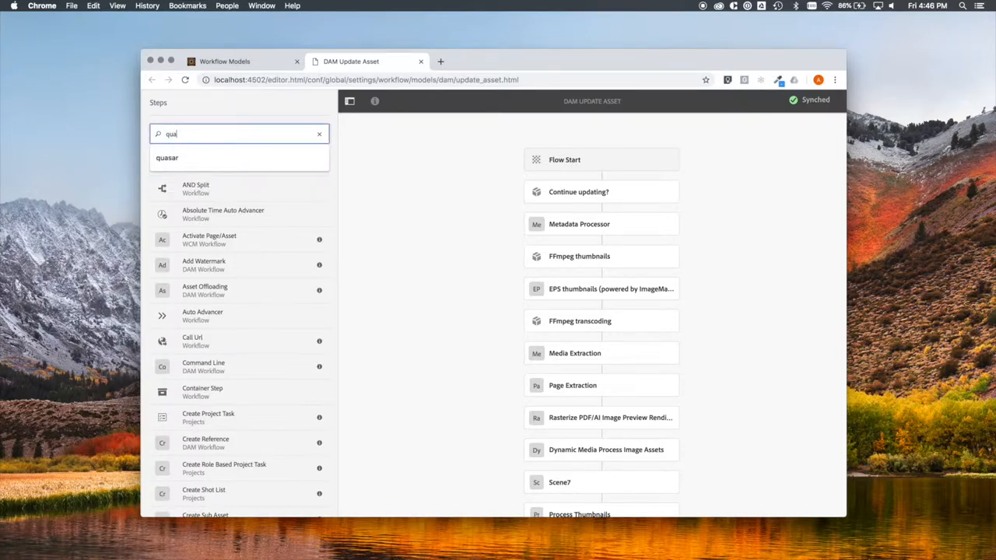
type("quasar")
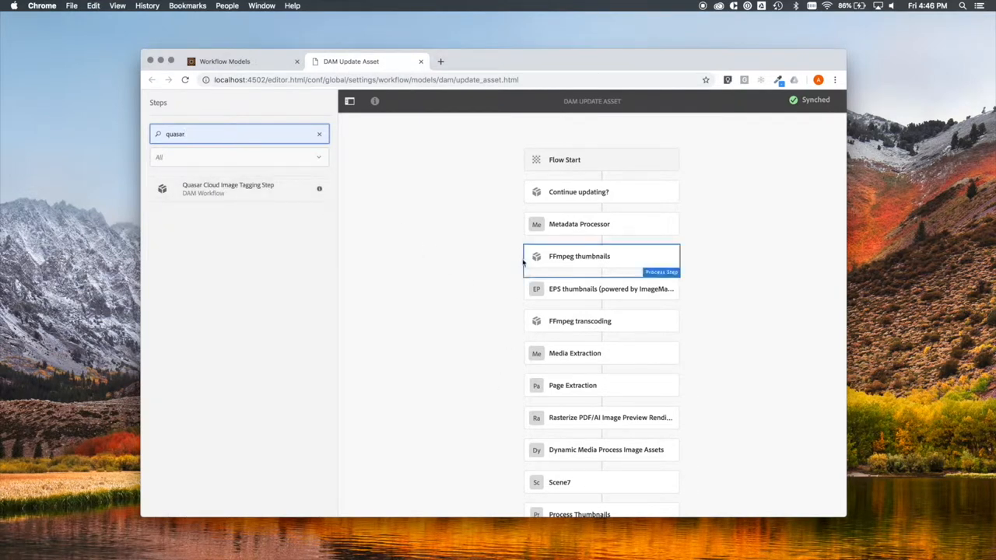
Place the Quasar Cloud Image Tagging Step before workflow completion and sync the model.
scroll("down", 3)
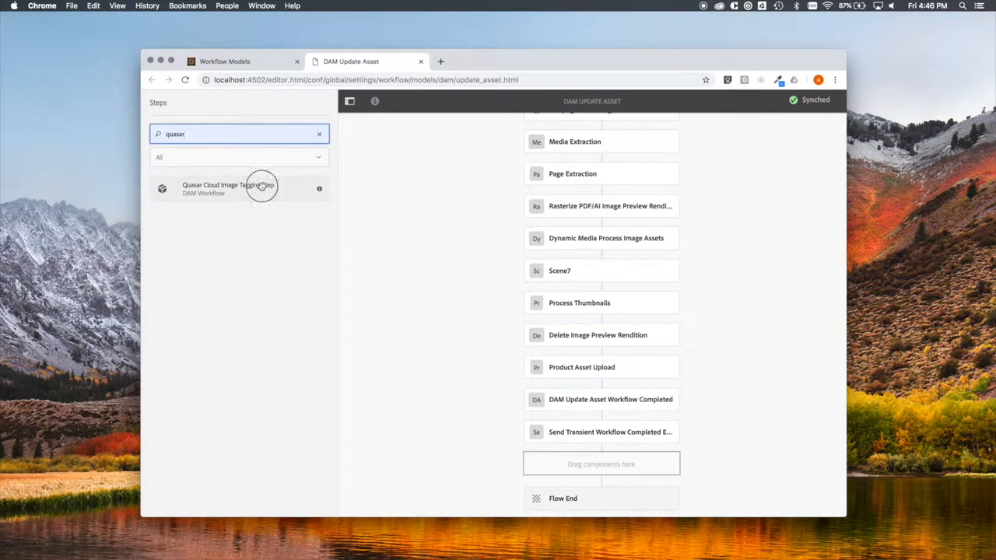
left_click_drag(228, 188, 553, 386)
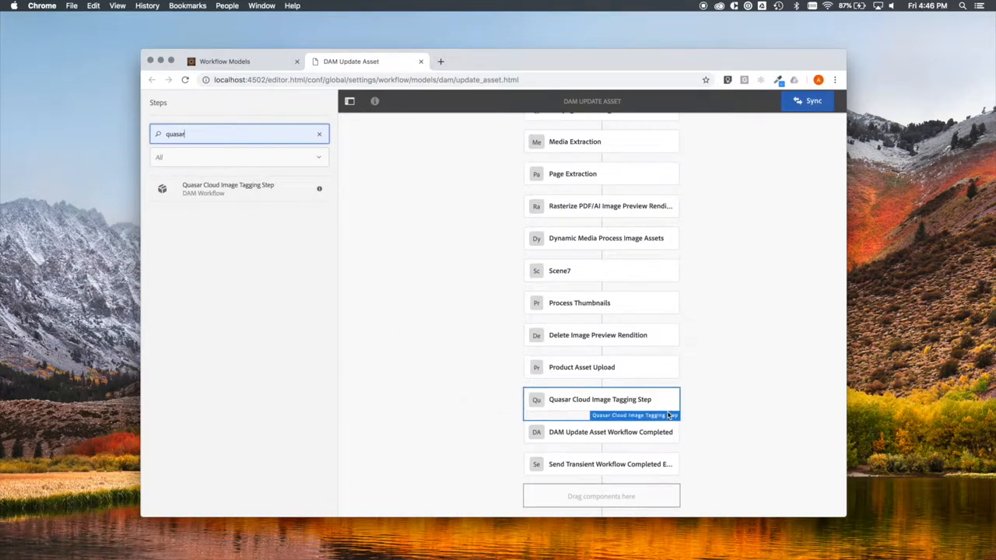
left_click(812, 101)
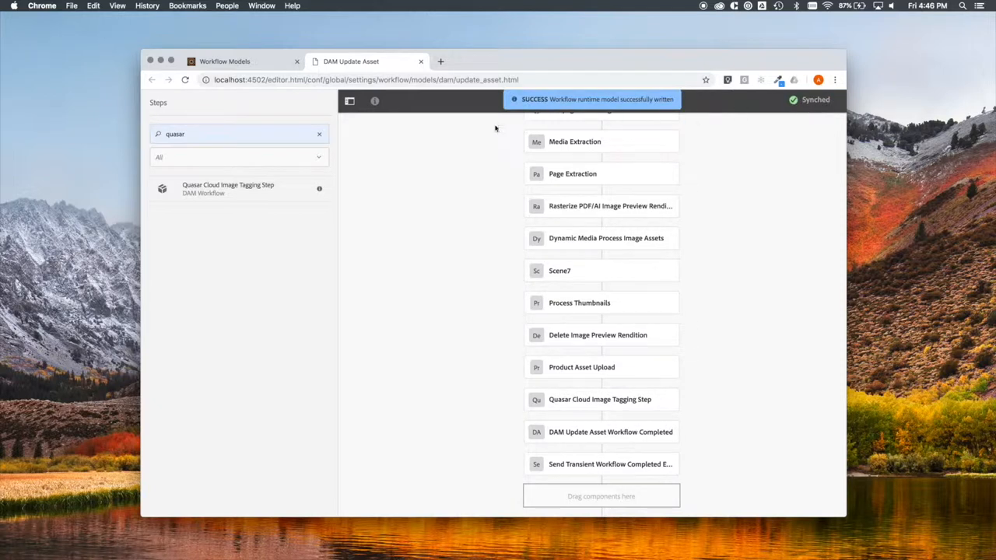
mouse_move(537, 142)
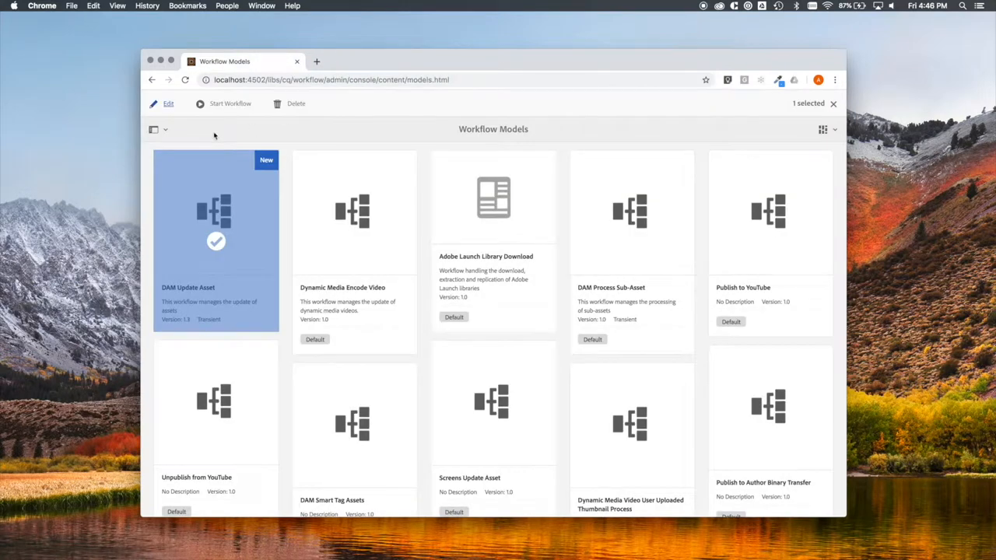
mouse_move(172, 109)
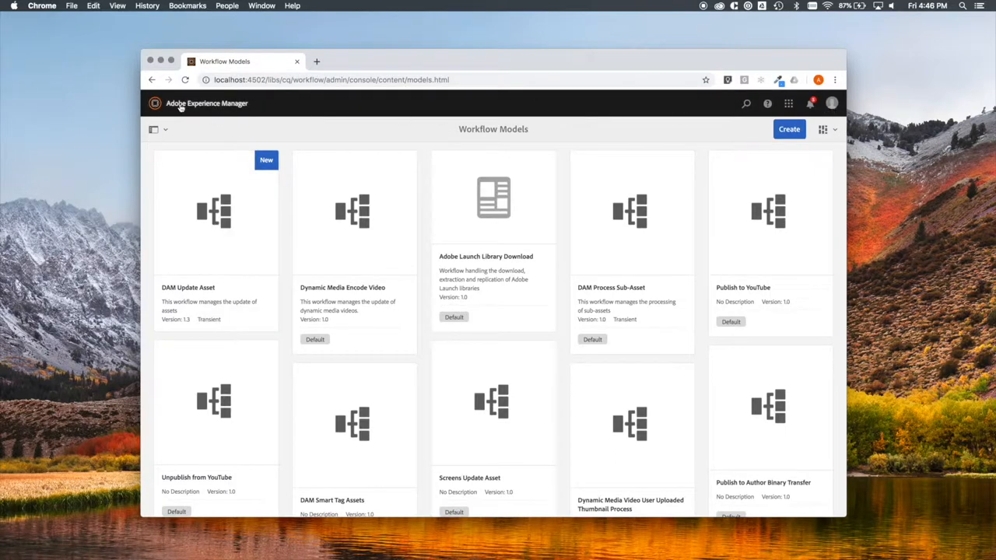
Go to Assets > Files via global navigation to reach we-retail > en > experiences.
left_click(155, 103)
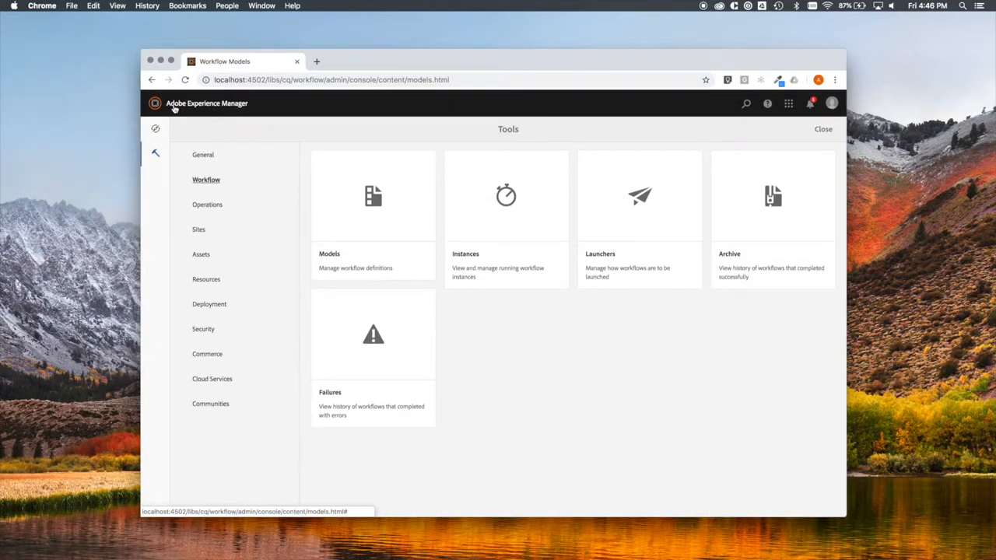
left_click(203, 154)
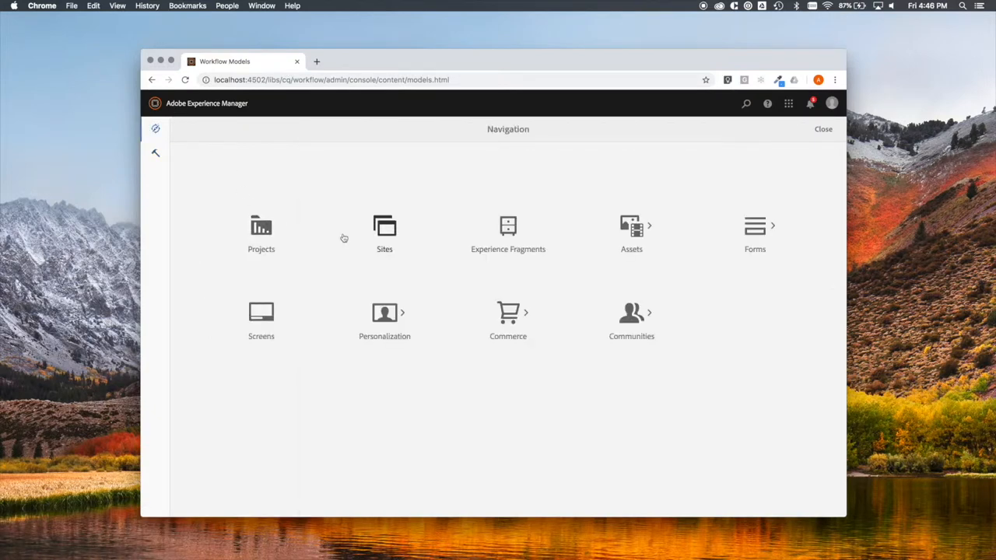
left_click(631, 230)
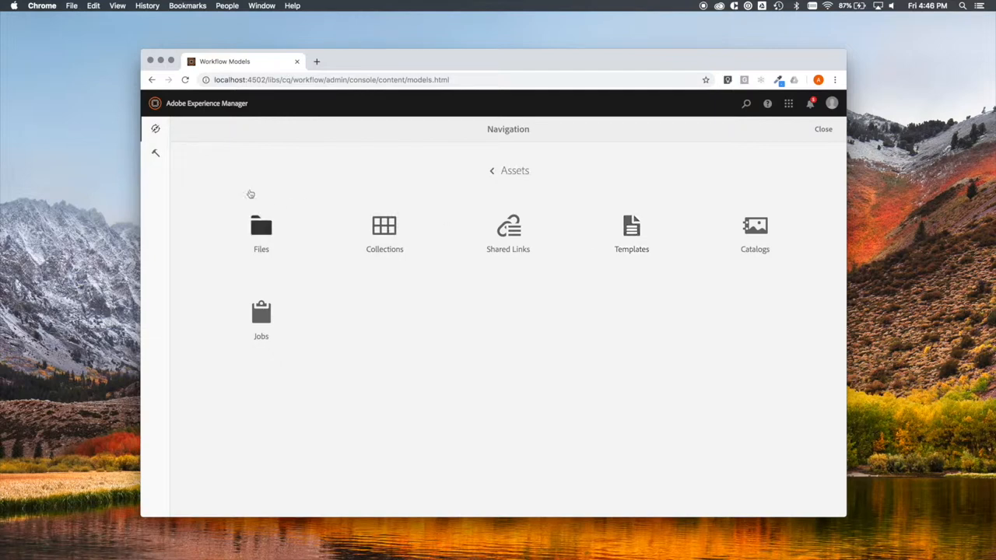
left_click(261, 230)
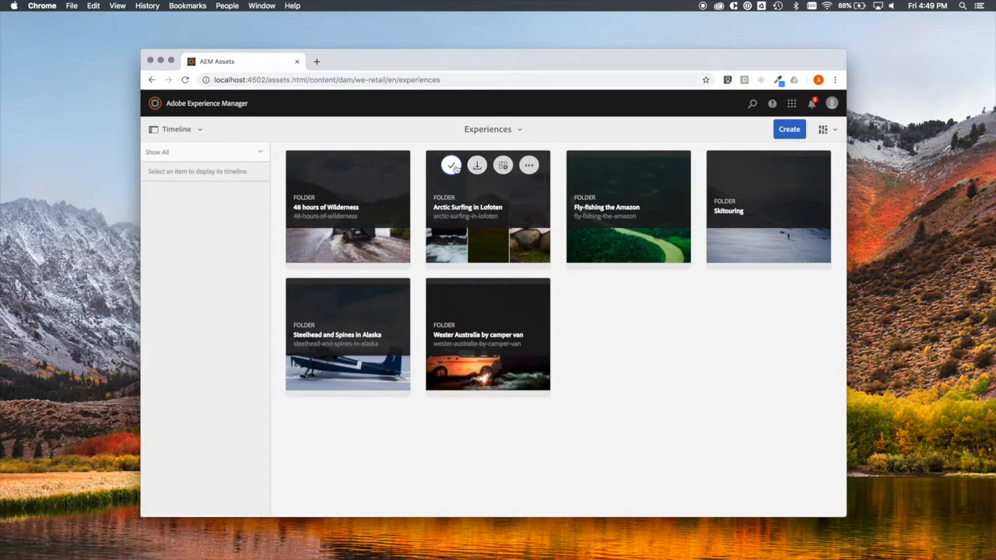
Launch DAM Update Asset on the Arctic Surfing in Lofoten folder's nine assets and confirm the warning.
left_click(451, 165)
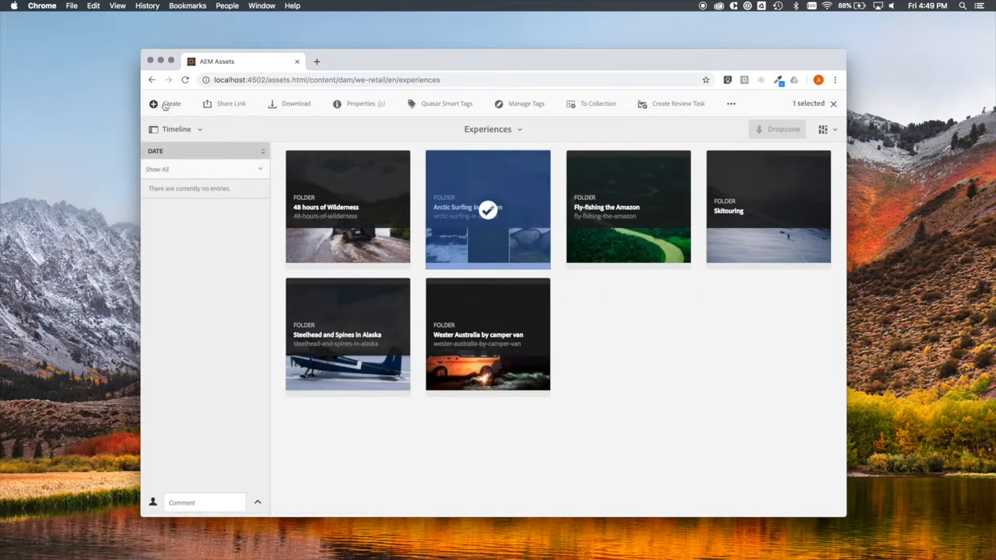
left_click(164, 104)
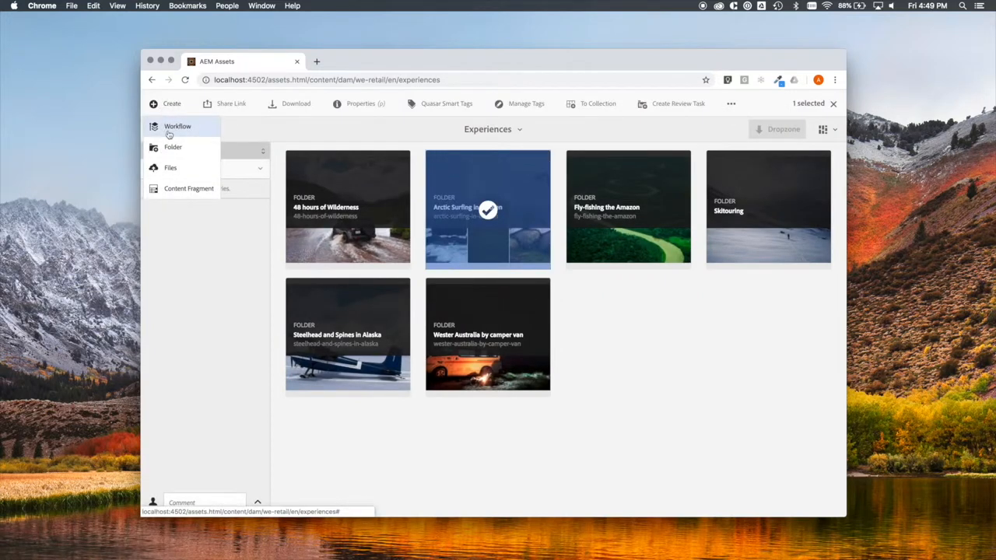
left_click(177, 126)
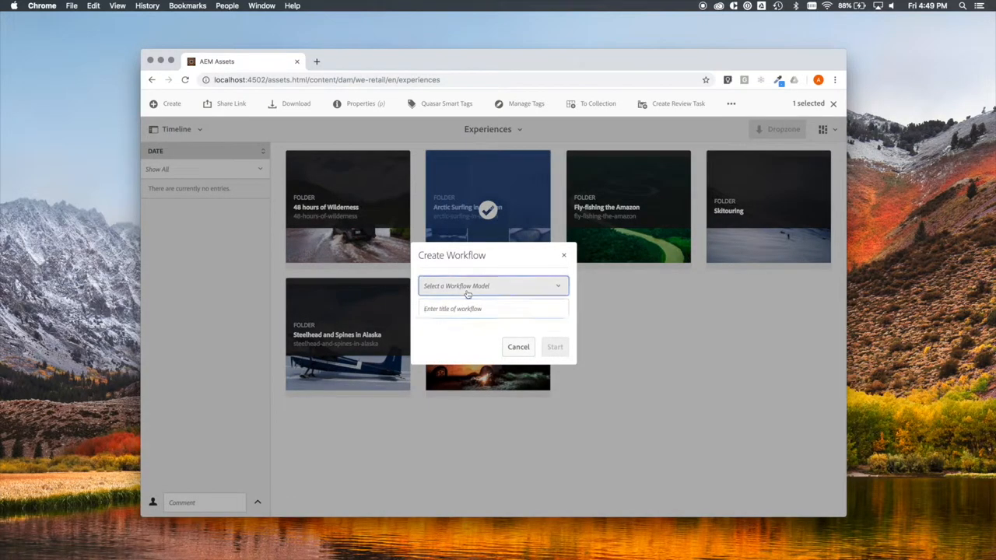
left_click(492, 285)
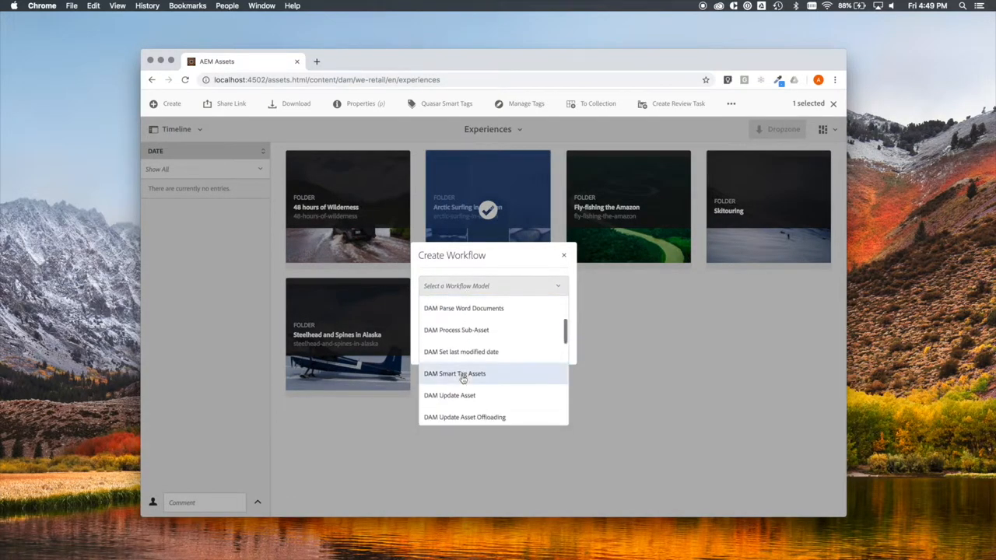
left_click(449, 395)
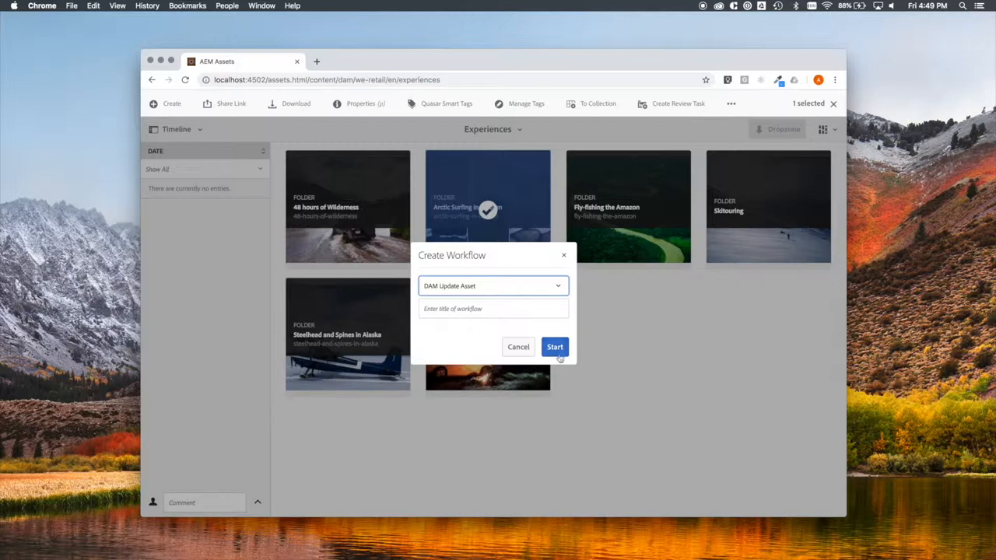
left_click(555, 347)
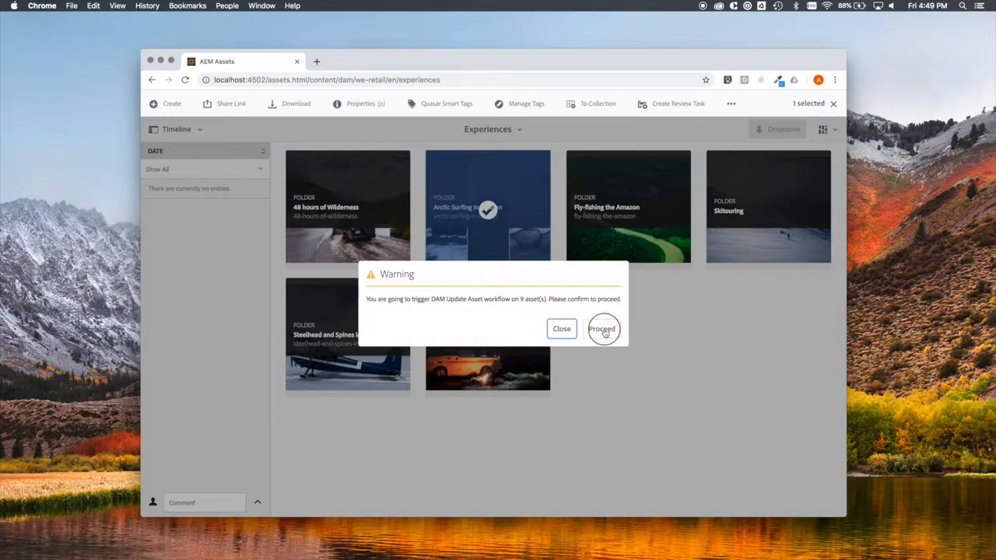
left_click(603, 328)
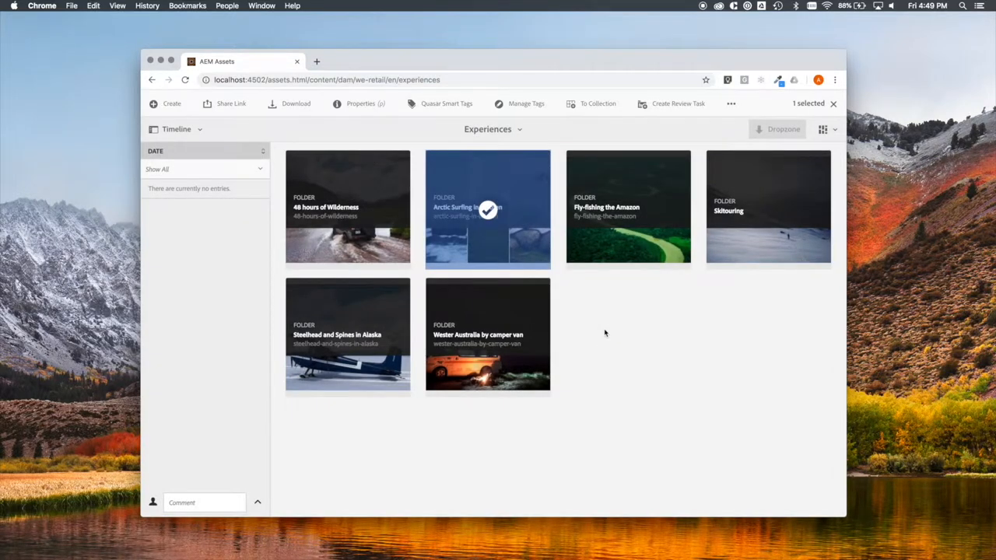
mouse_move(531, 243)
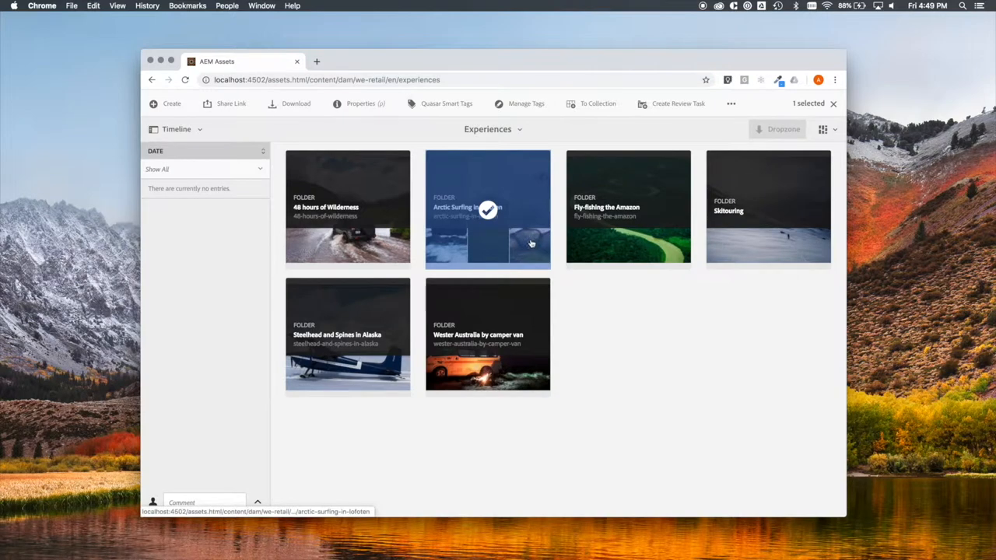
Open the Arctic Surfing in Lofoten folder to watch its assets finish processing.
double_click(486, 207)
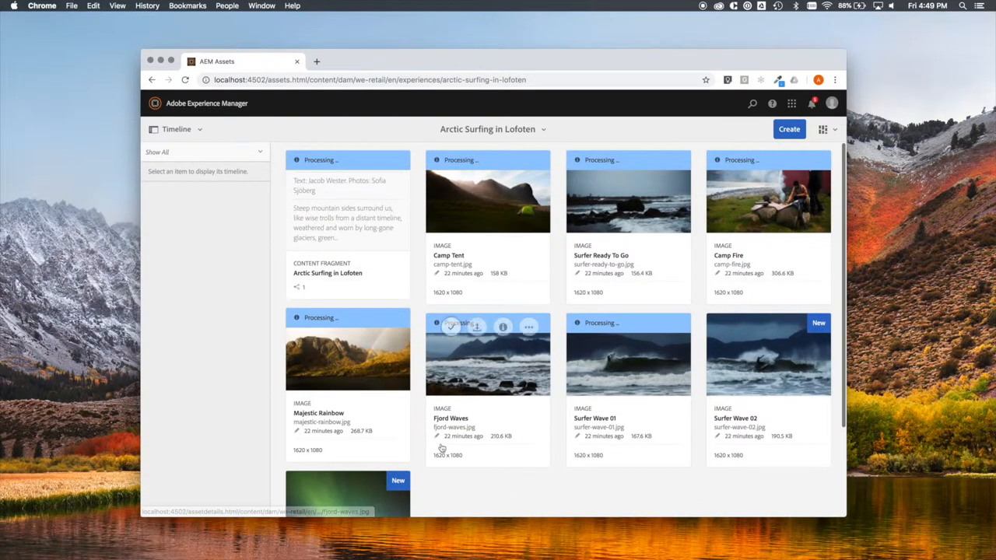
mouse_move(577, 249)
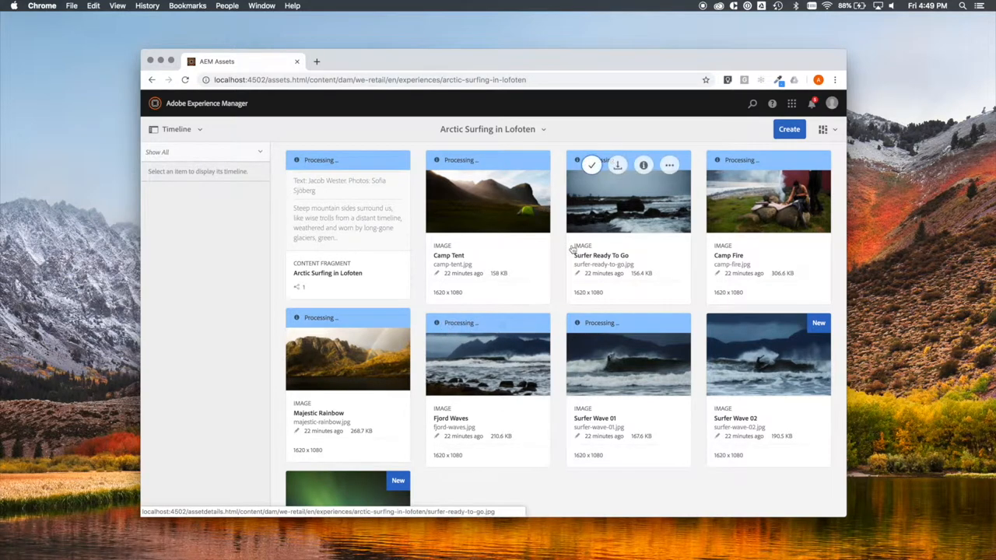
mouse_move(594, 145)
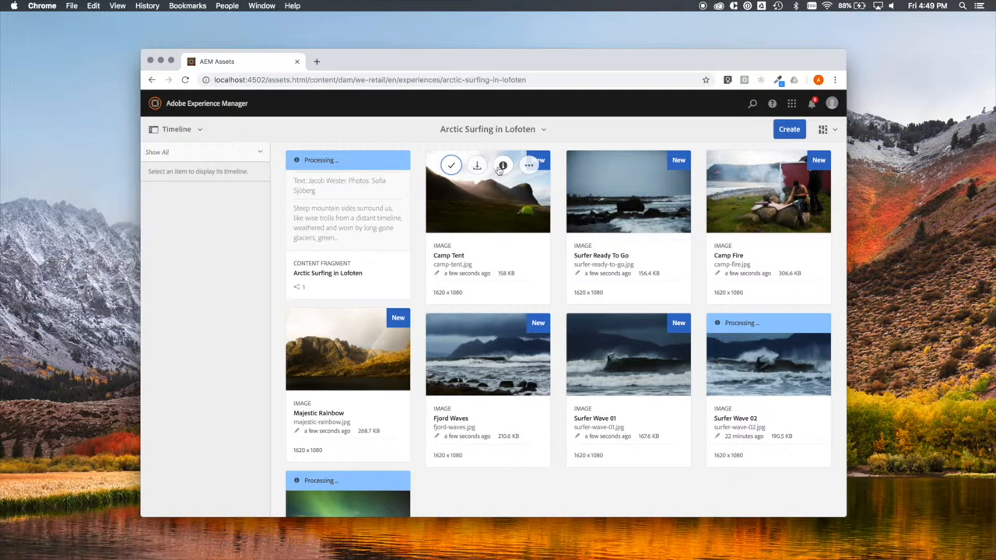
Check Camp Tent's Quasar smart tags like Outdoors and Mountain, then close its metadata.
left_click(502, 165)
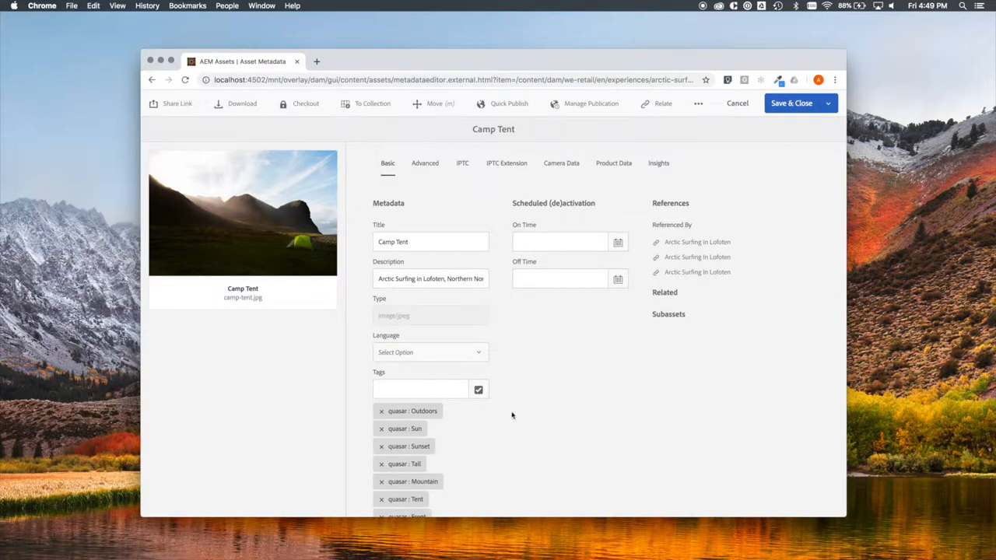
scroll("down", 3)
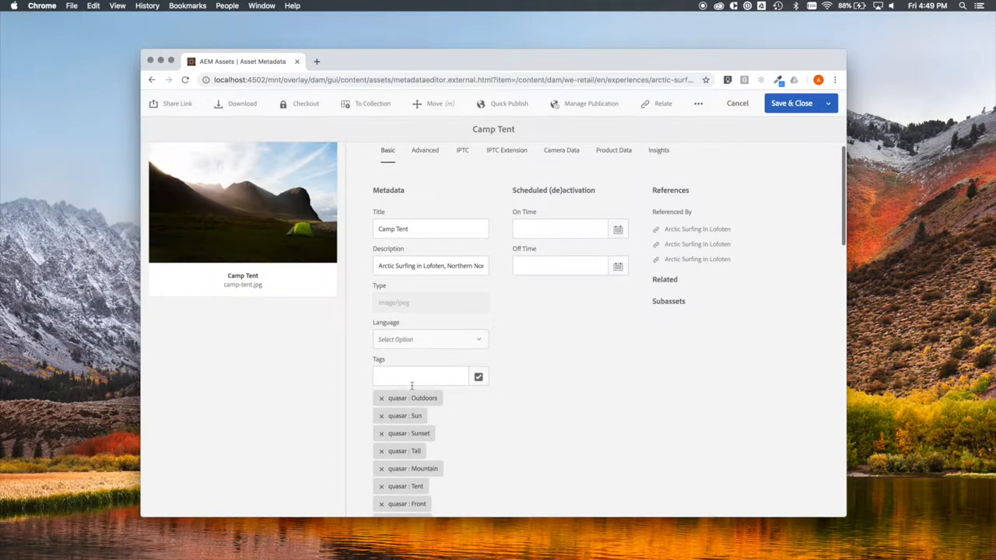
mouse_move(417, 478)
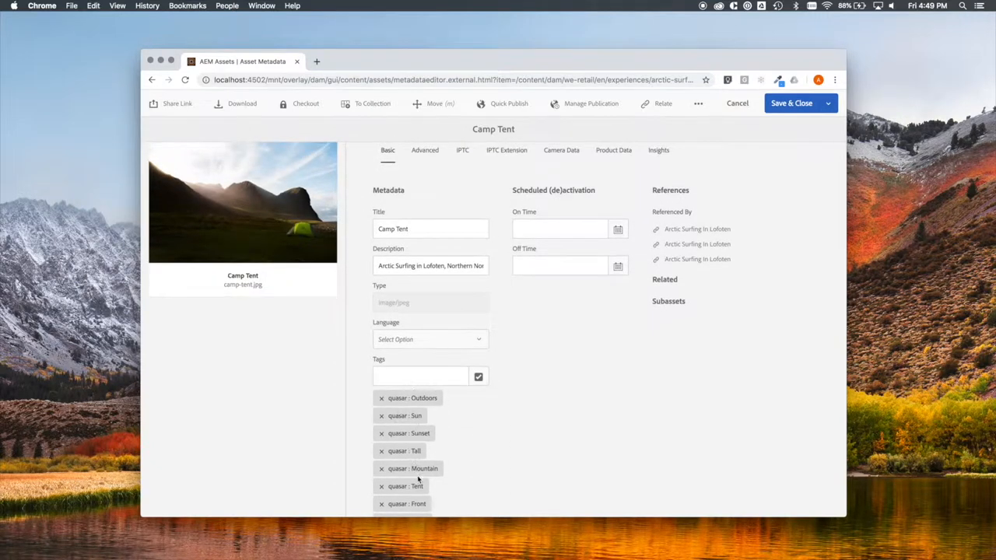
scroll("down", 3)
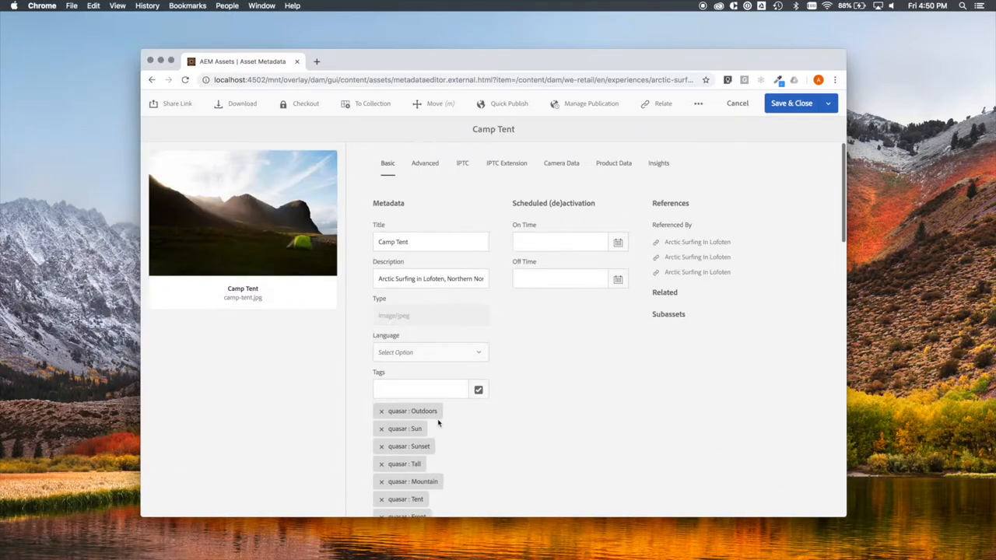
left_click(152, 79)
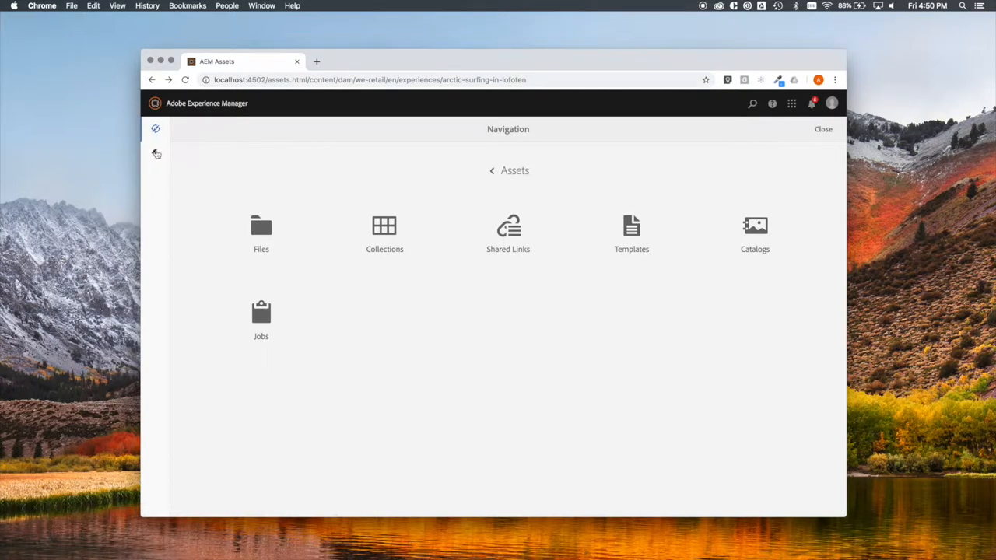
Navigate through Tools > General > Templates into the We.Retail templates folder.
left_click(154, 155)
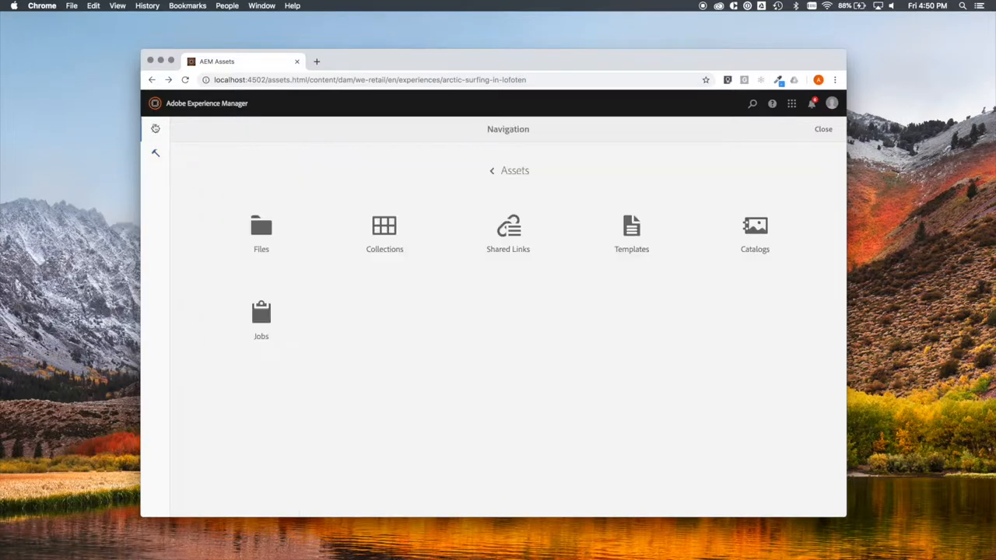
left_click(822, 129)
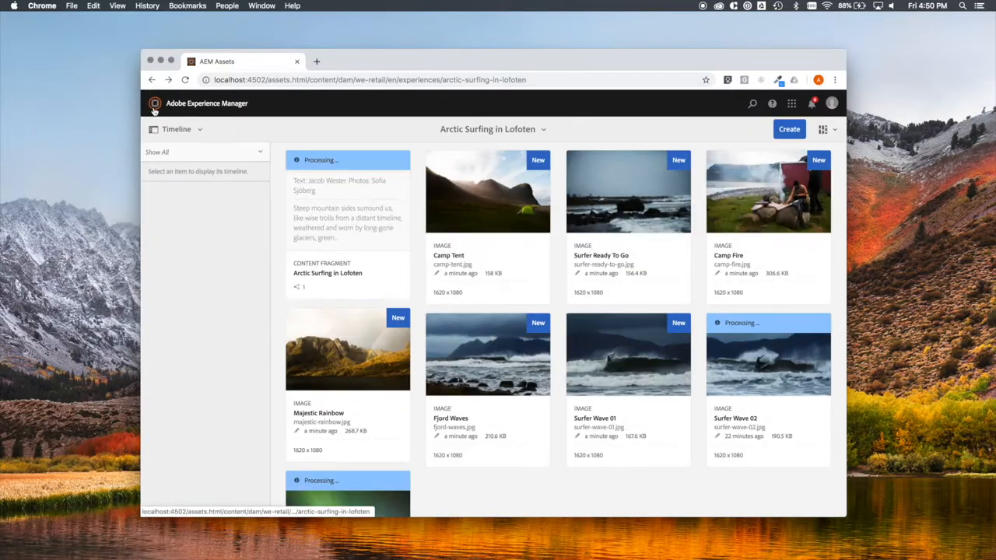
left_click(156, 103)
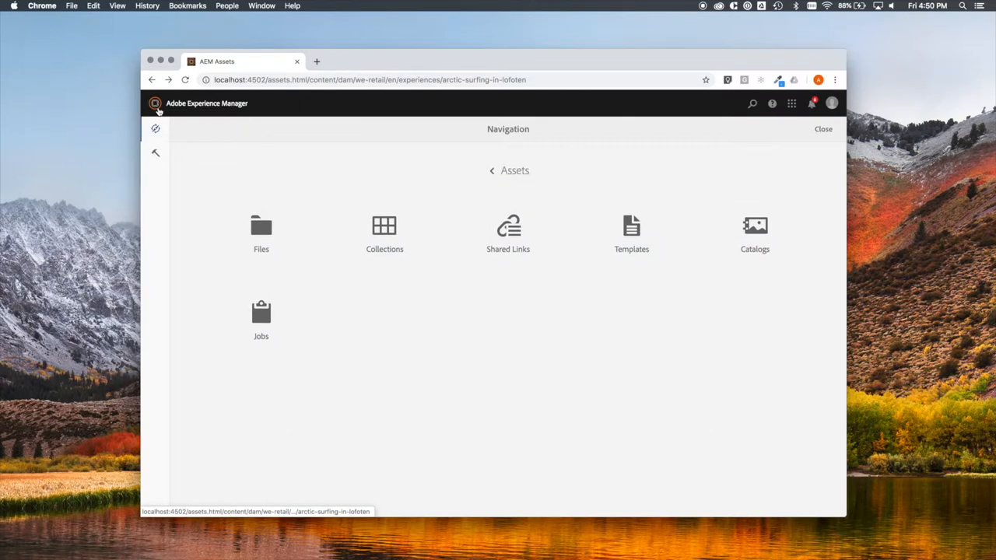
left_click(155, 151)
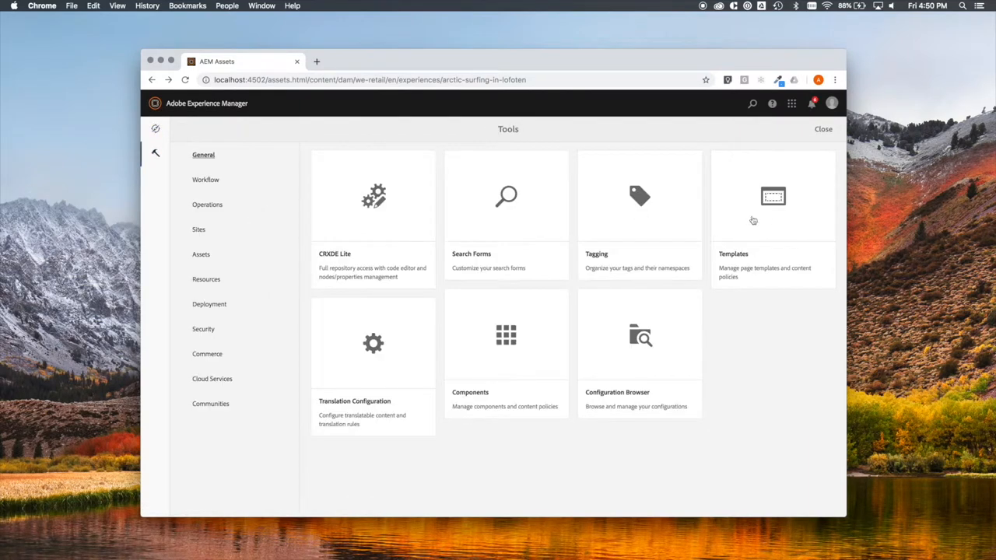
left_click(772, 196)
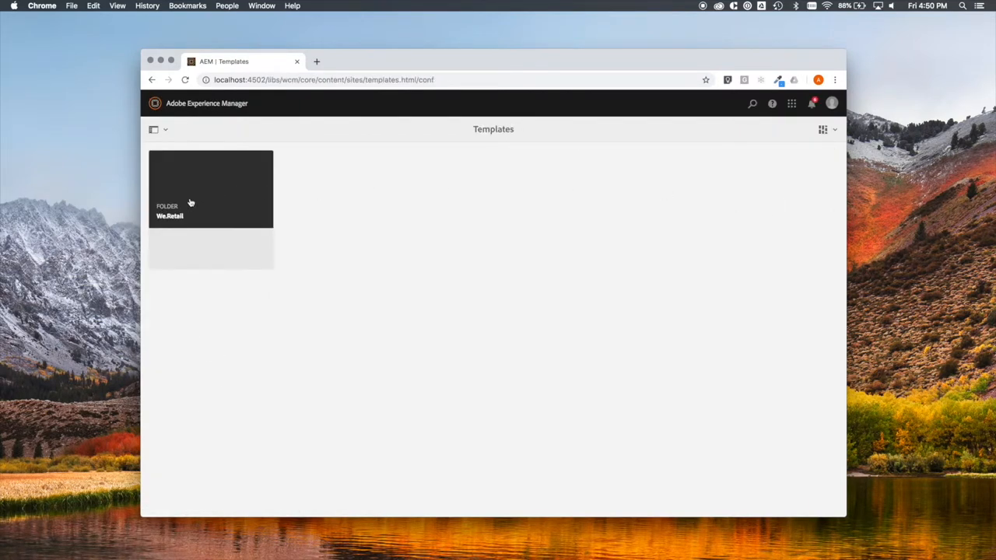
double_click(210, 187)
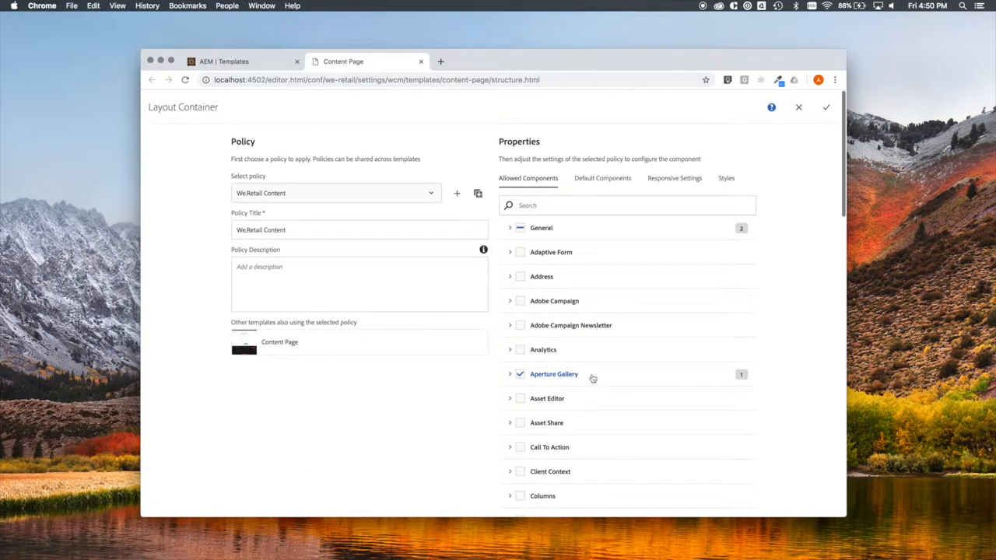
Allow Aperture Gallery in the Layout Container policy and save it with Done.
left_click(520, 374)
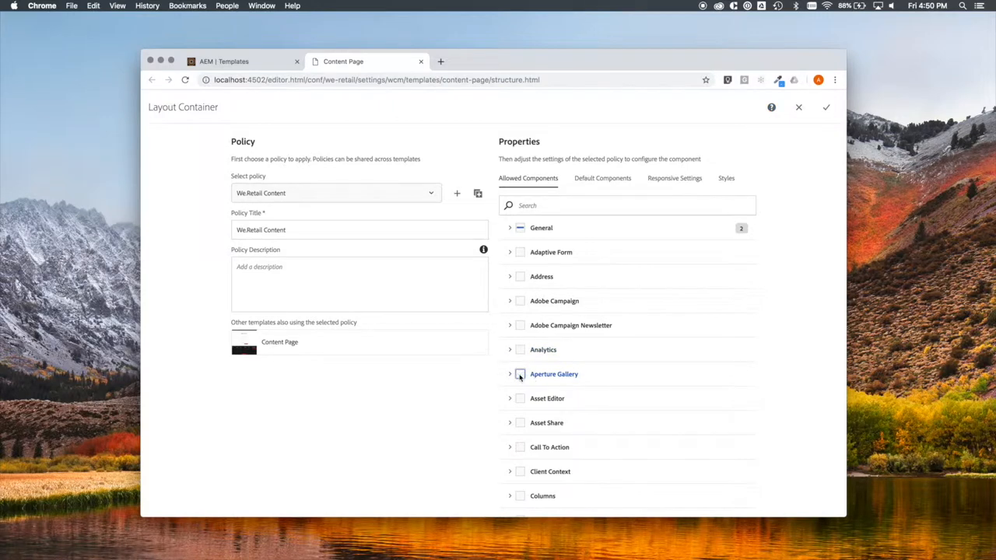
scroll("down", 3)
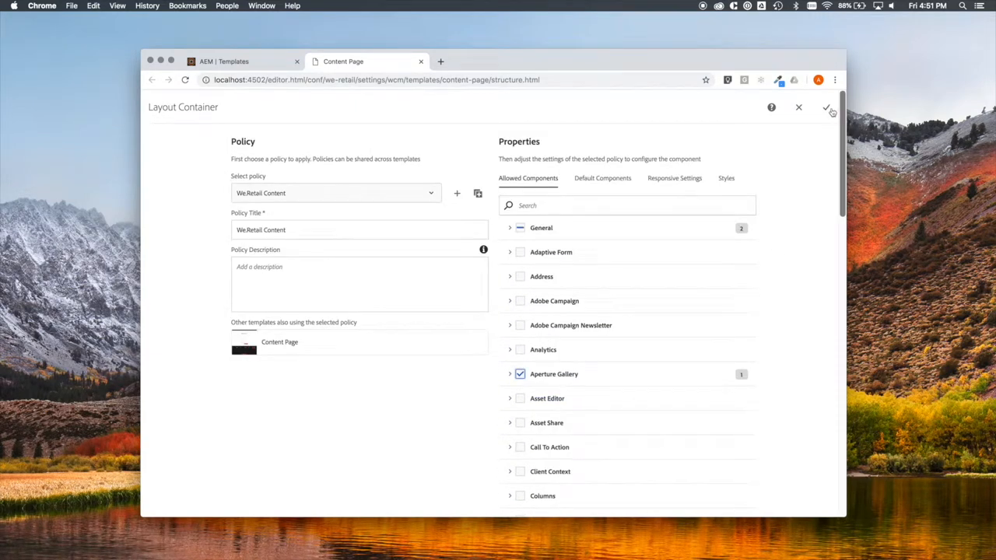
left_click(828, 107)
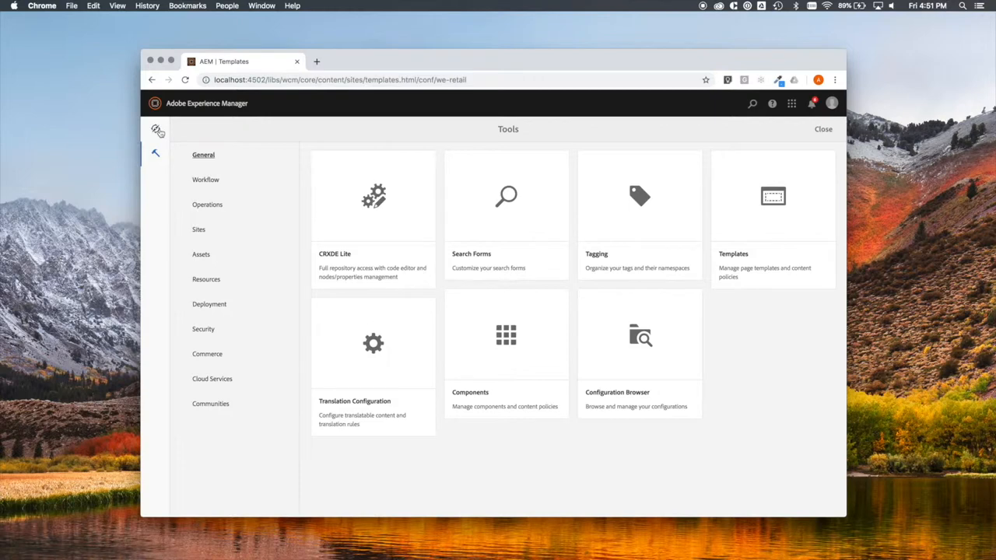
Browse the Sites console to We.Retail > United States > English.
left_click(155, 128)
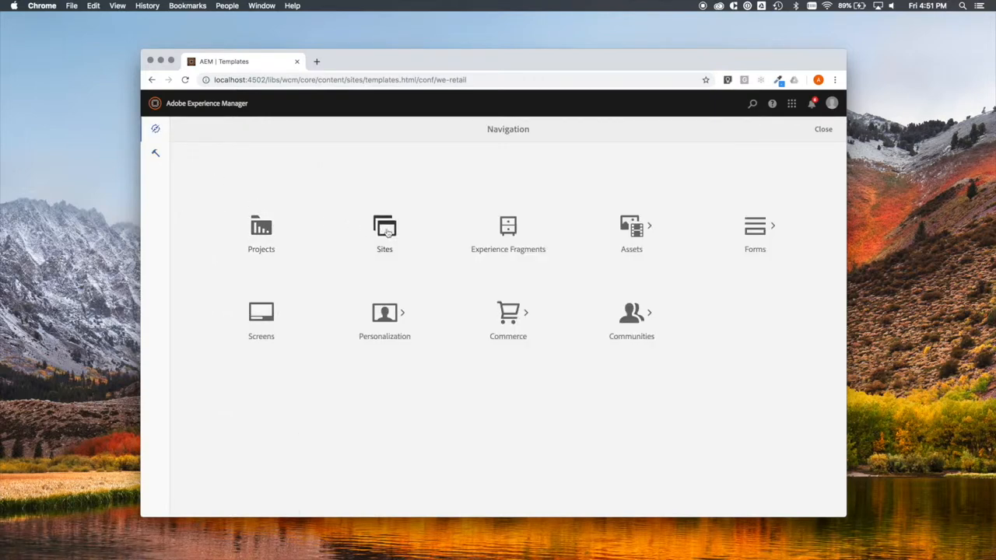
left_click(384, 226)
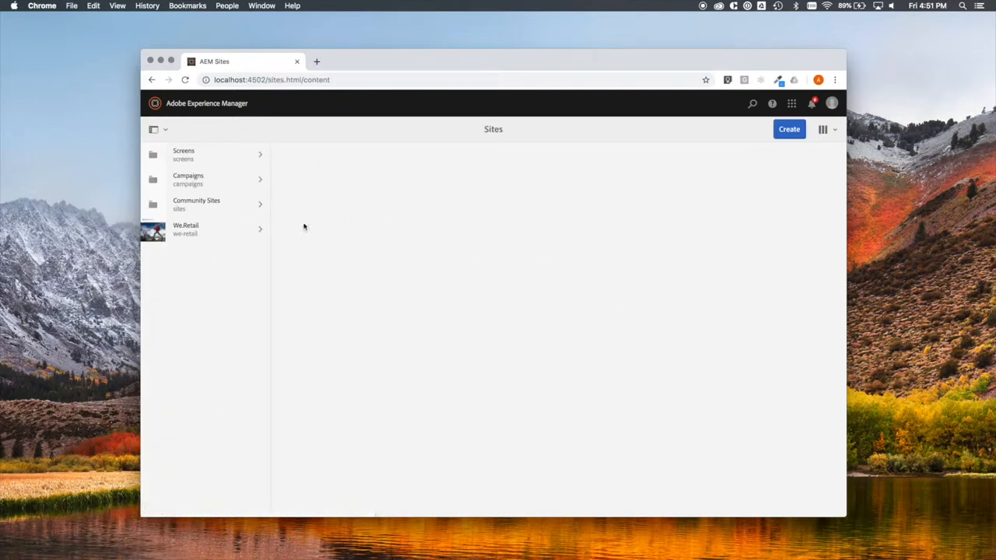
left_click(201, 229)
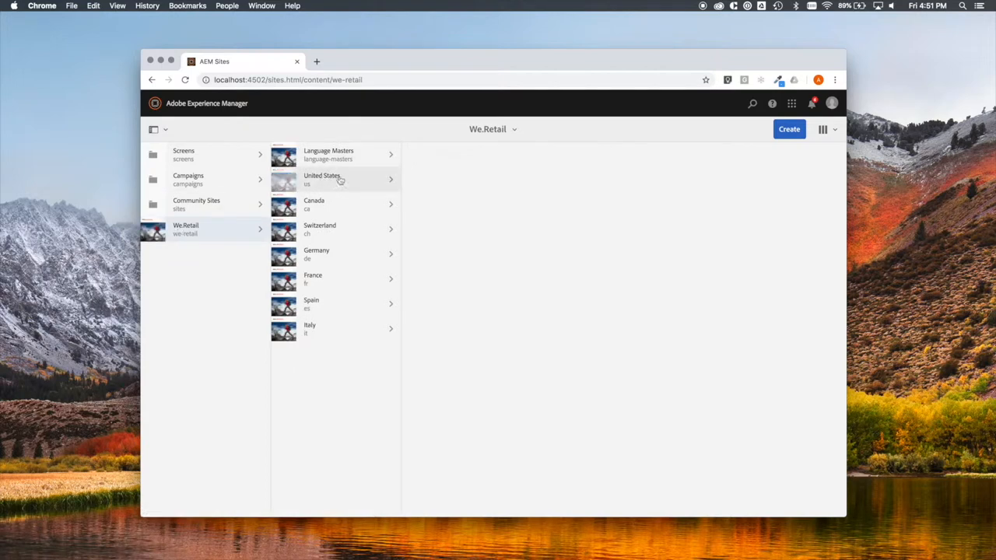
left_click(334, 179)
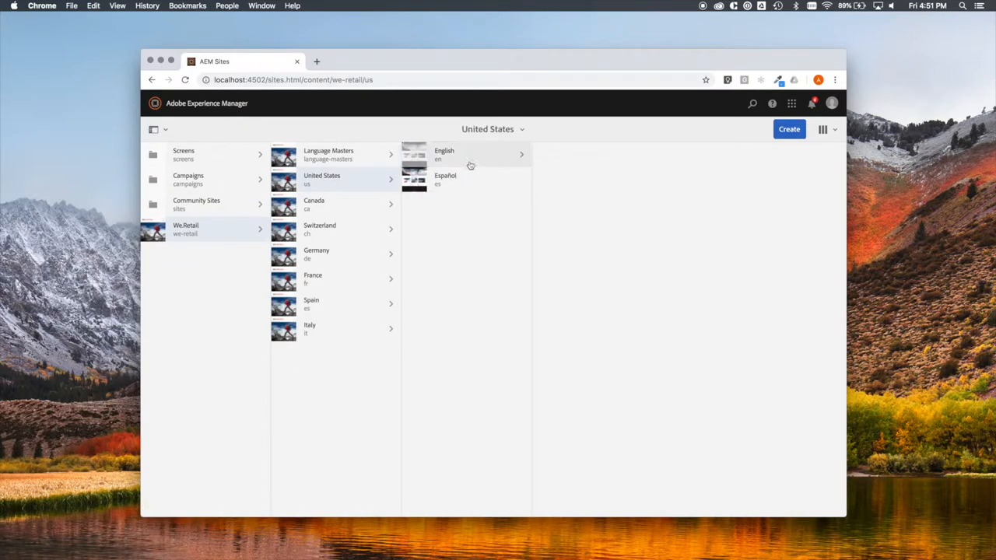
left_click(455, 155)
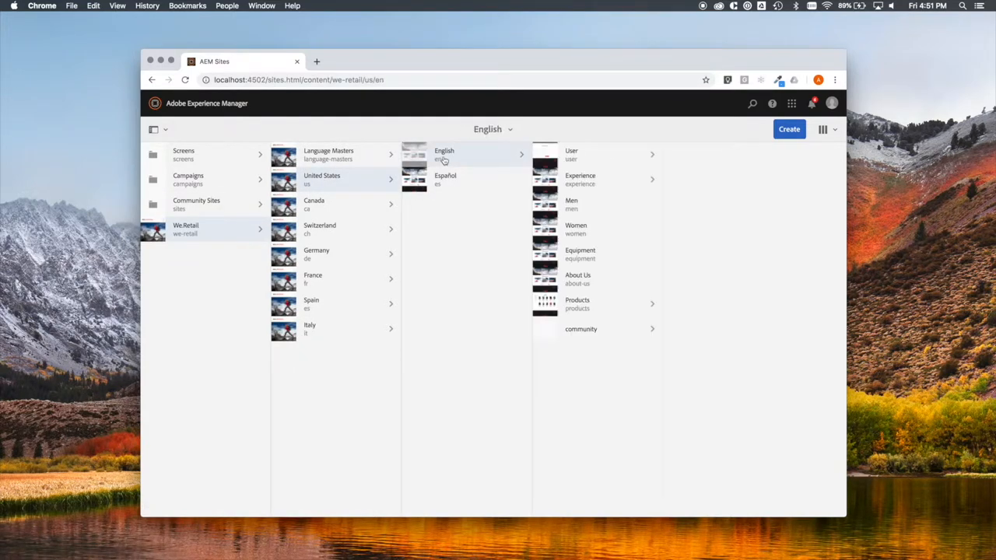
Choose Create > Page with the English page as the parent.
left_click(444, 155)
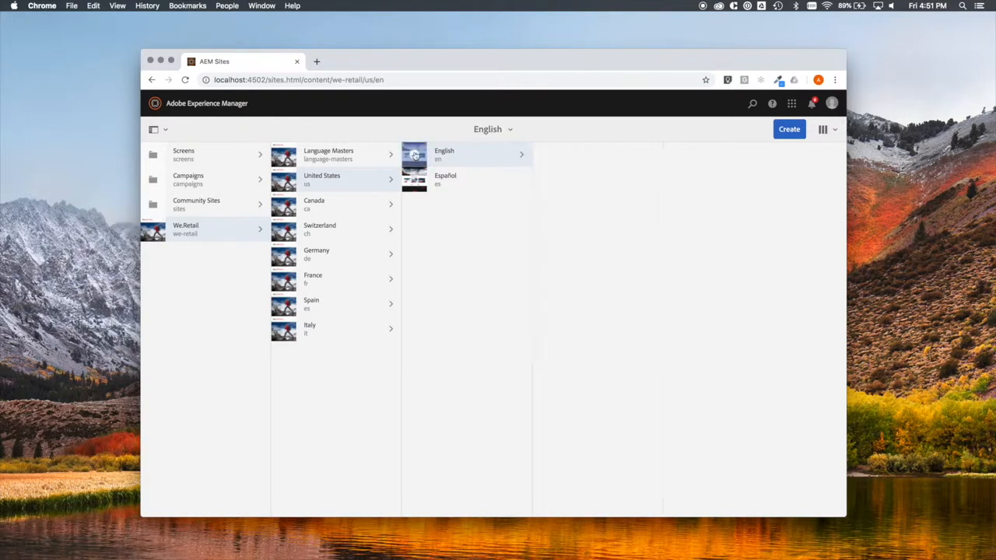
left_click(414, 155)
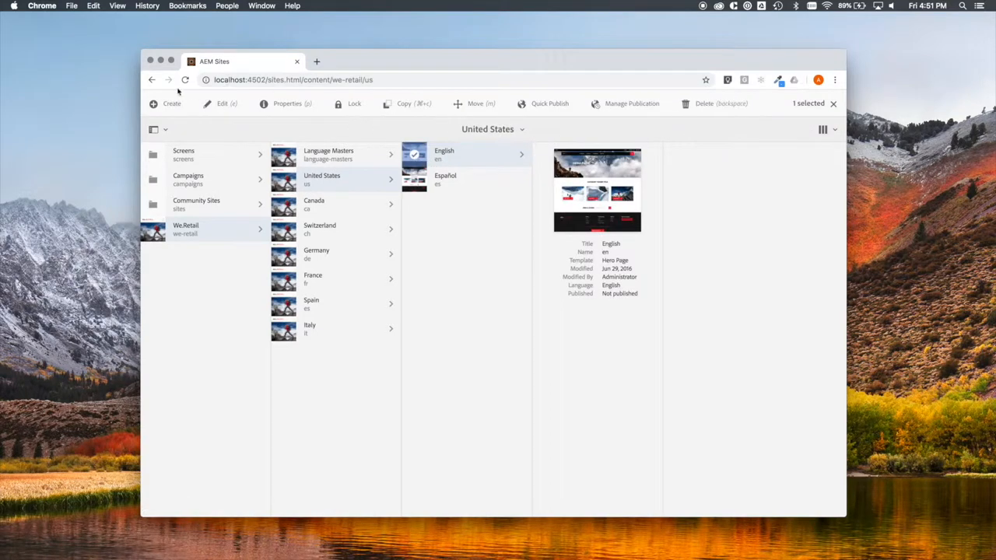
left_click(165, 103)
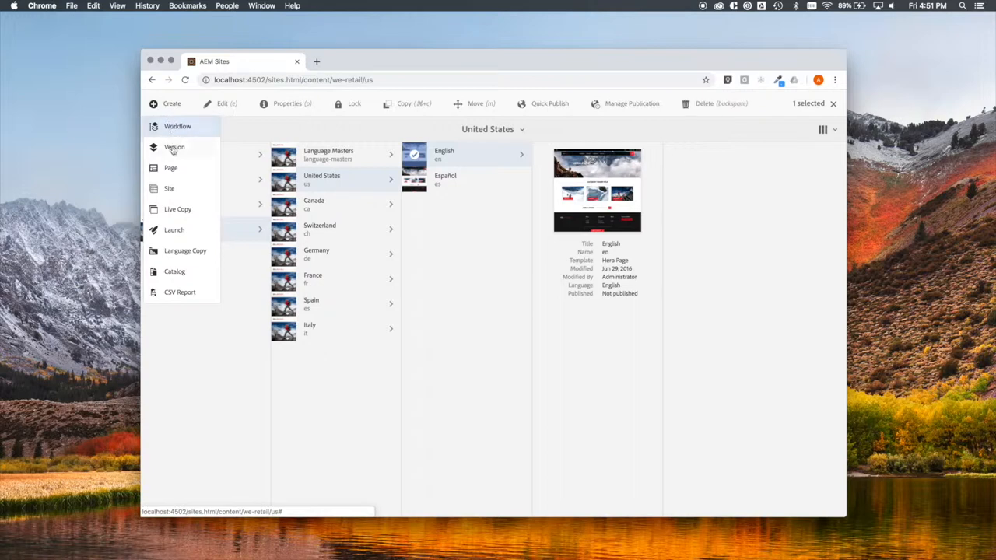
left_click(170, 168)
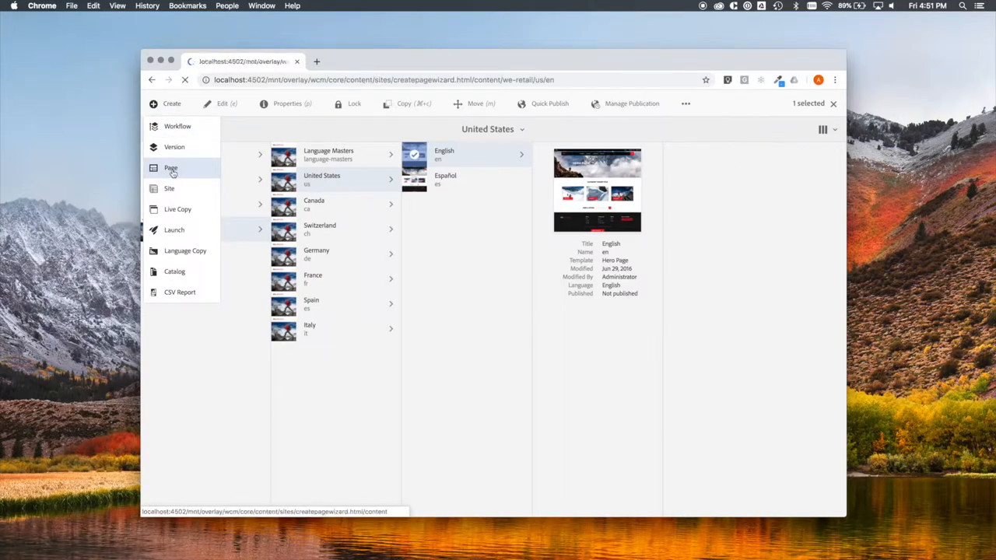
Create a Content Page titled MyGallery and open it in the page editor.
left_click(171, 168)
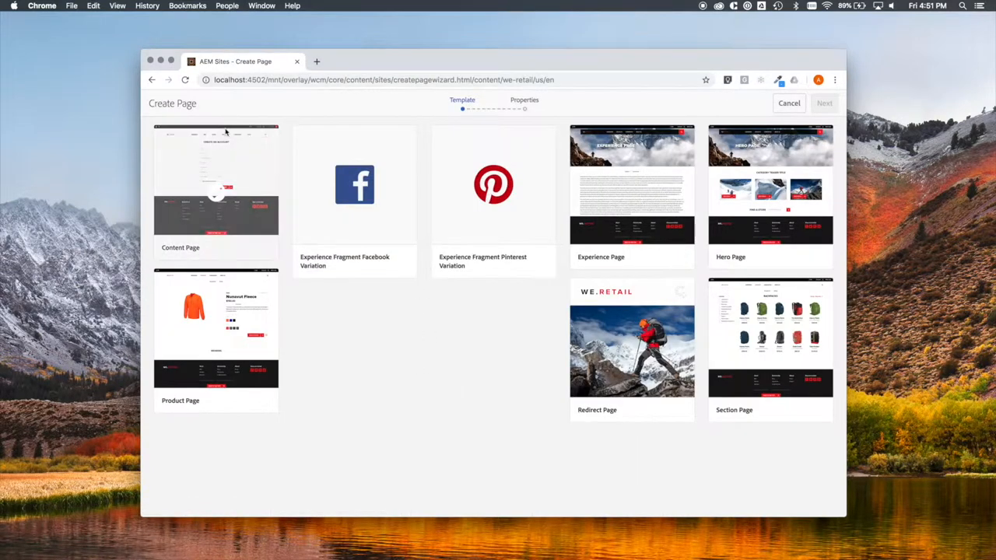
left_click(216, 191)
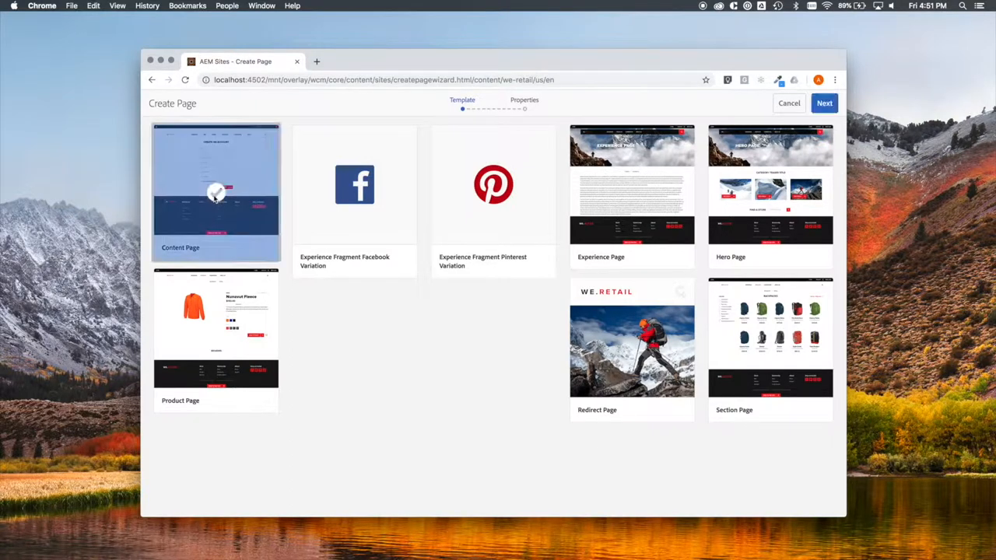
left_click(215, 192)
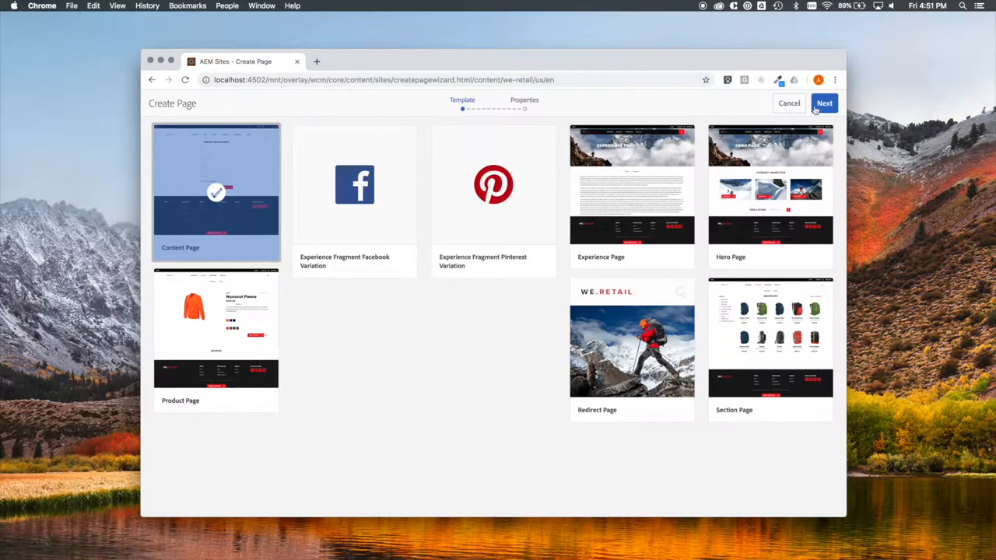
left_click(824, 103)
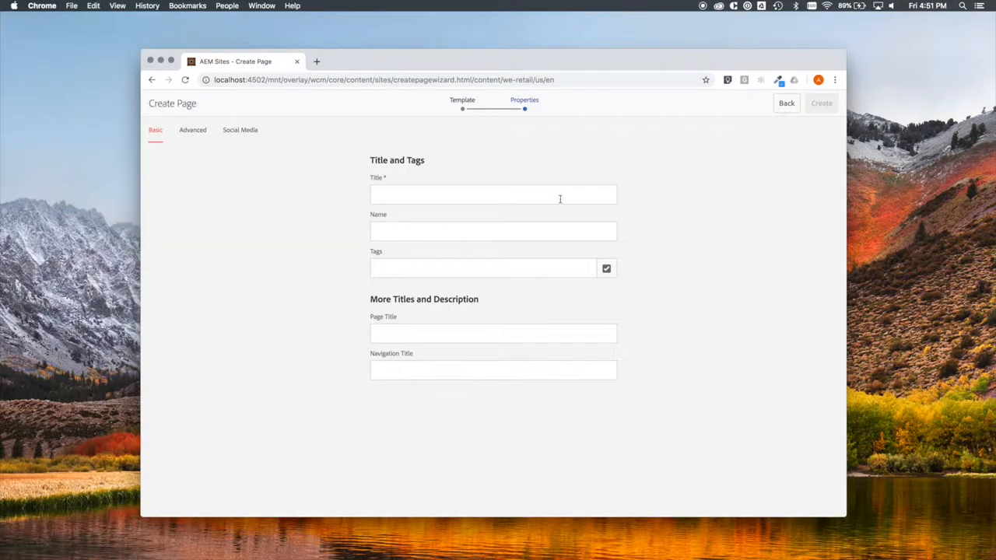
type("MyGallery")
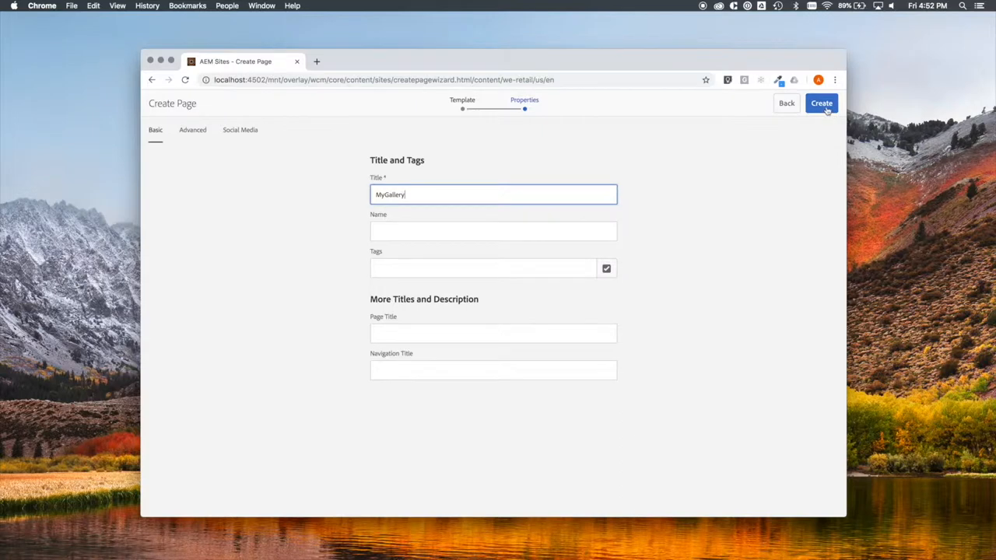
left_click(821, 102)
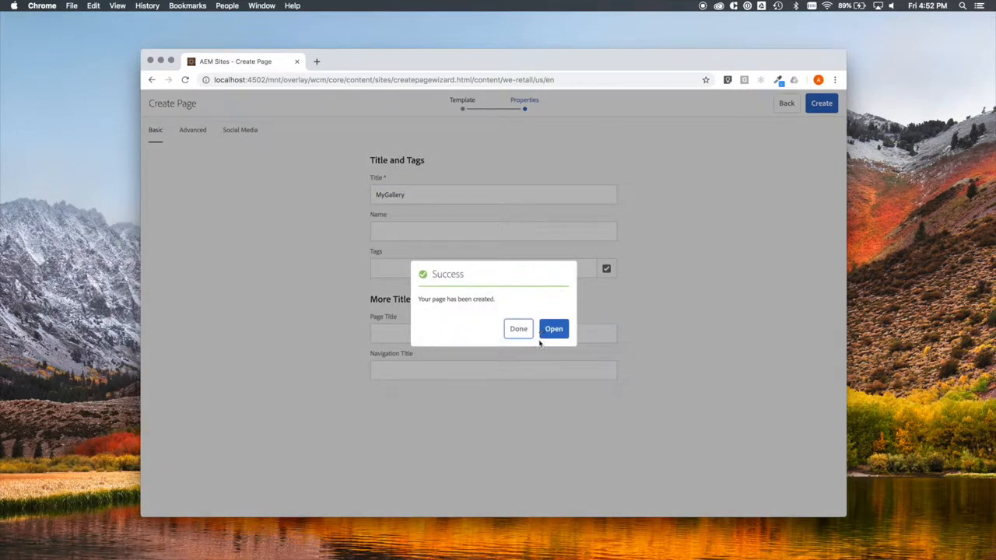
left_click(553, 328)
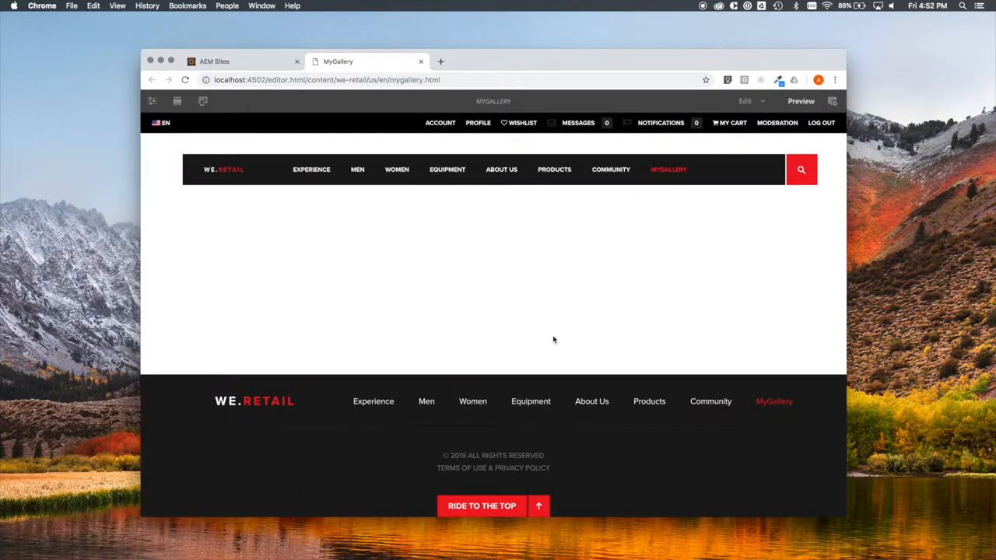
mouse_move(534, 322)
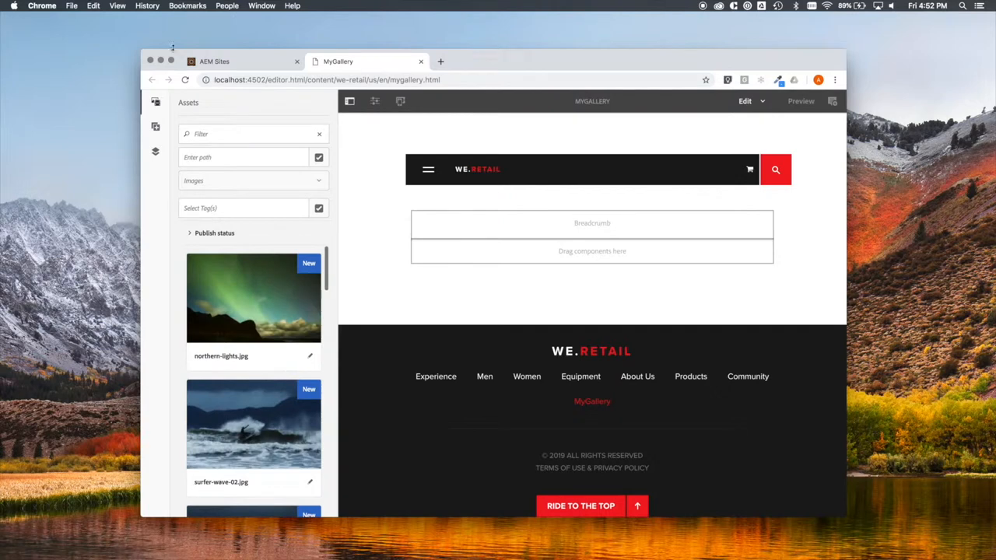
Show the Components panel and select the page's Breadcrumb component.
left_click(155, 127)
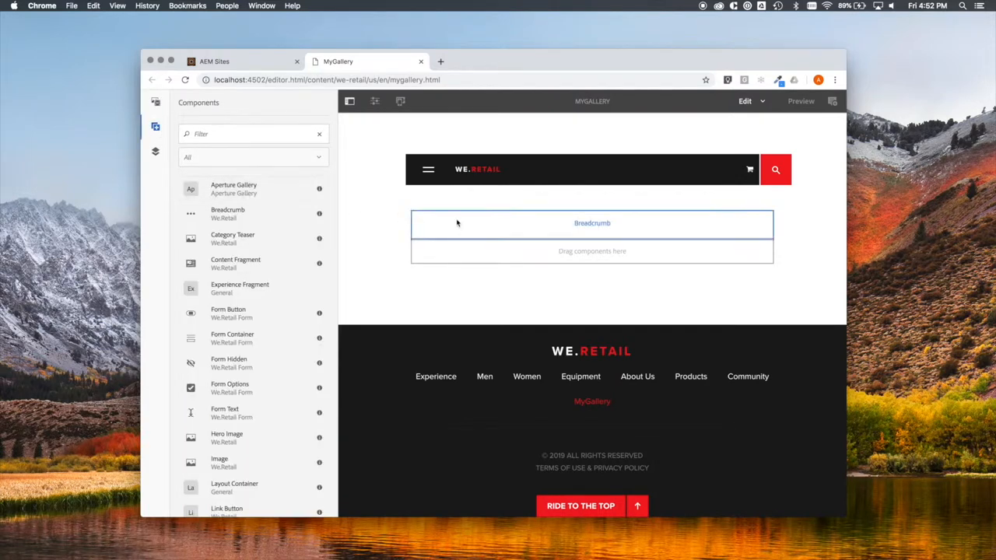
left_click(592, 222)
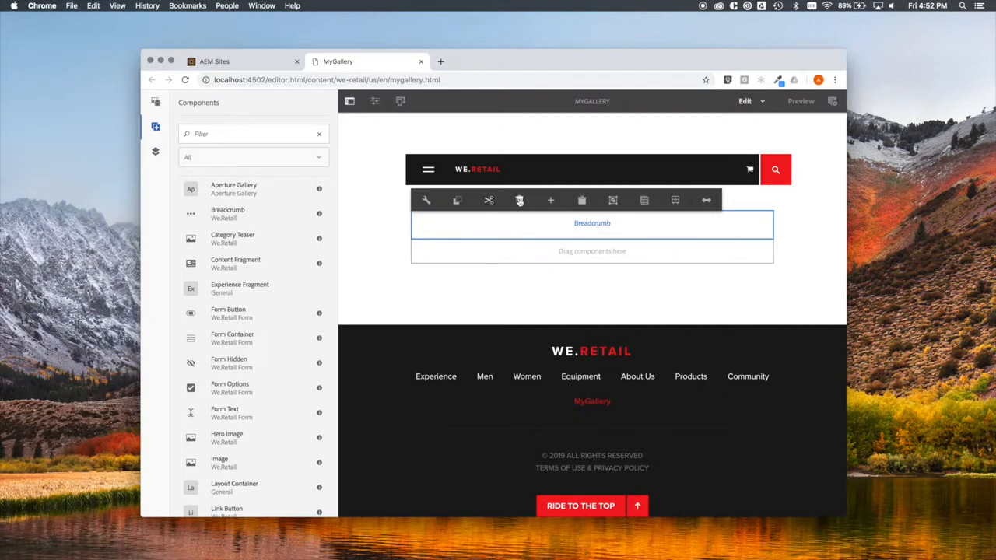
Delete the Breadcrumb and drag an Aperture Gallery into the empty page area.
left_click(519, 200)
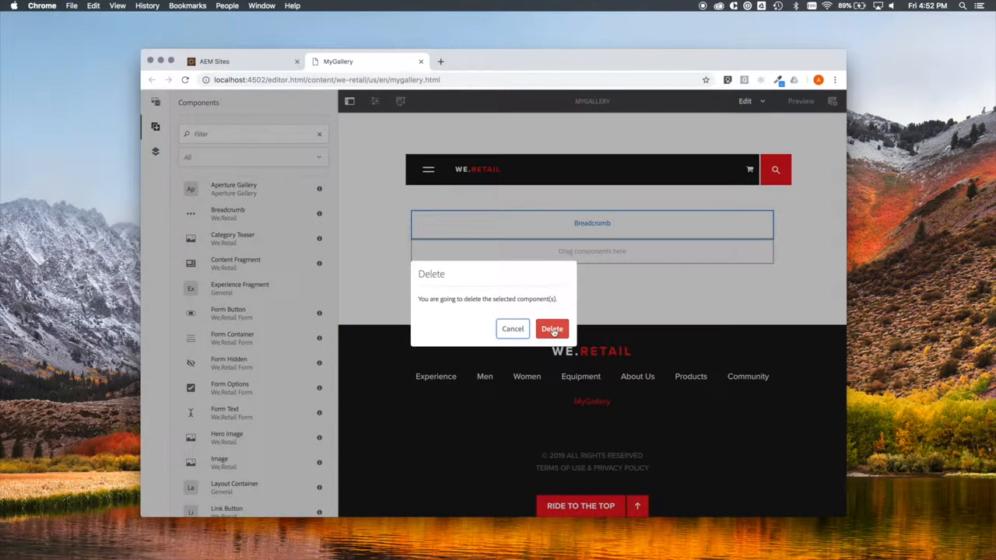
left_click(551, 329)
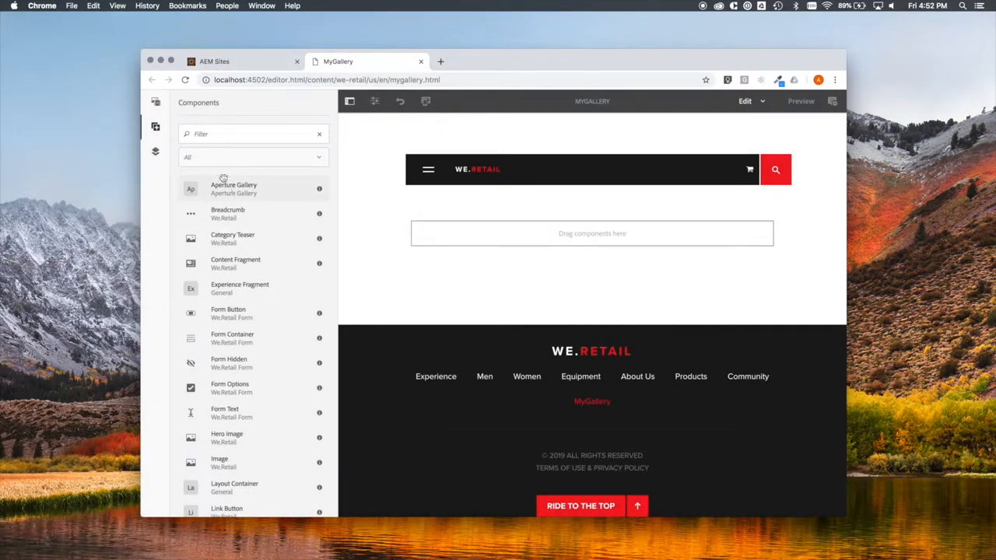
left_click_drag(233, 188, 459, 238)
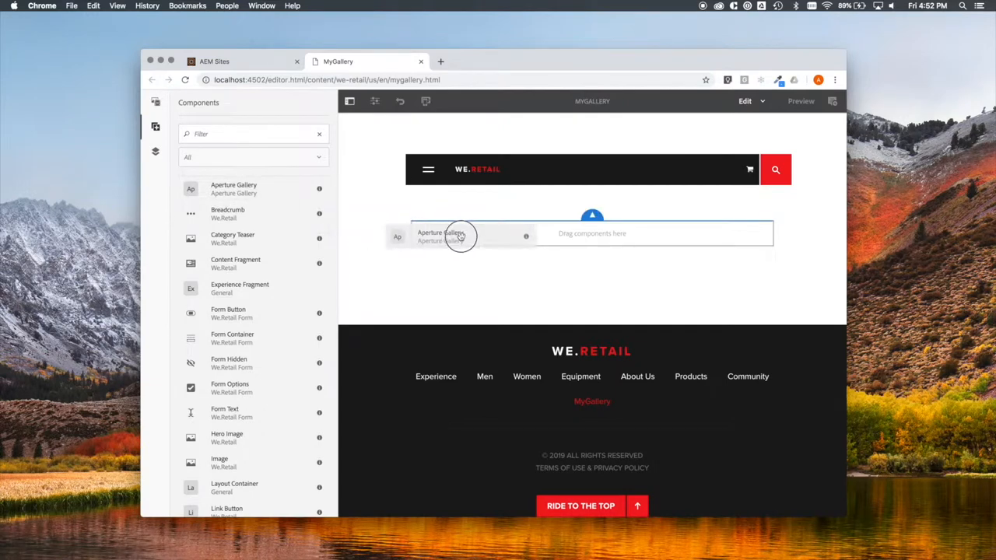
left_click_drag(459, 237, 591, 225)
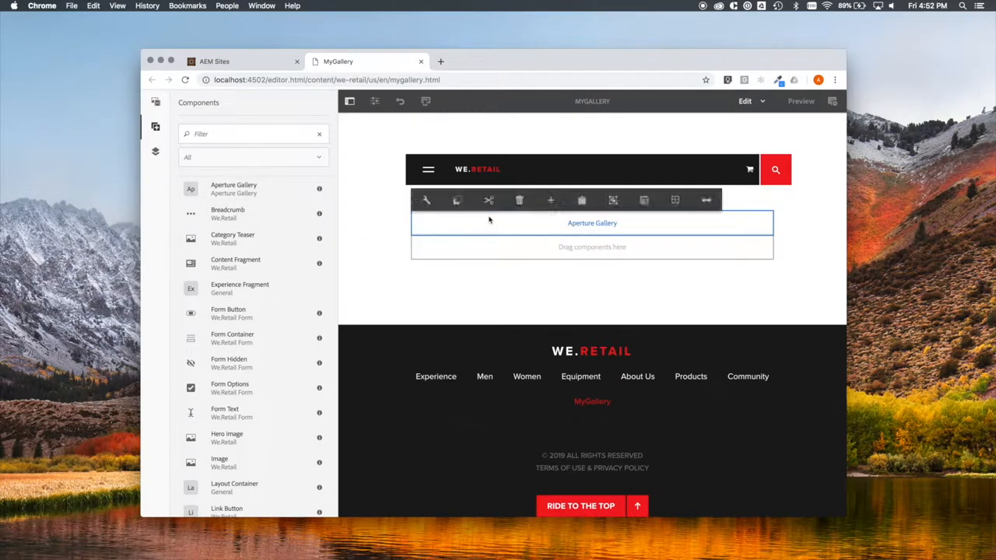
Delete that Aperture Gallery, re-insert one from the component list, and select it.
left_click(519, 200)
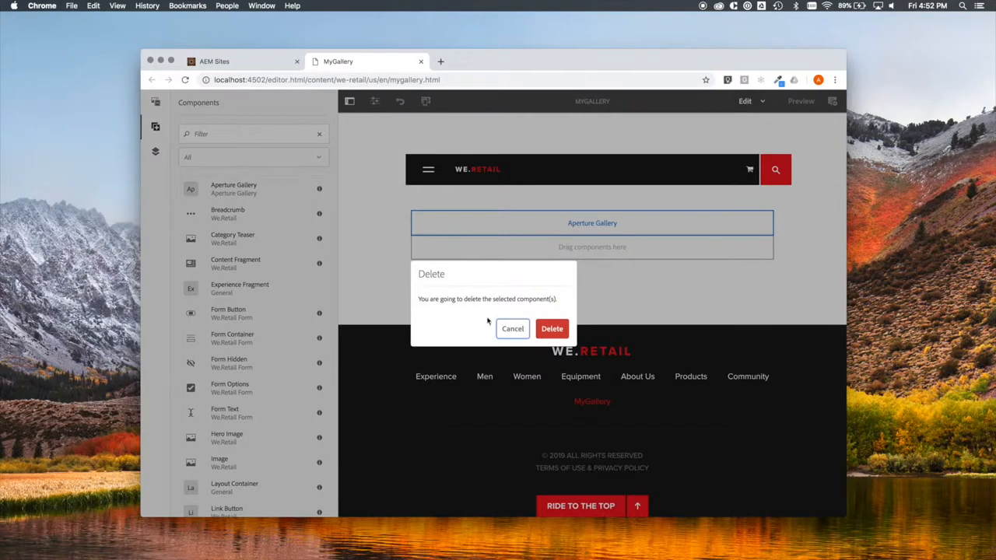
left_click(551, 328)
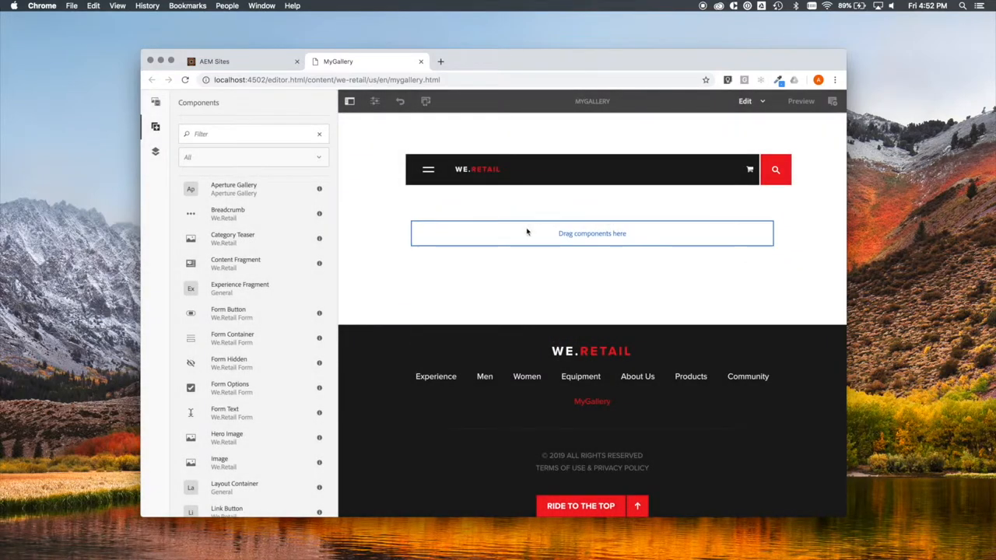
left_click(591, 233)
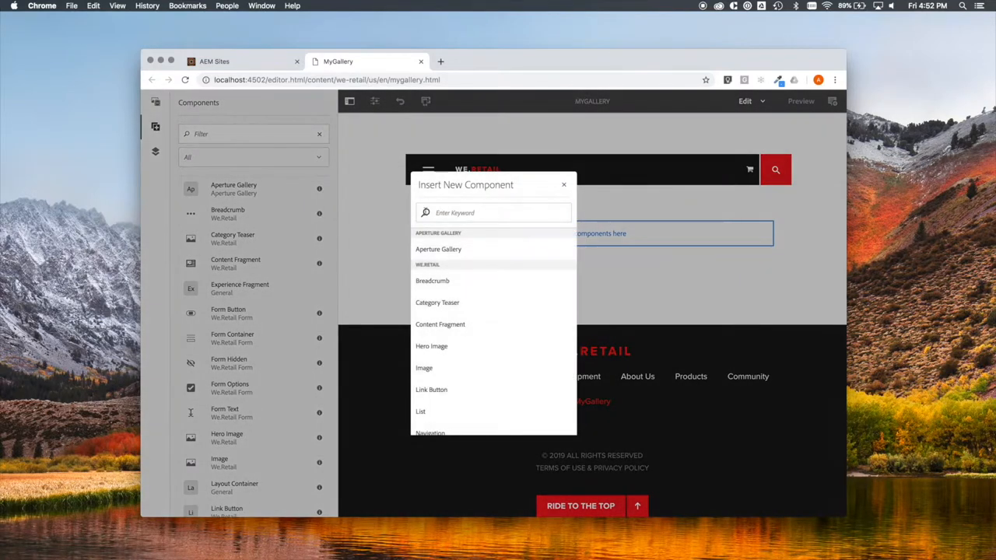
left_click(438, 249)
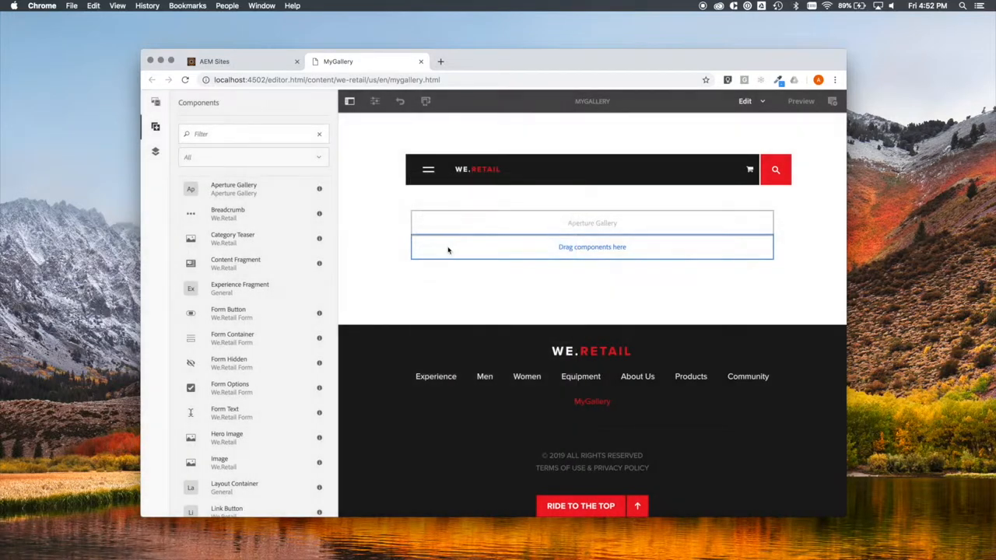
left_click(591, 223)
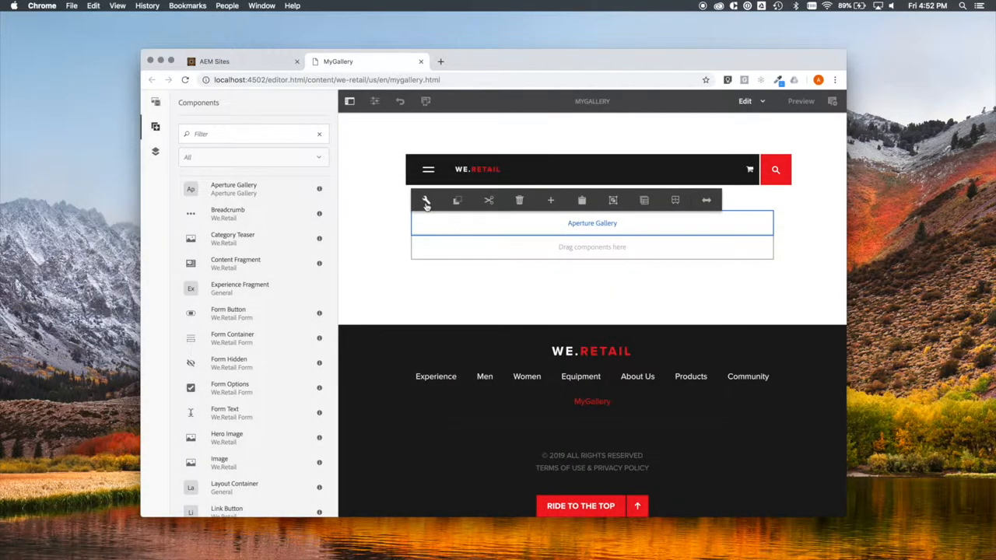
Add a gallery entry in the Aperture Gallery settings with URL ID my-first-gallery.
left_click(426, 200)
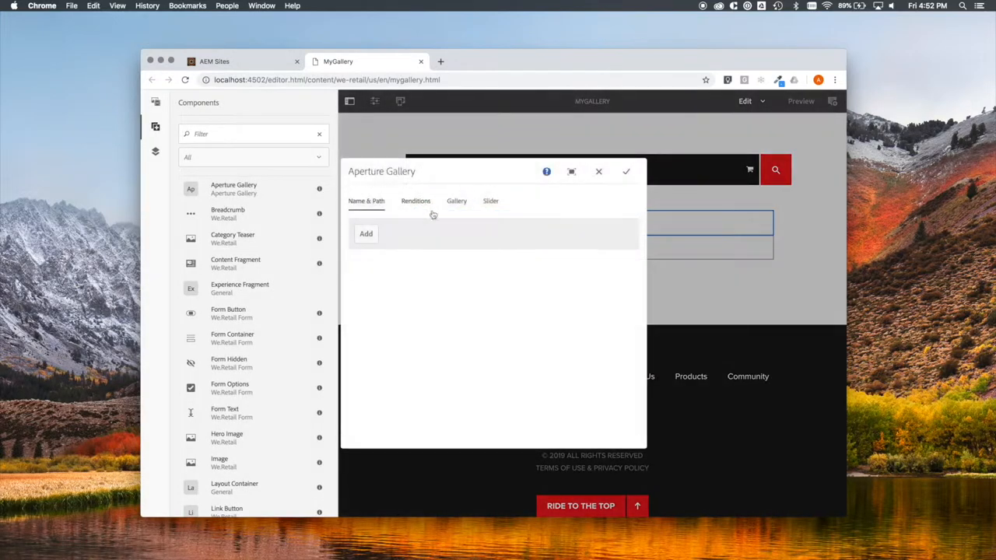
left_click(365, 233)
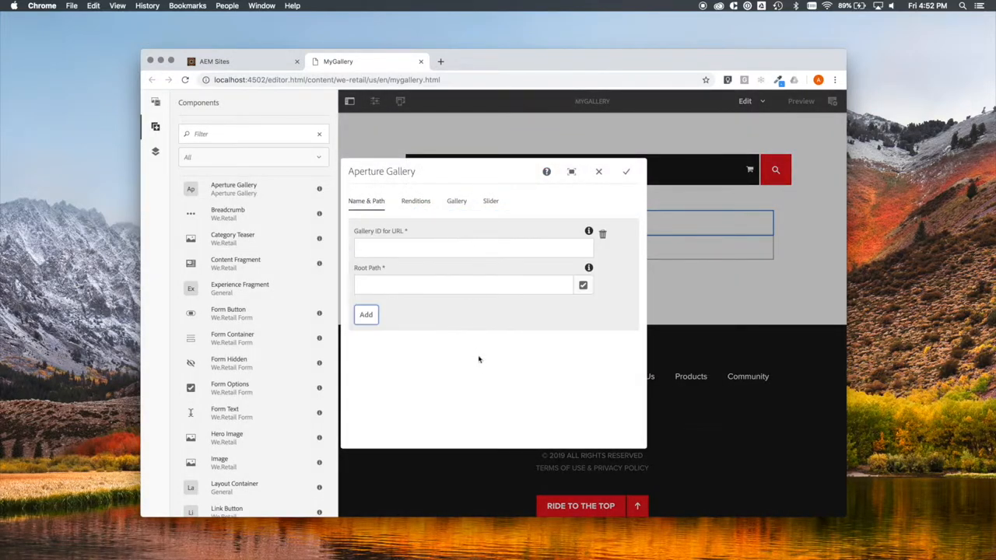
left_click(473, 247)
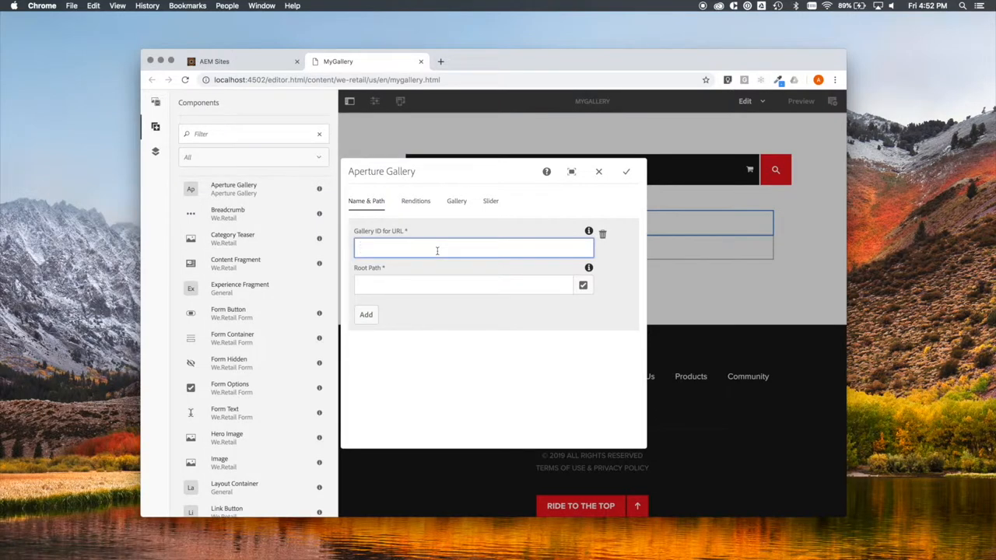
left_click(437, 247)
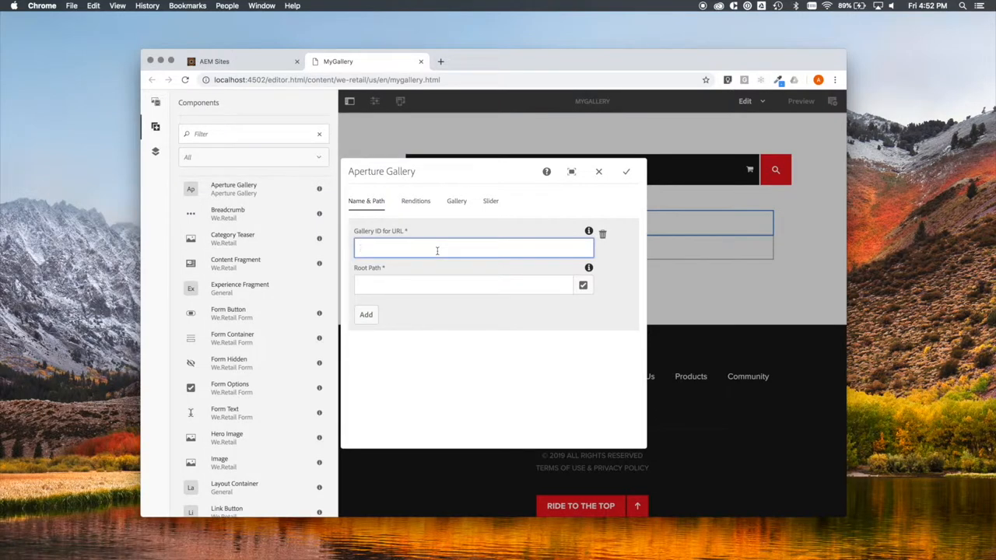
type("my-")
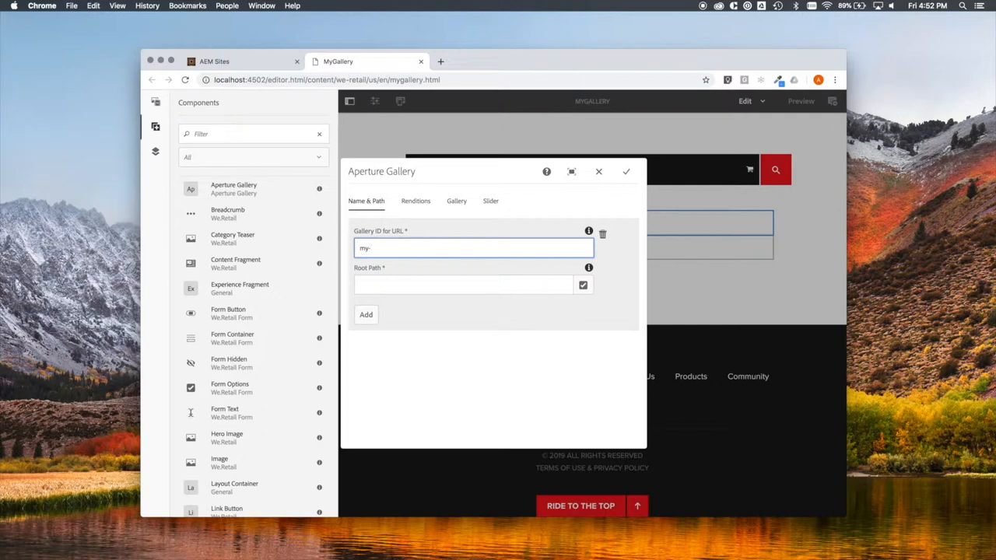
type("first-gallery")
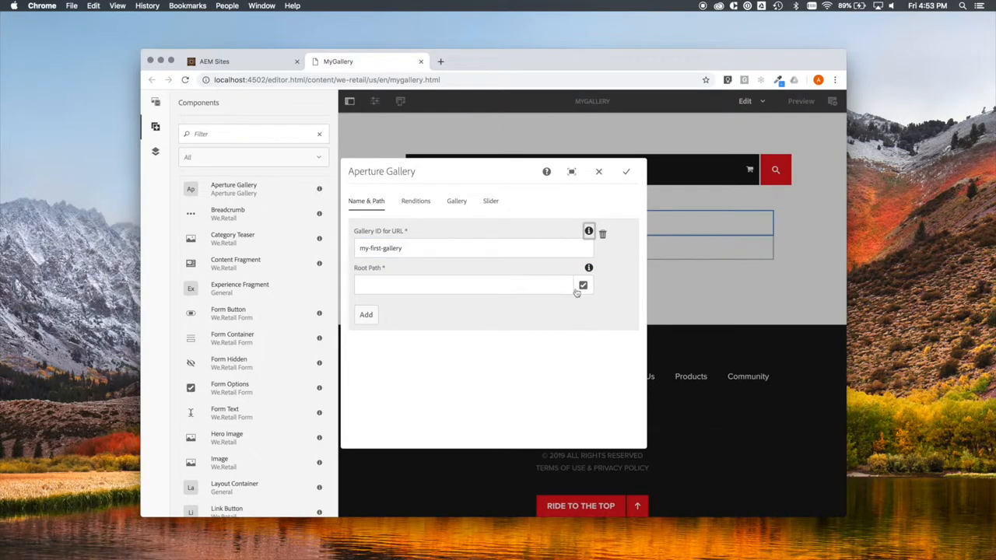
Set the gallery root path to the We.Retail Arctic Surfing in Lofoten folder.
left_click(582, 285)
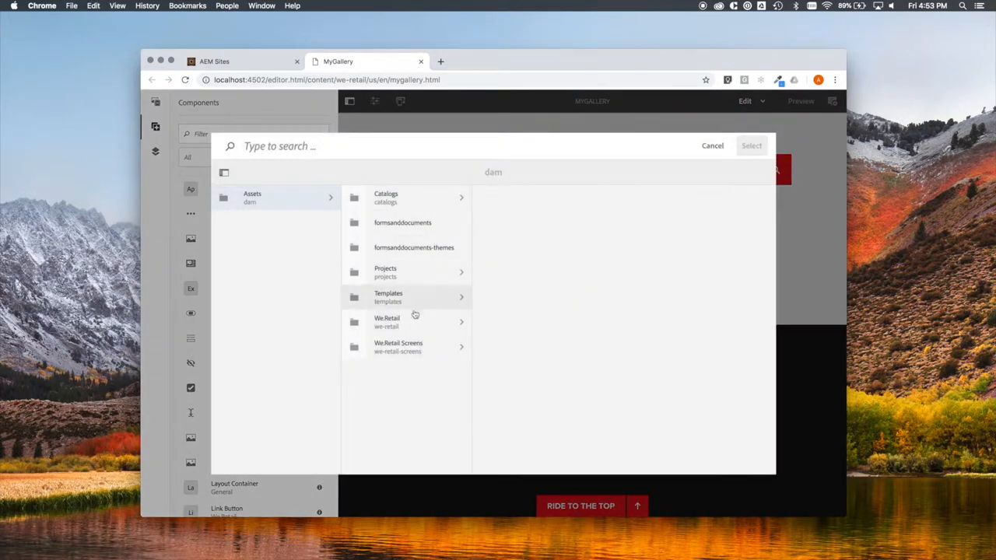
left_click(406, 322)
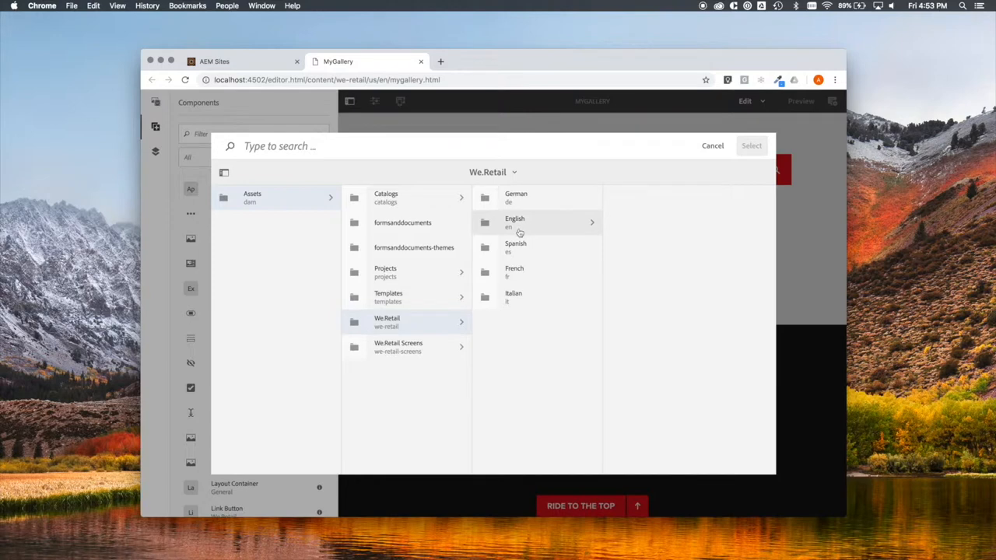
left_click(518, 222)
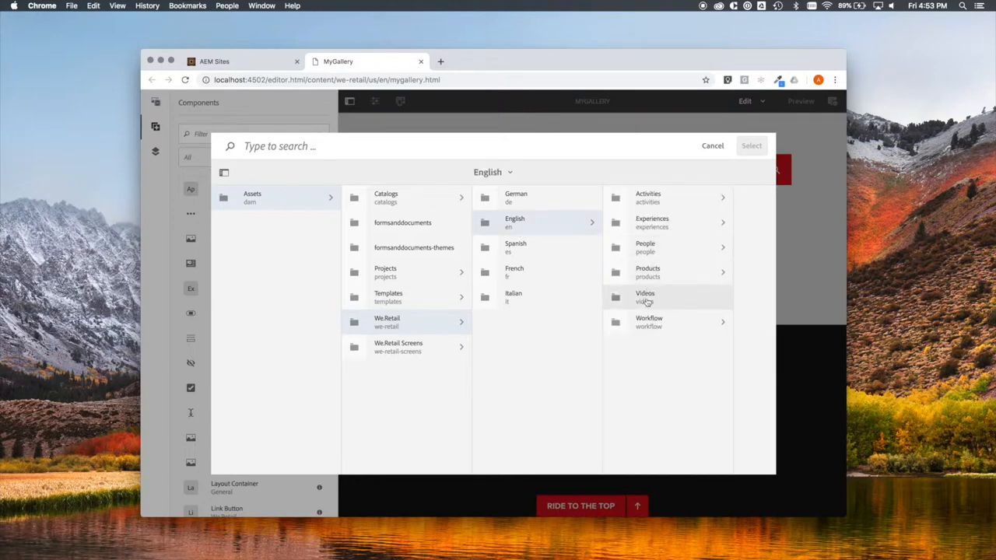
mouse_move(653, 226)
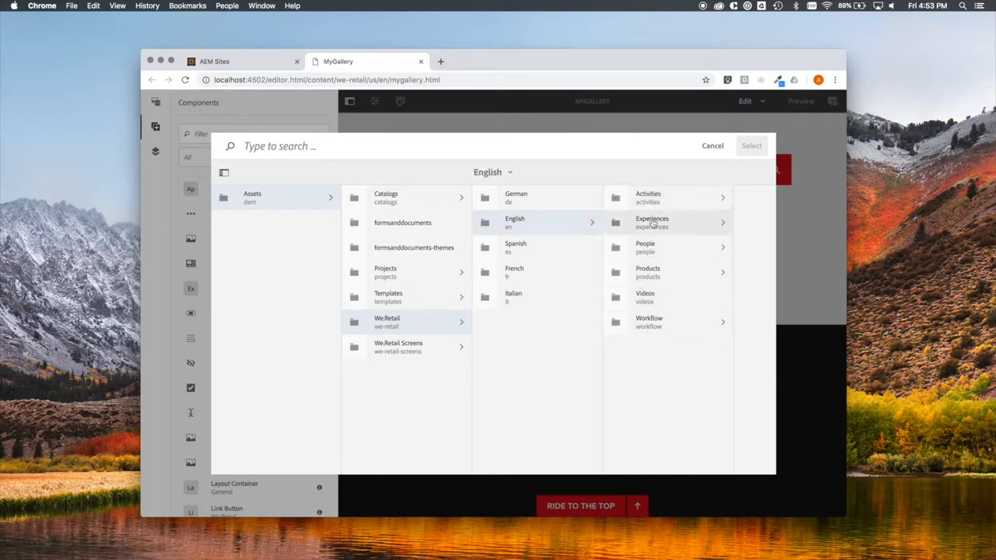
left_click(651, 222)
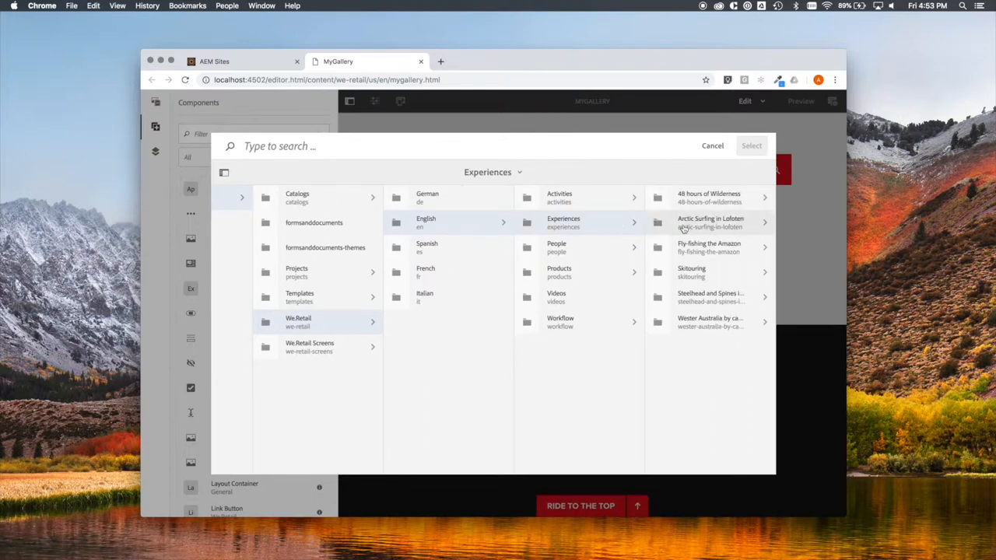
left_click(709, 223)
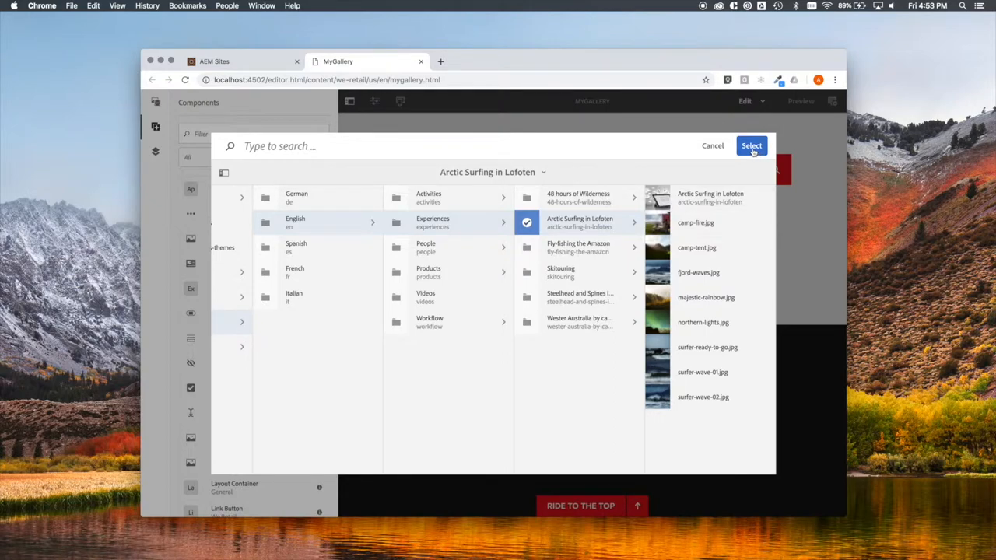
left_click(751, 145)
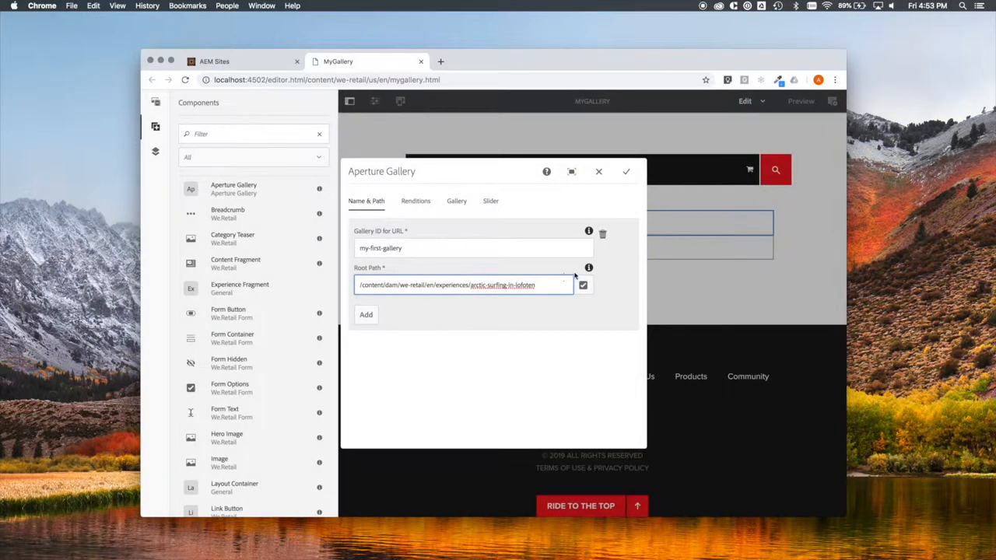
Change the root path to /content/dam/we-retail/en and save the gallery settings.
left_click(582, 285)
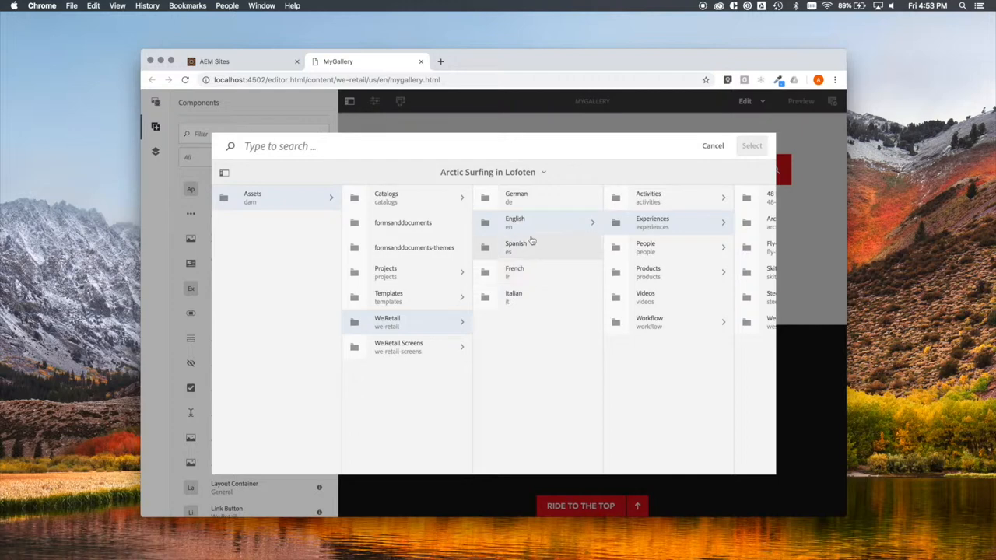
left_click(515, 221)
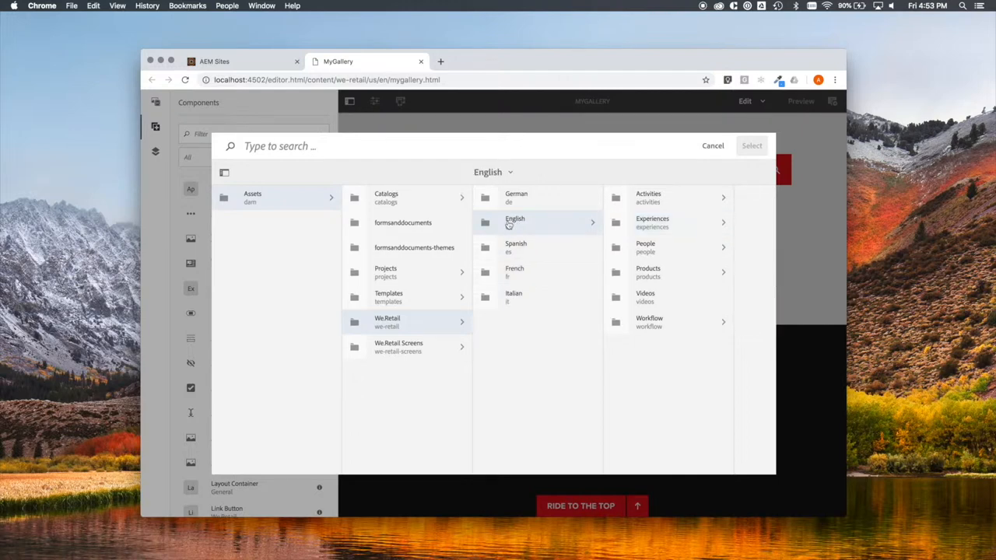
left_click(515, 222)
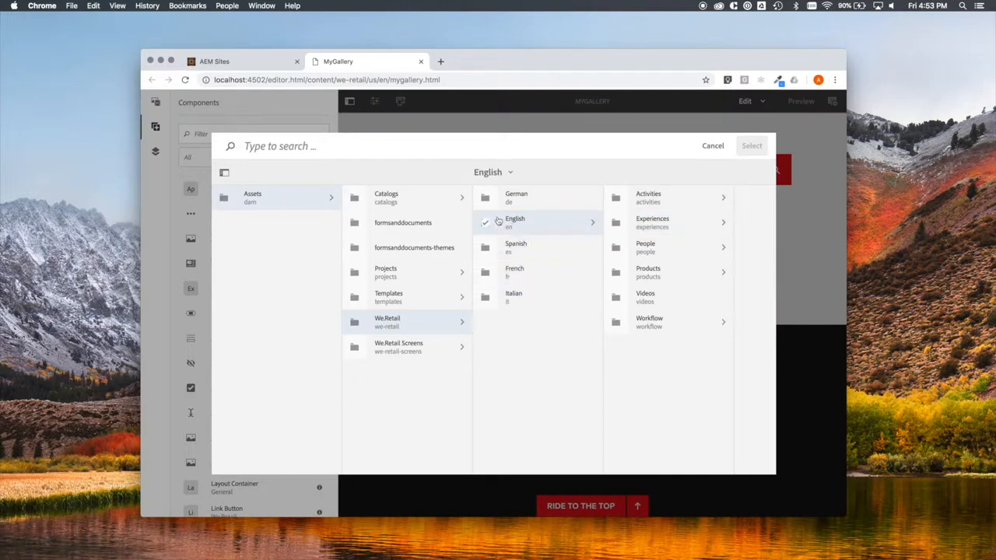
left_click(516, 222)
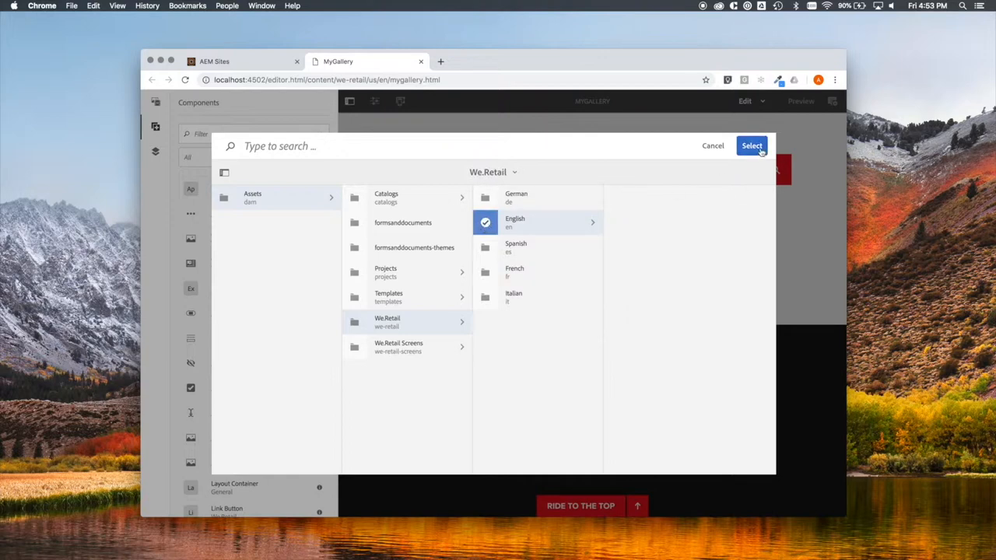
left_click(751, 145)
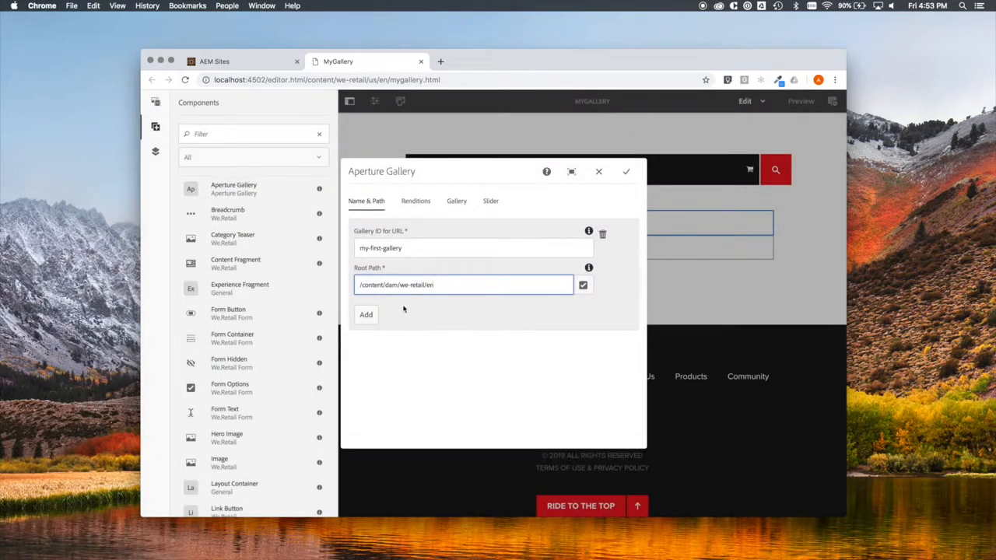
left_click(626, 171)
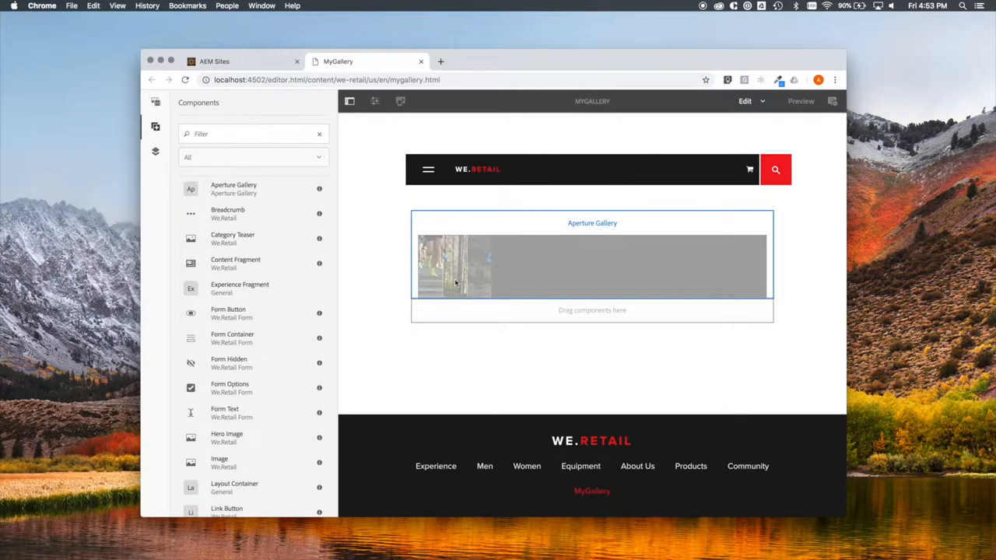
left_click(455, 265)
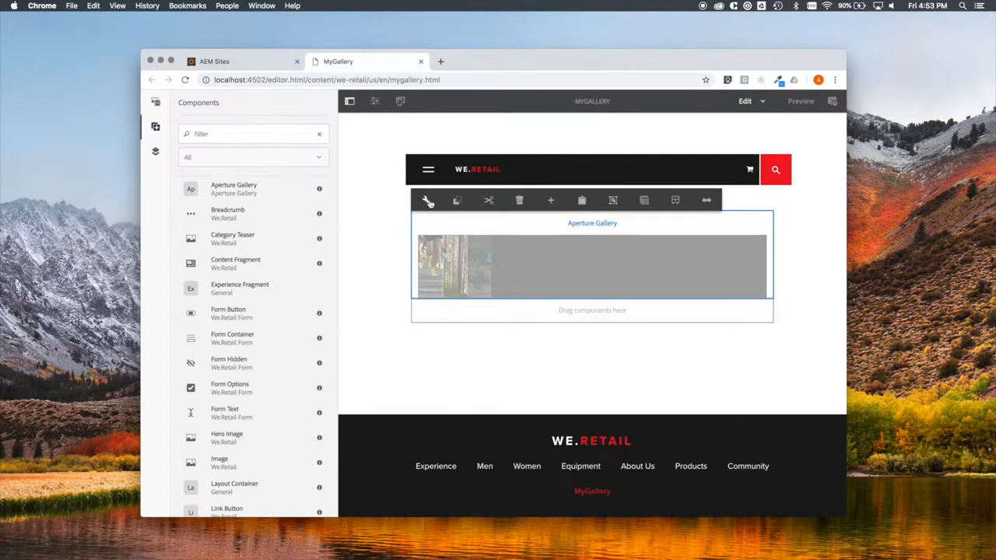
Reopen the Aperture Gallery configuration and review its Renditions options.
left_click(428, 200)
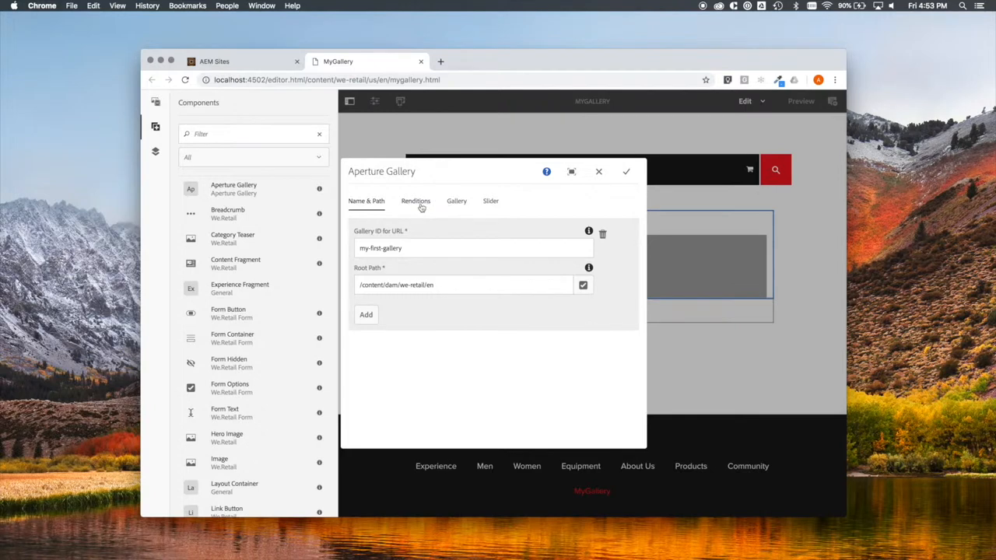
left_click(415, 201)
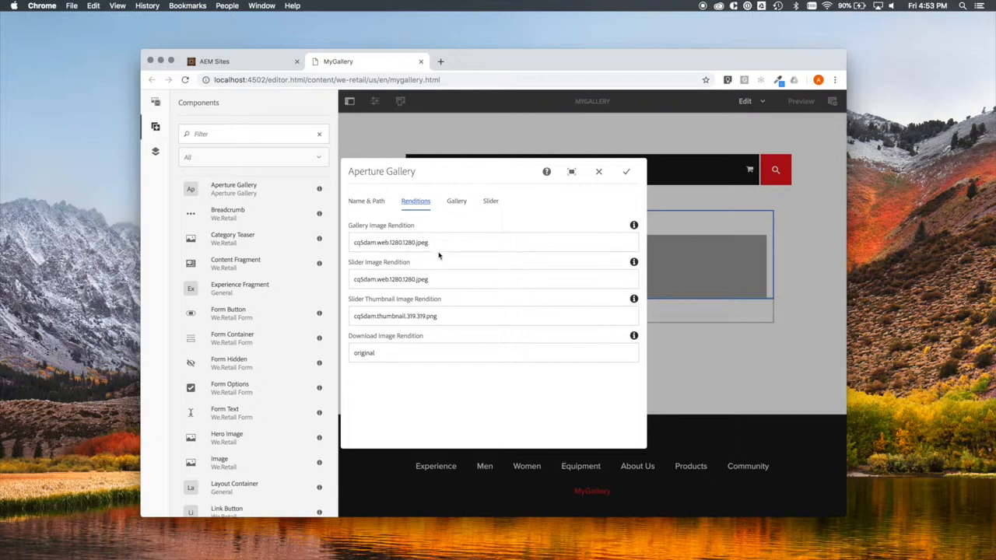
mouse_move(368, 234)
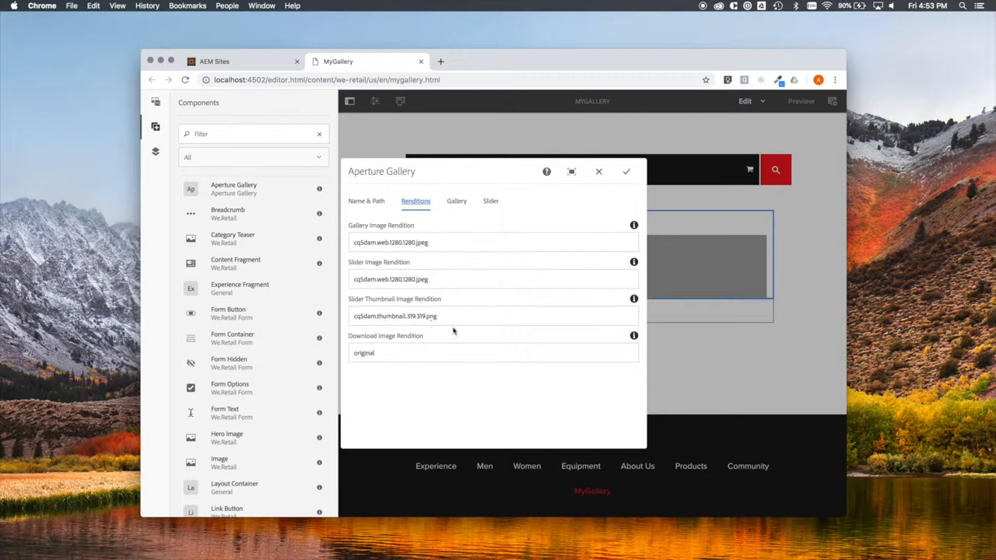
left_click(442, 241)
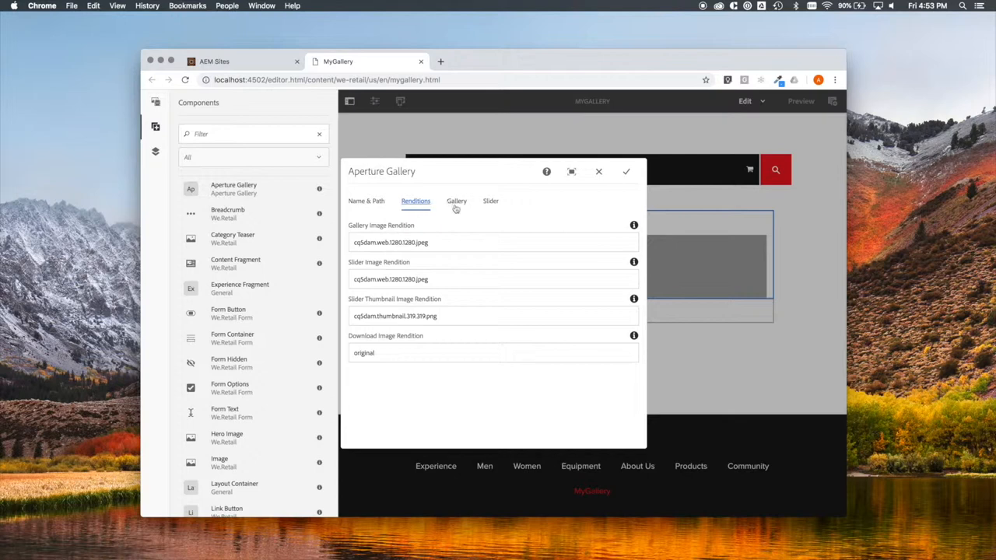
left_click(456, 201)
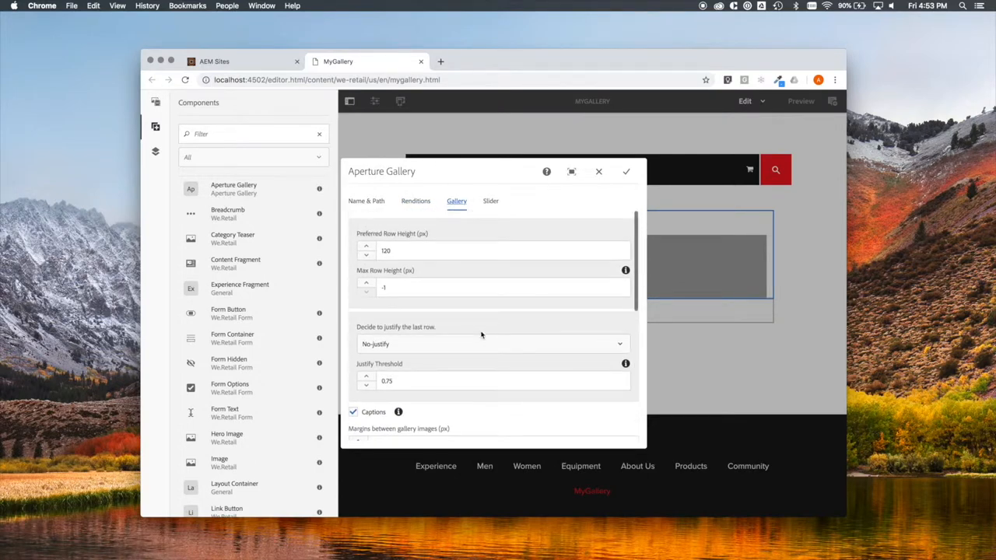
Scroll through the Gallery tab's row height, captions, lazy load and randomize options.
scroll("down", 3)
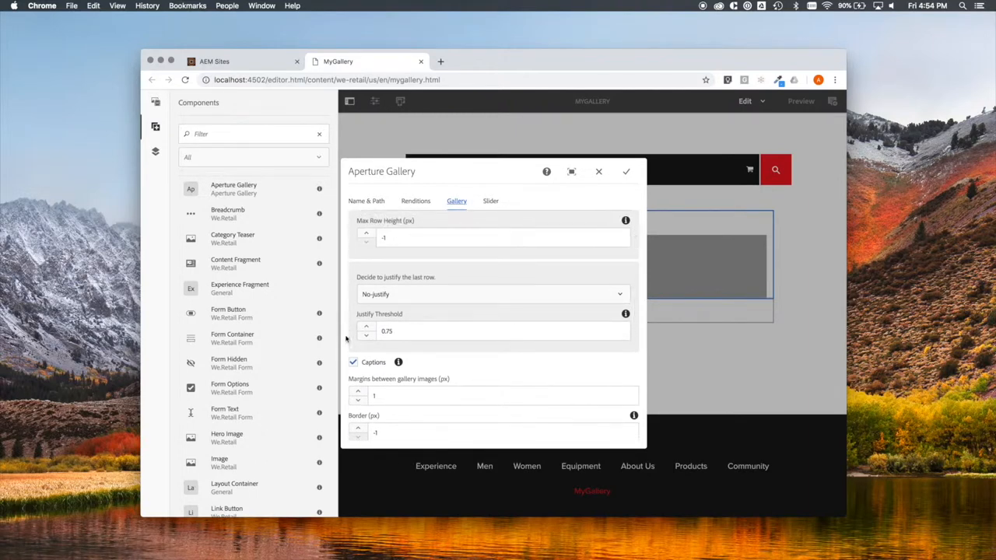
scroll("down", 3)
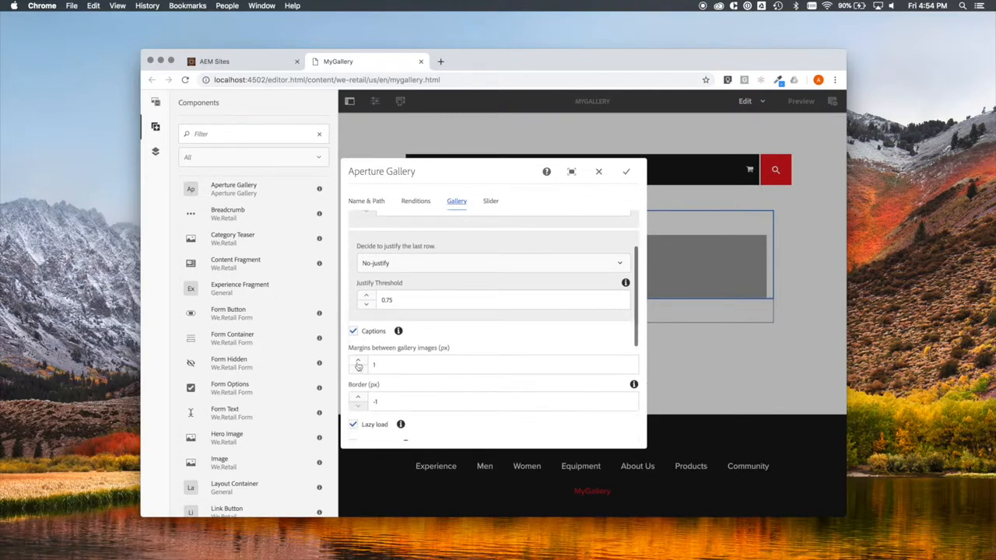
scroll("down", 3)
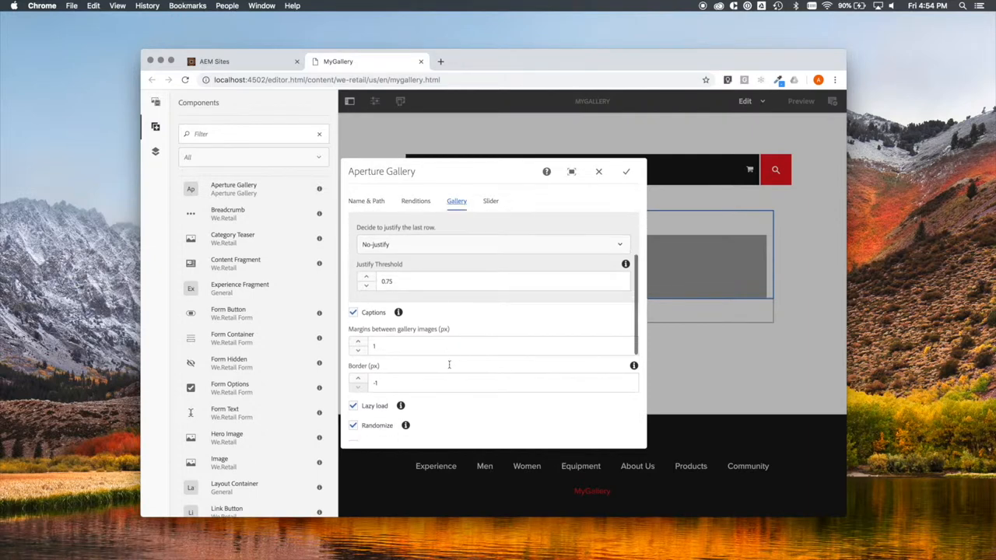
scroll("down", 3)
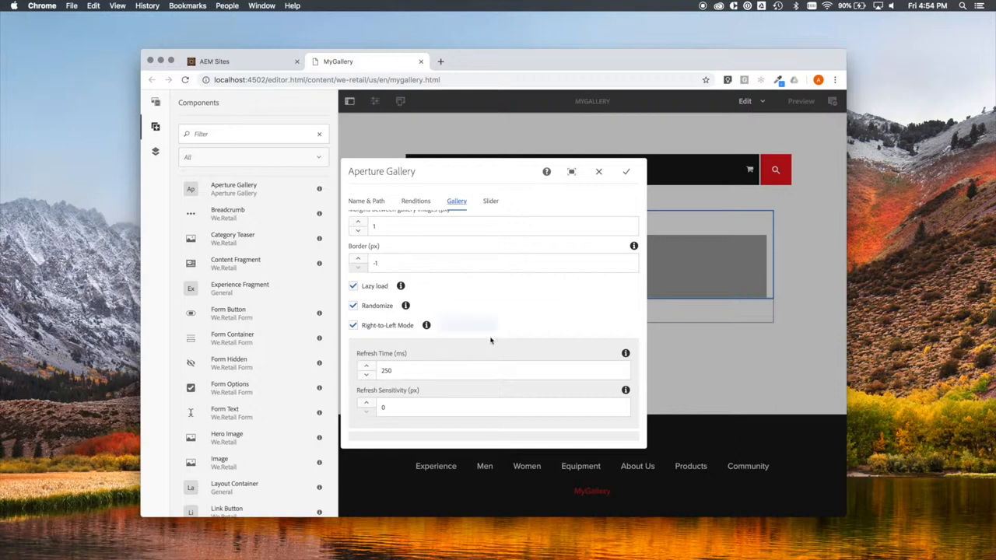
scroll("down", 3)
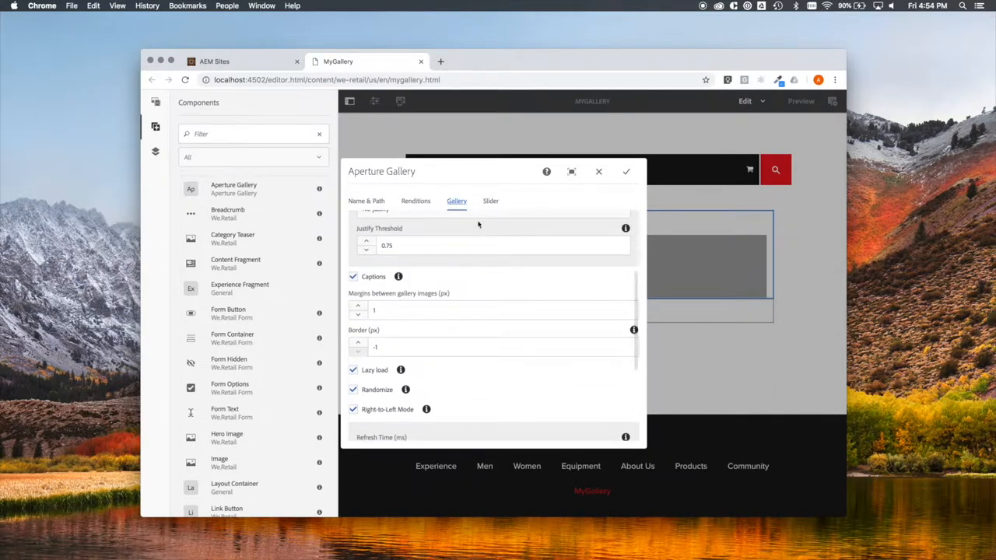
left_click(490, 201)
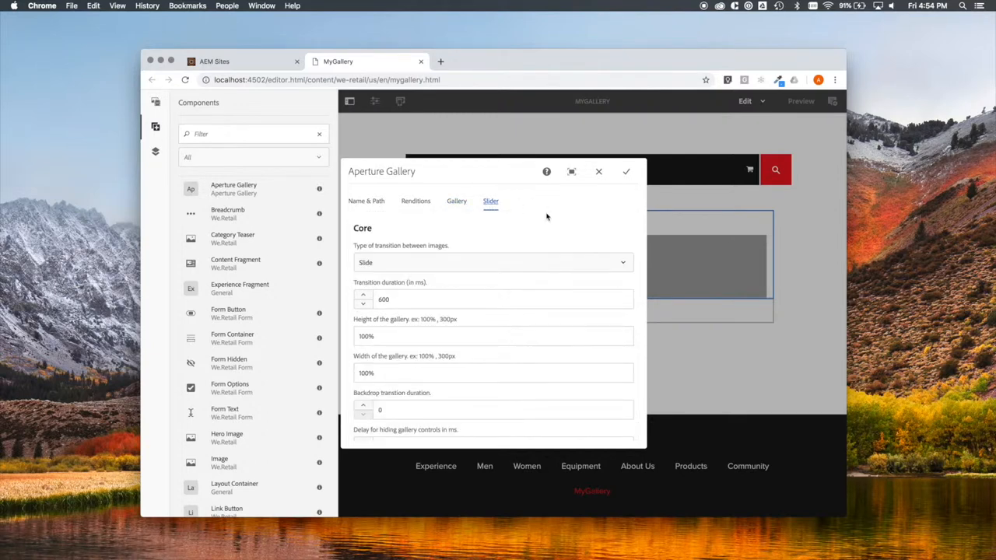
mouse_move(524, 228)
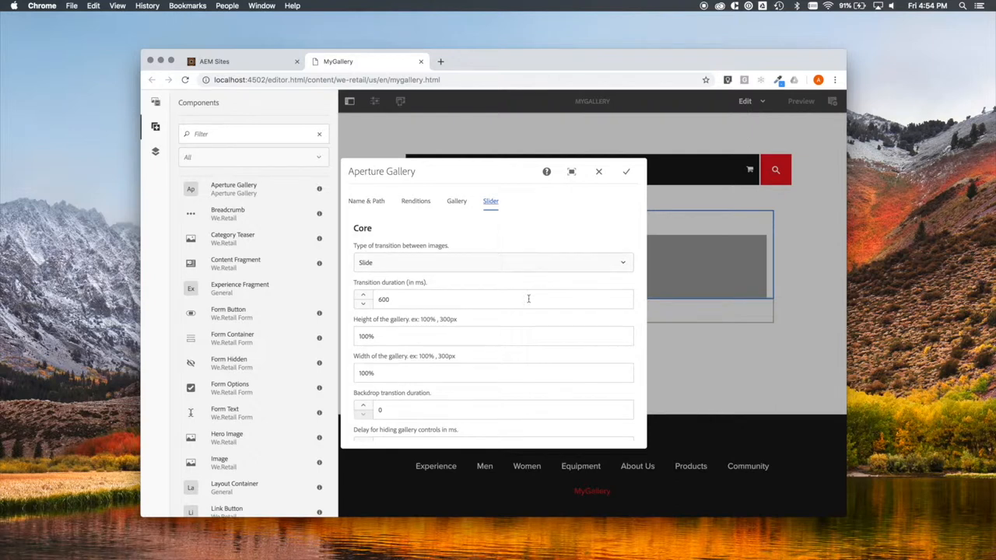
Review the Slider tab's Core options, then save and close the gallery dialog.
scroll("down", 3)
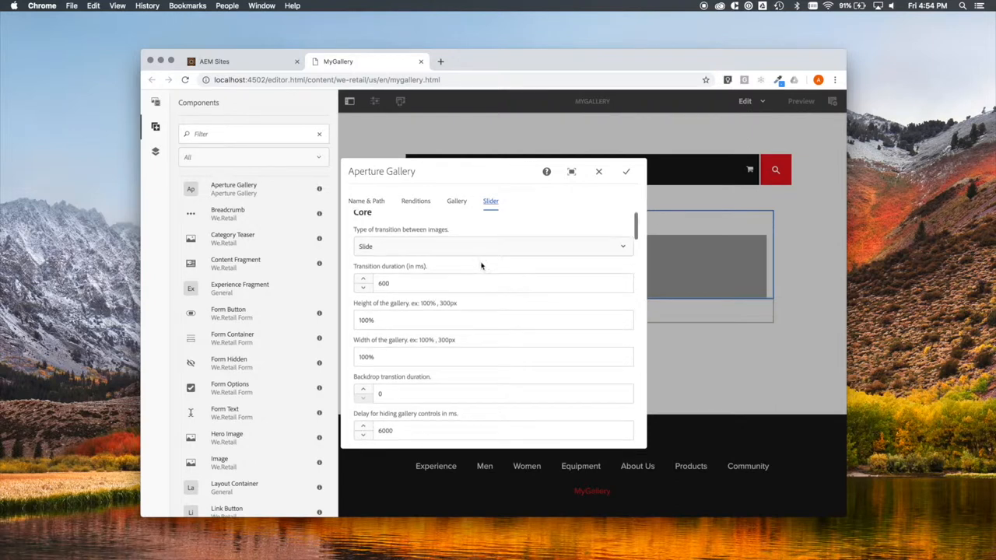
left_click(492, 246)
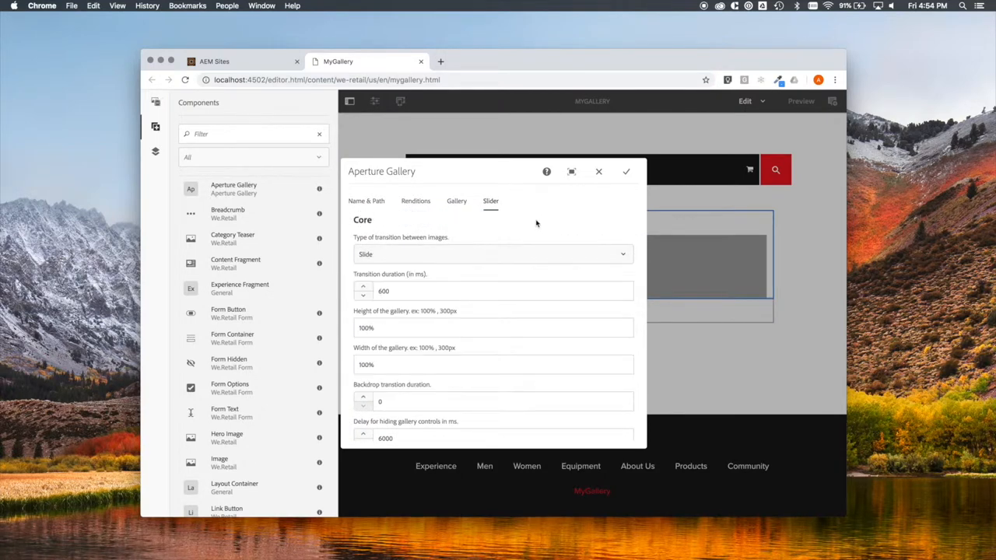
scroll("down", 3)
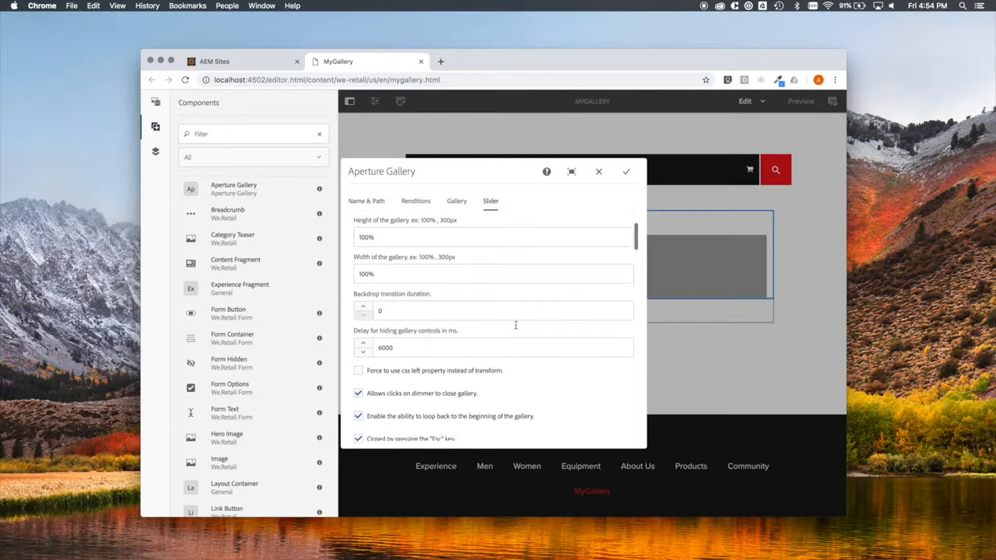
scroll("down", 3)
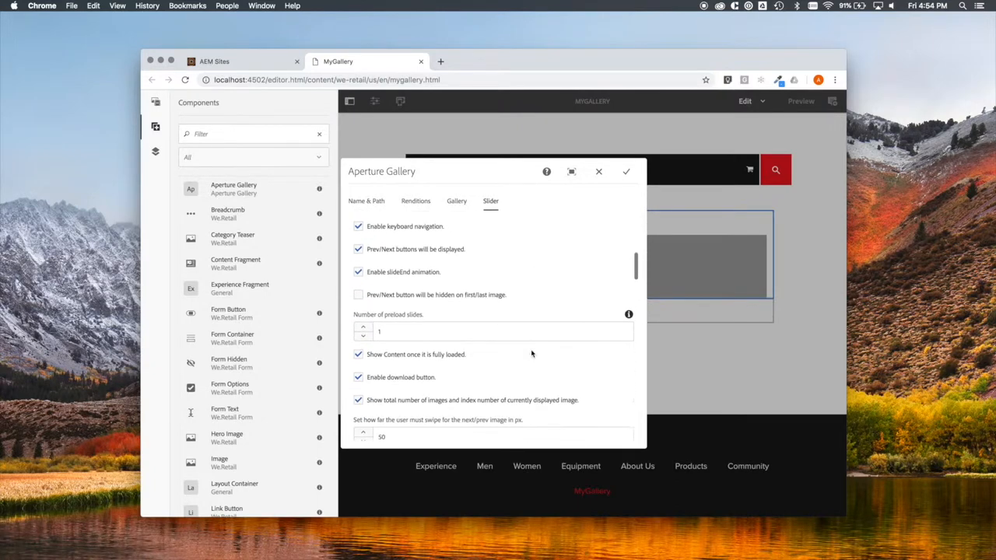
scroll("down", 3)
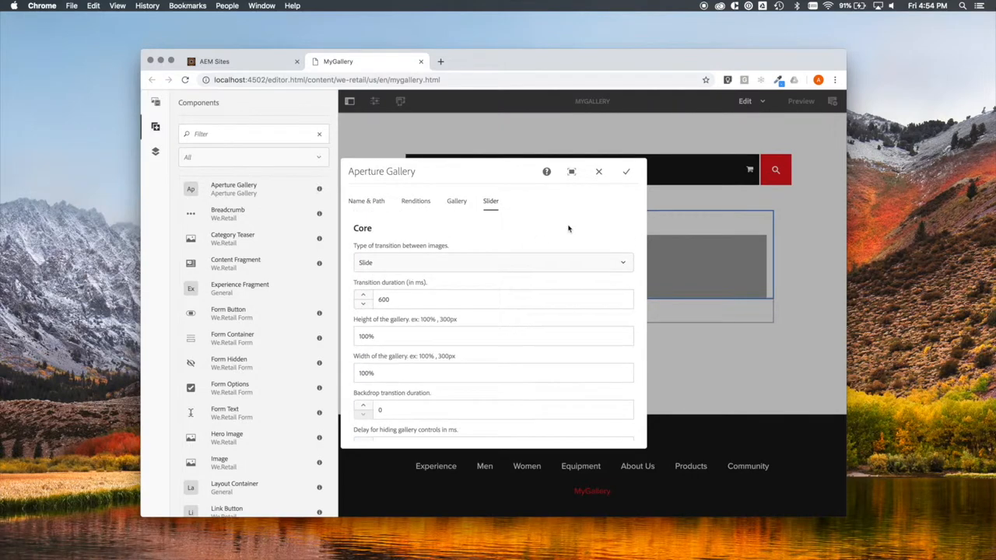
left_click(626, 171)
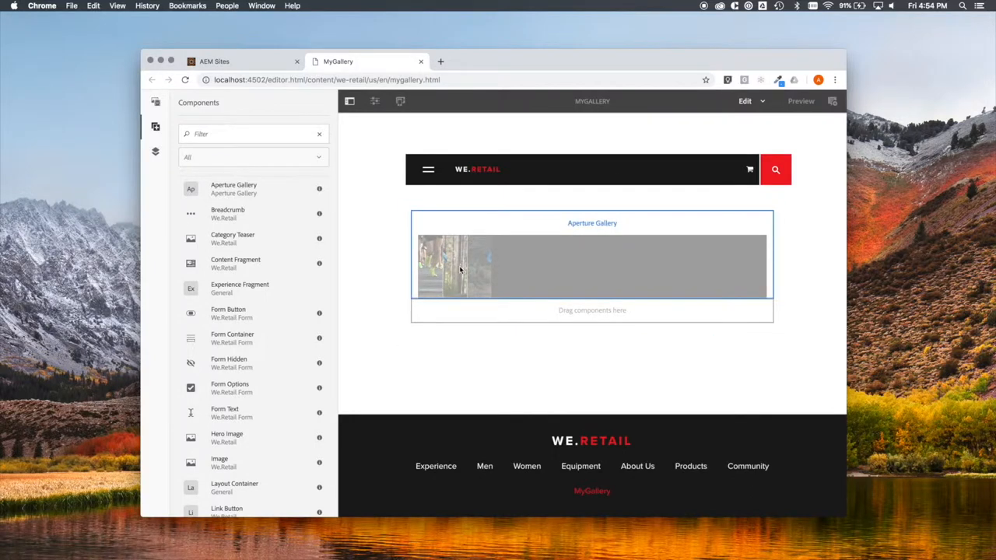
mouse_move(742, 250)
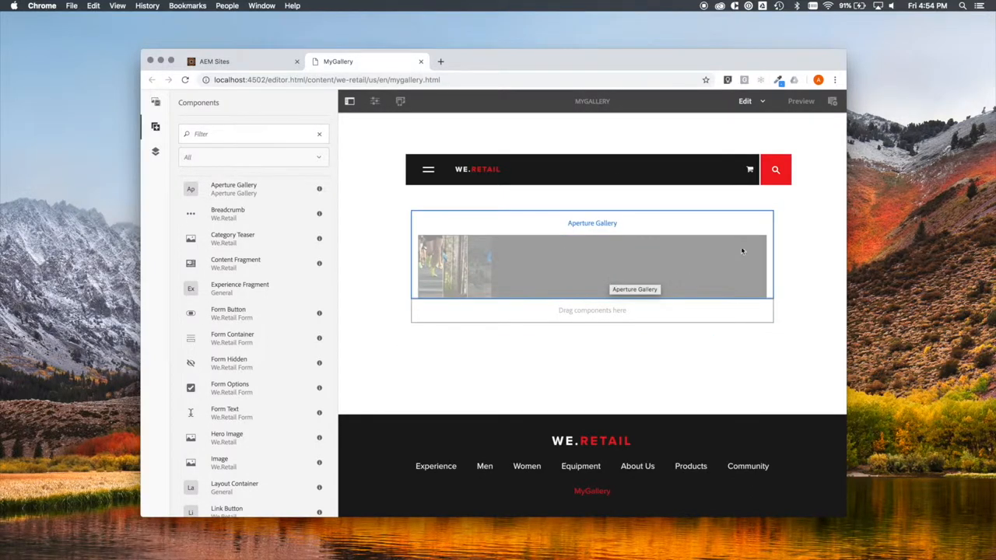
Switch MyGallery to Preview mode and open the my-first-gallery folder.
left_click(800, 101)
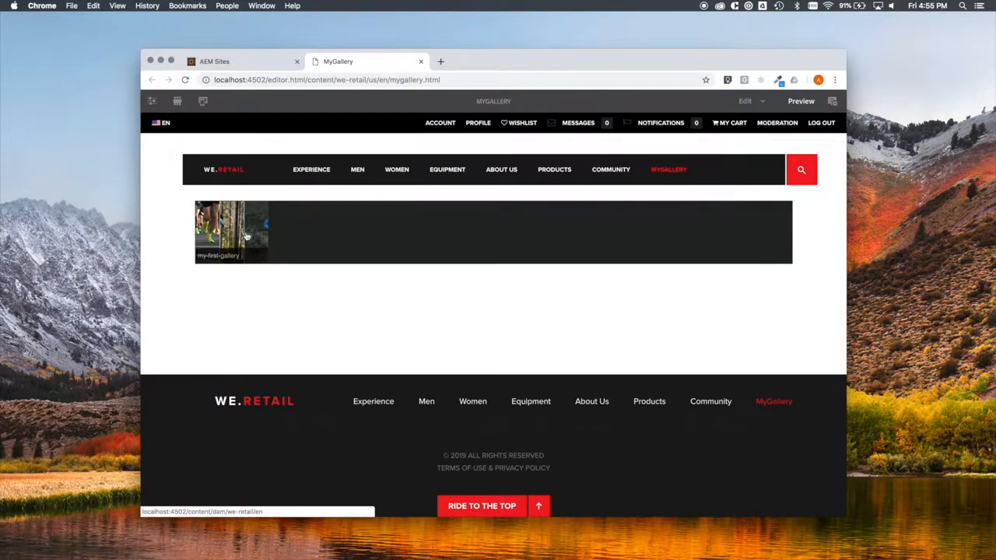
mouse_move(244, 227)
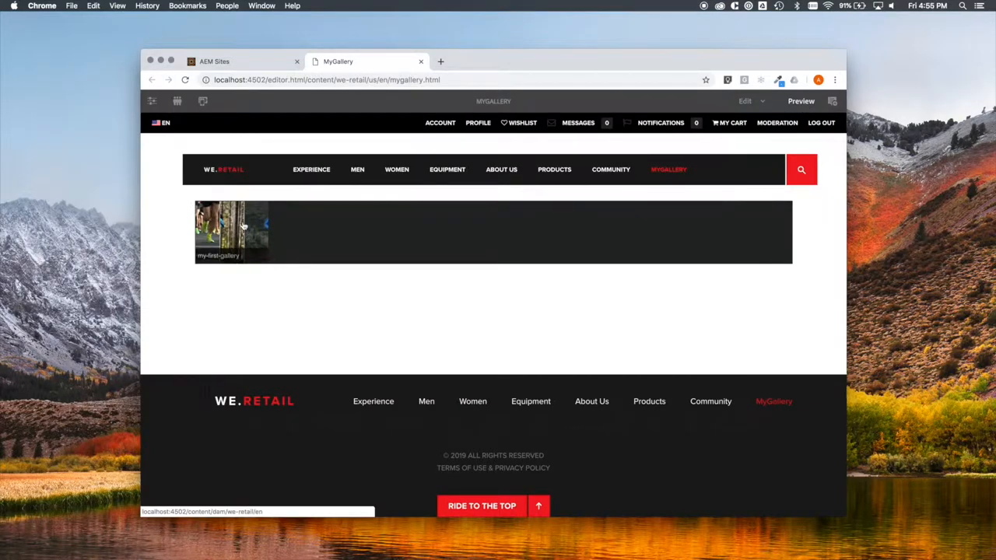
left_click(231, 231)
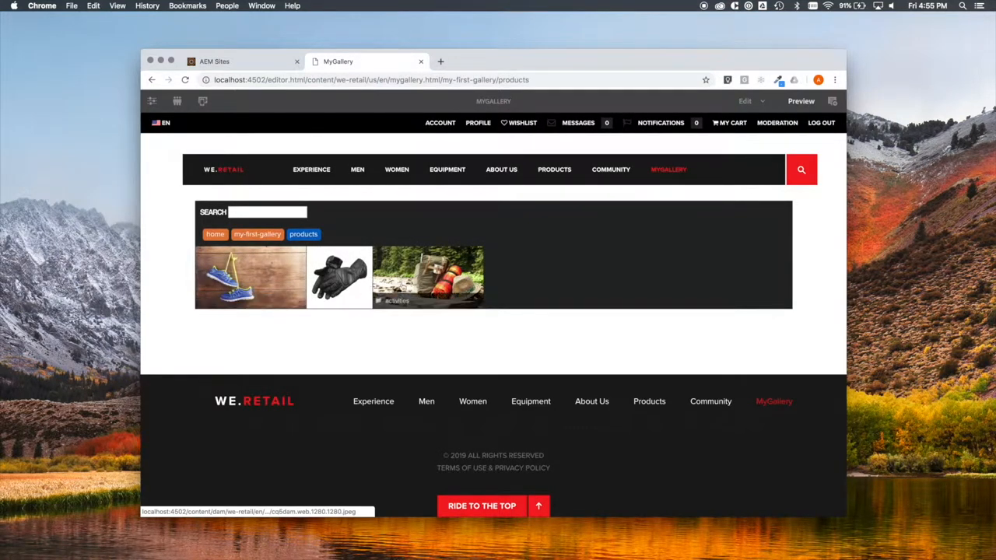
mouse_move(257, 234)
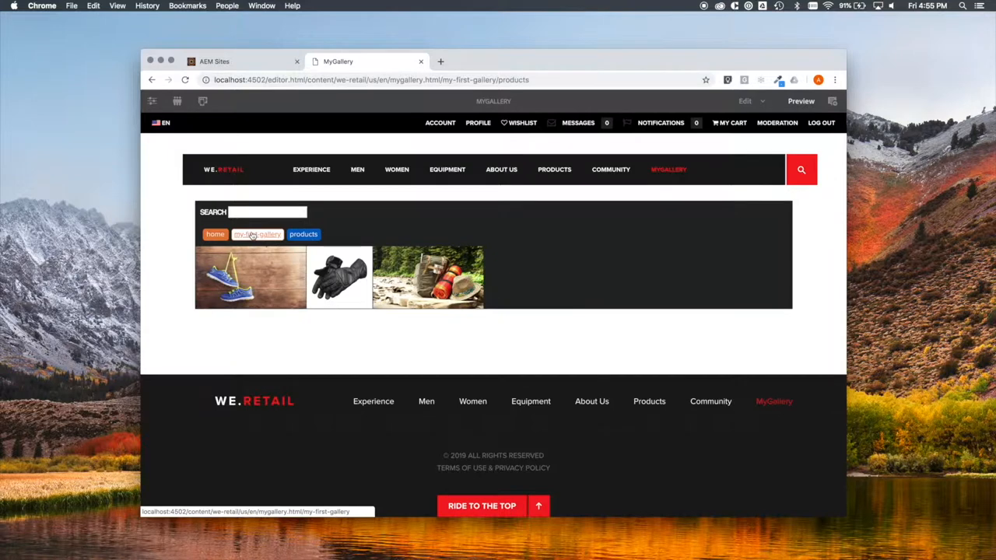
Go back to my-first-gallery and open the arctic-surfing-in-lofoten images.
left_click(257, 234)
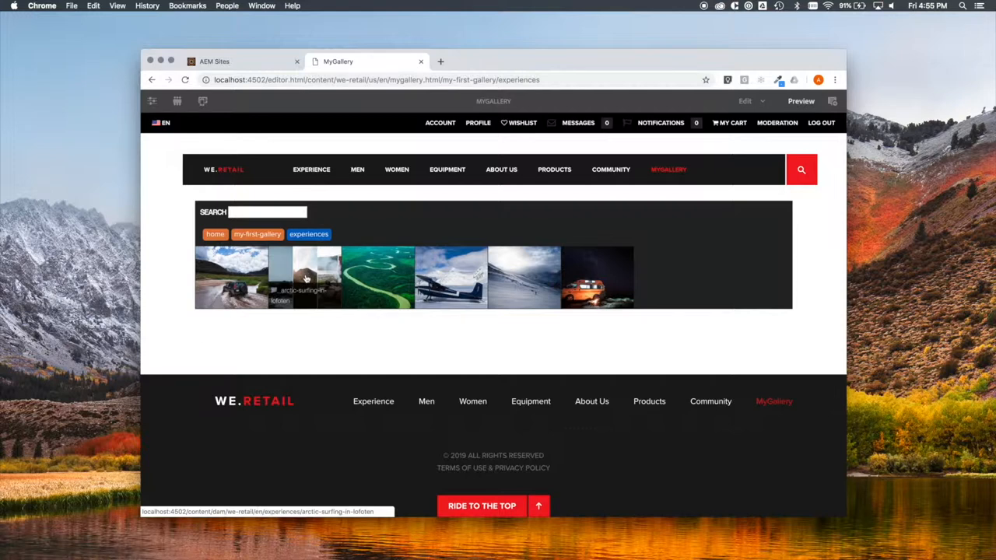
left_click(305, 277)
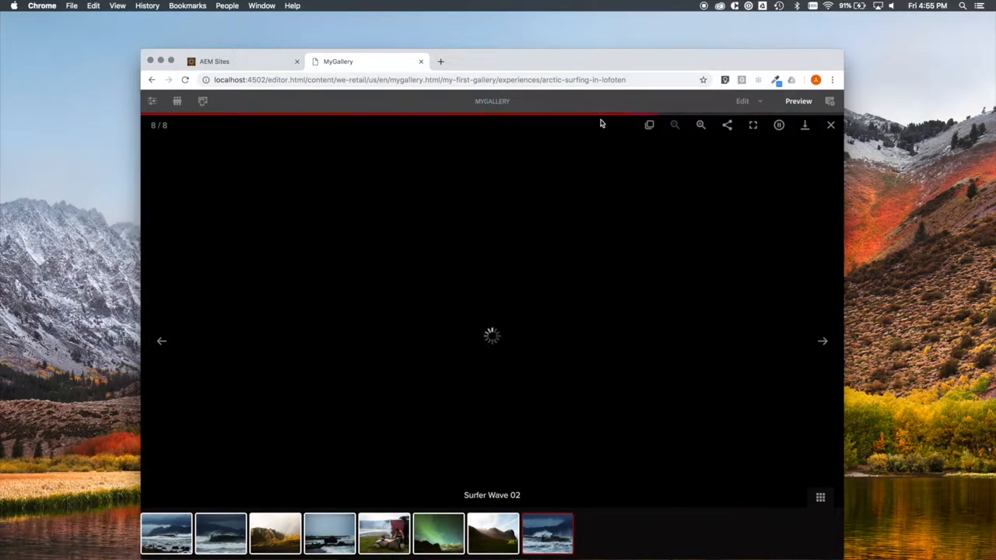
mouse_move(720, 177)
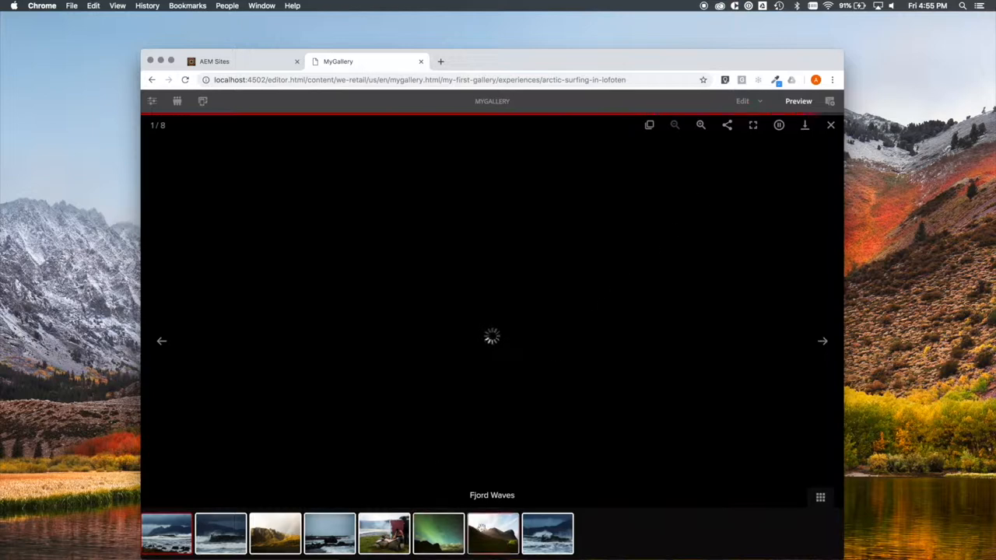
Browse the arctic surfing slides via thumbnails, then close the lightbox to the grid.
left_click(325, 547)
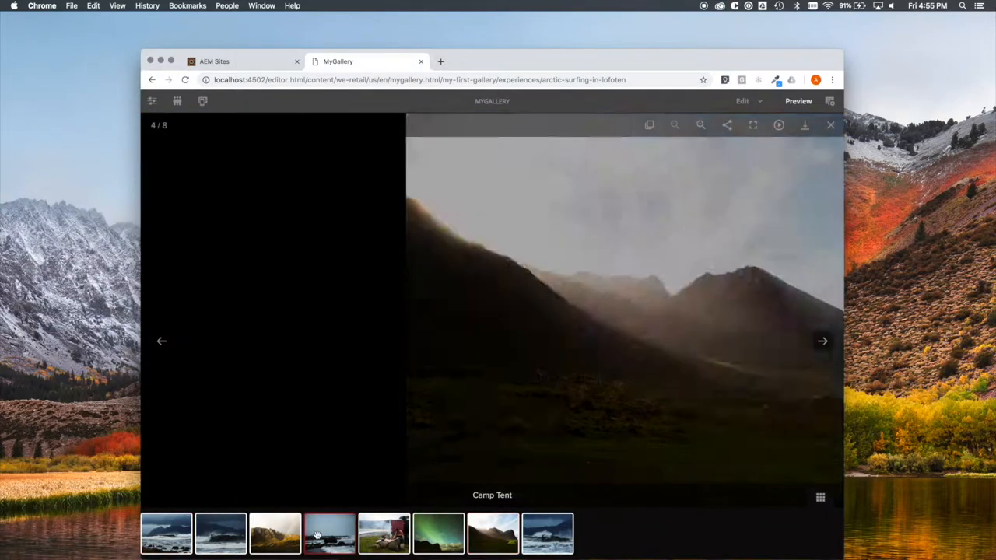
left_click(270, 544)
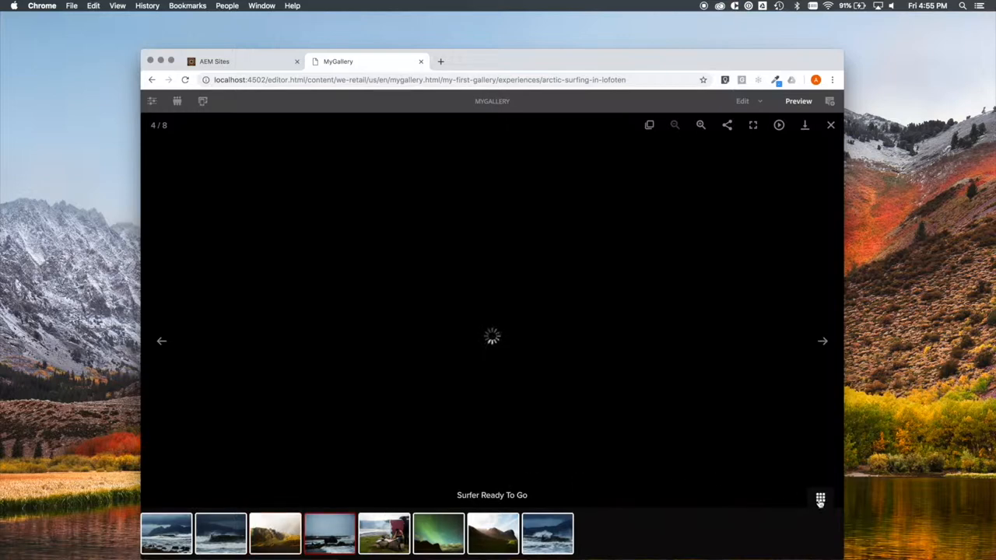
left_click(819, 500)
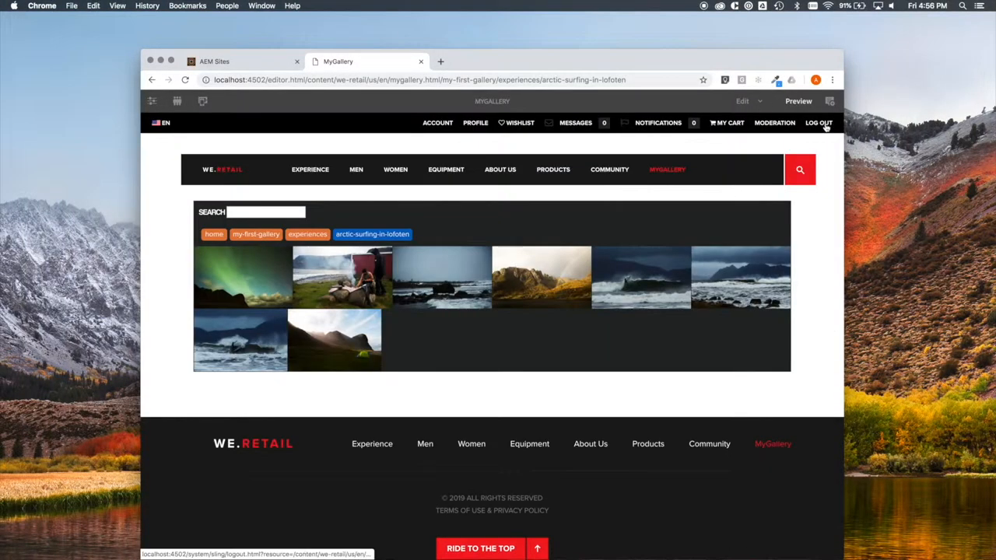
mouse_move(420, 326)
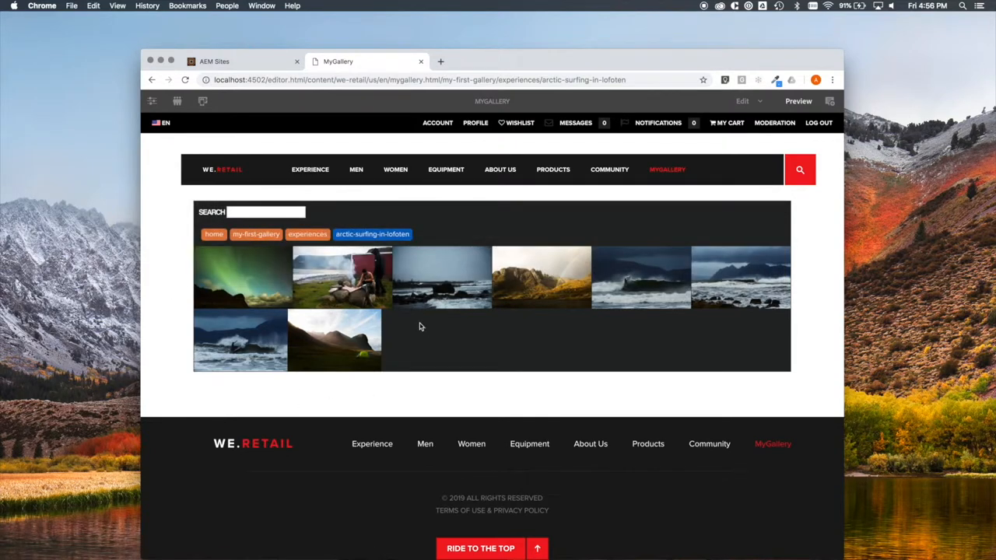
Search gallery images by the tags tent, surf and sun, then return home.
left_click(264, 212)
type("tent")
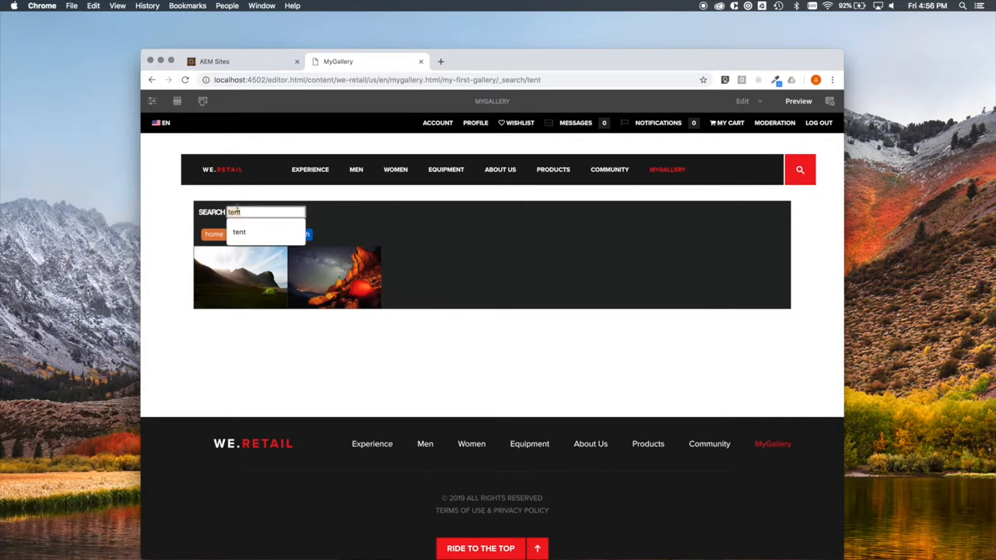
type("su")
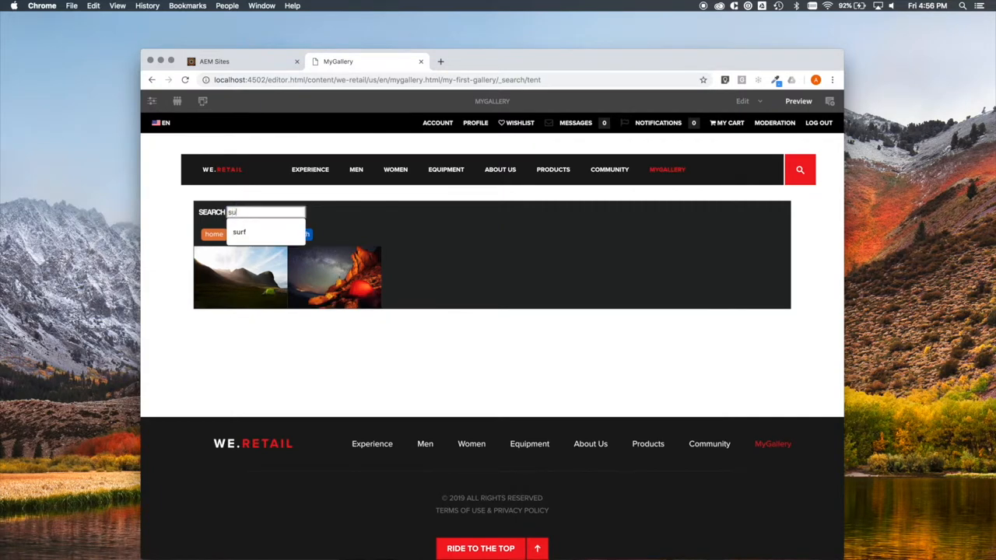
left_click(239, 231)
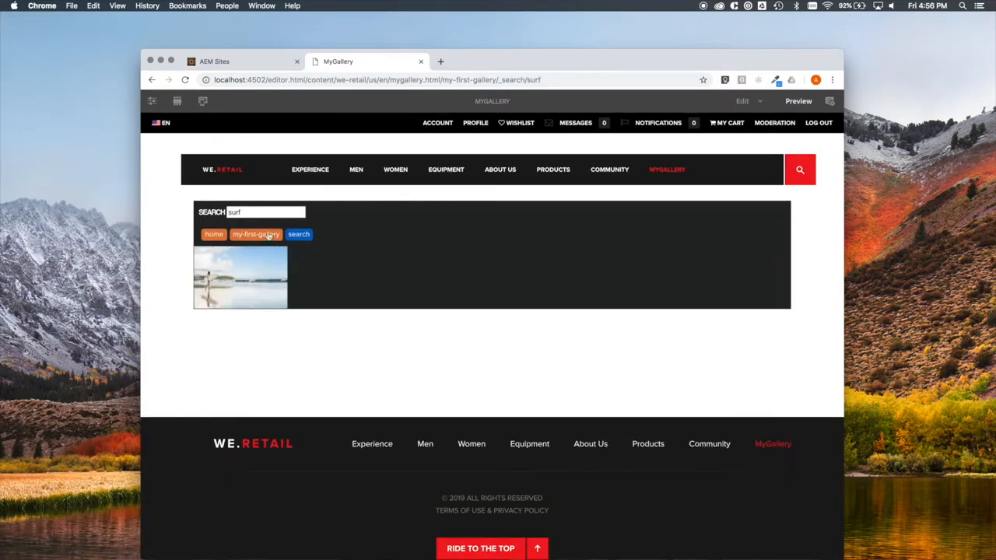
left_click(265, 212)
type("n")
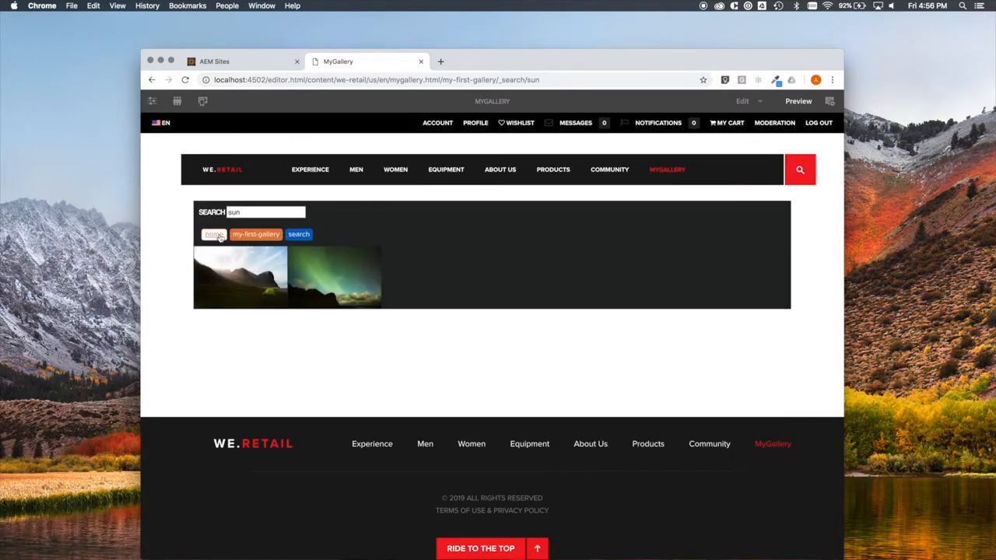
left_click(214, 234)
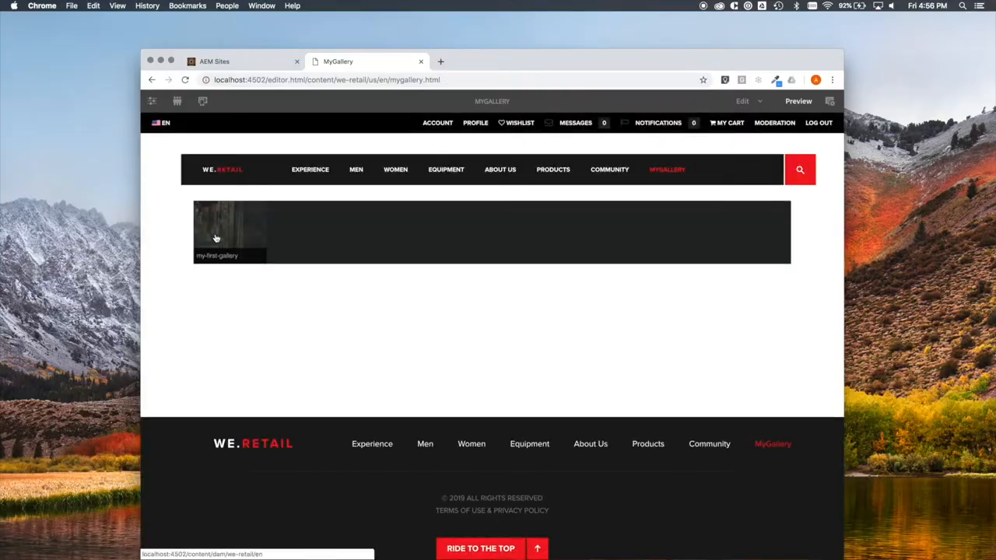